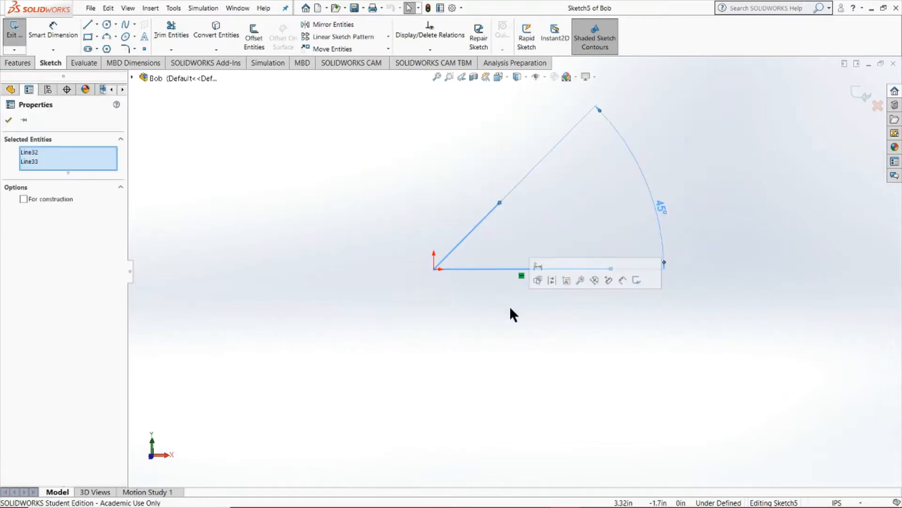
- Delete the selected angled lines and 45° arc so Sketch5 is empty
key(Delete)
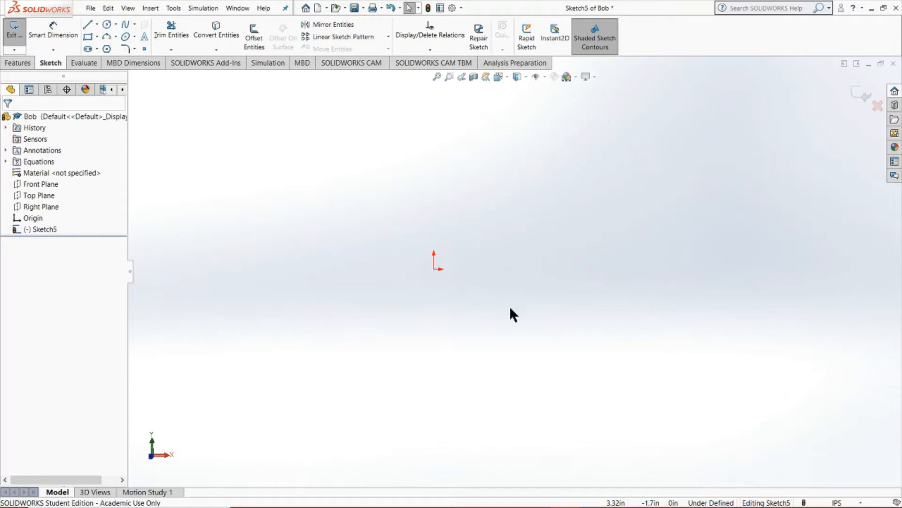
mouse_move(152, 461)
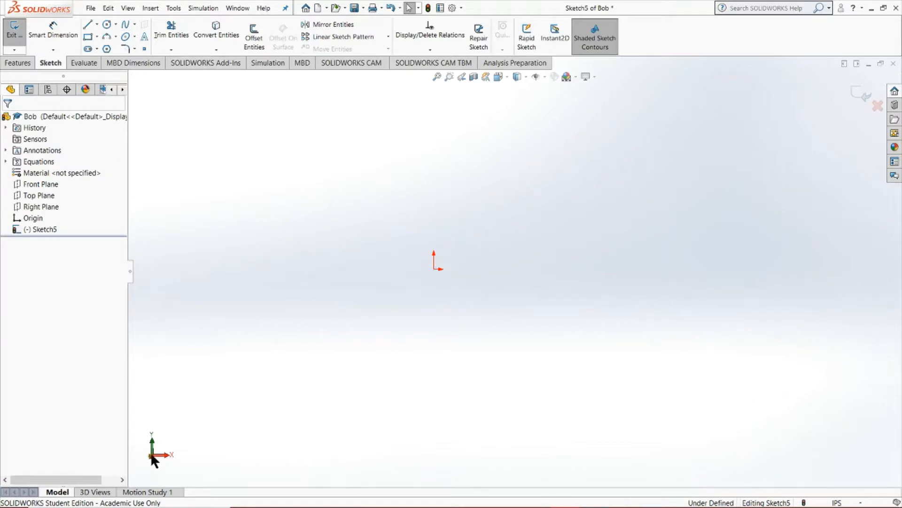
- Draw a corner rectangle from the origin in Sketch5 and exit the sketch
click(88, 24)
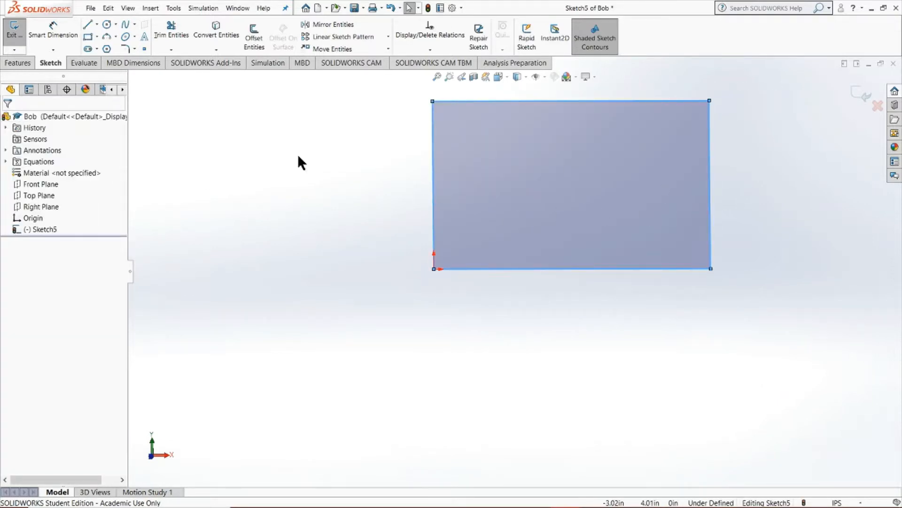
click(14, 32)
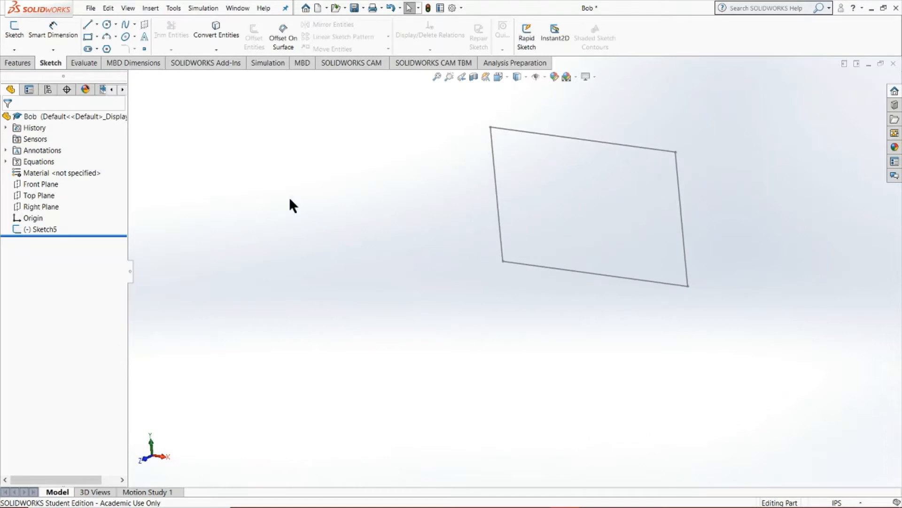
- Switch the CommandManager to the Features tools
click(18, 63)
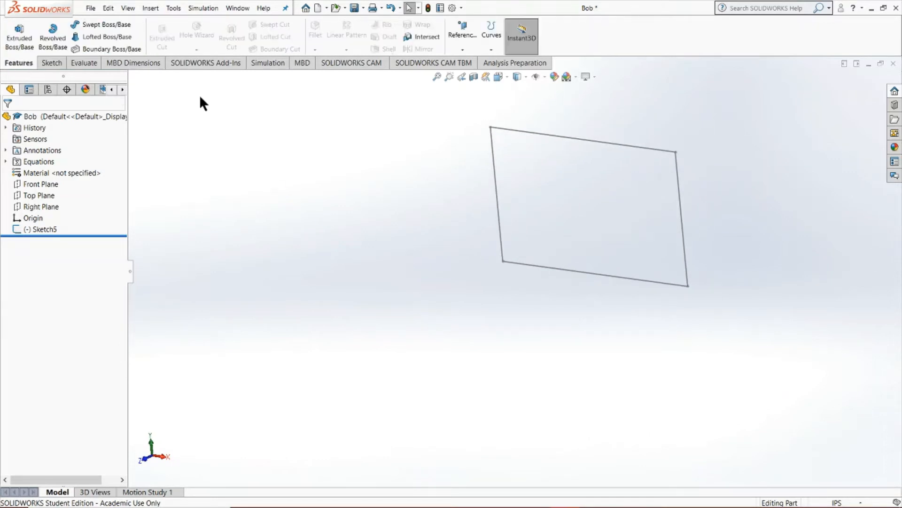
mouse_move(19, 35)
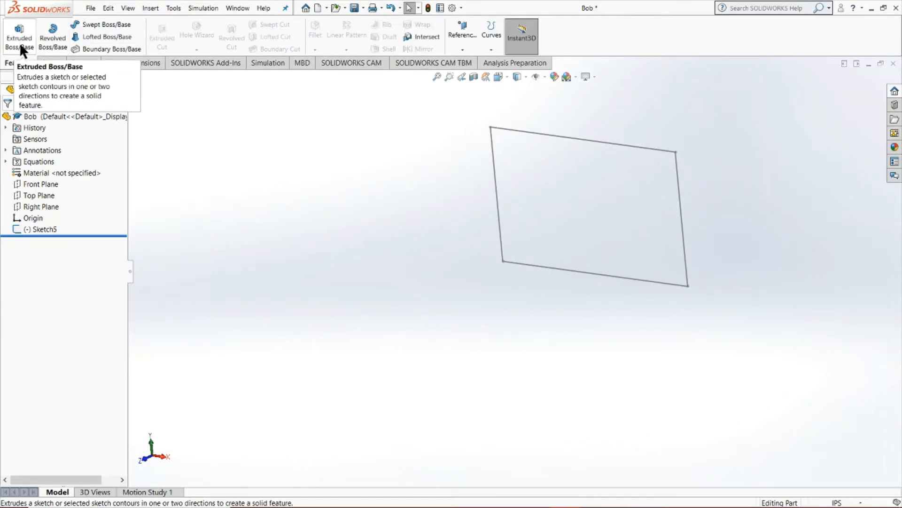
mouse_move(107, 24)
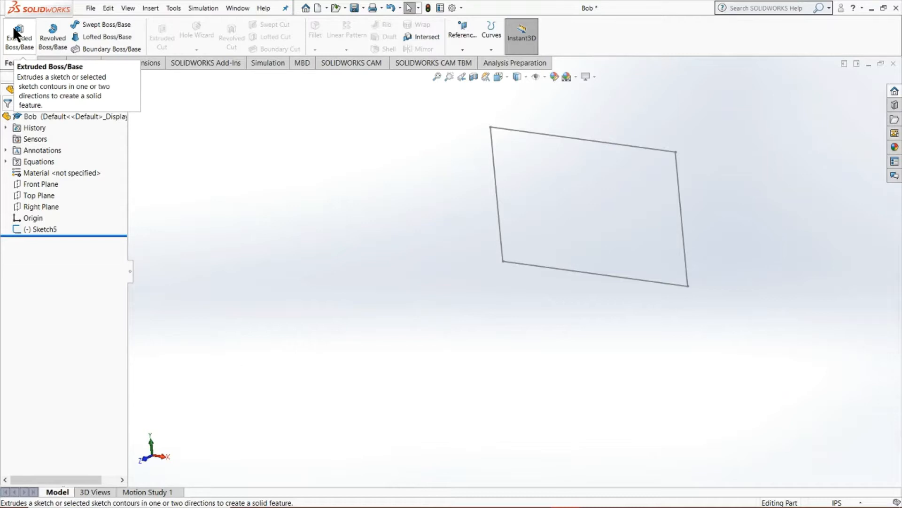
mouse_move(567, 158)
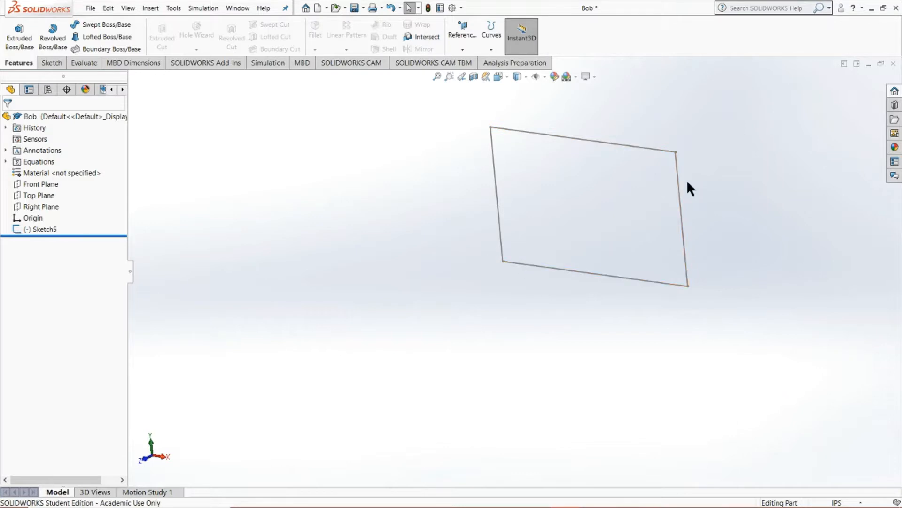
mouse_move(608, 232)
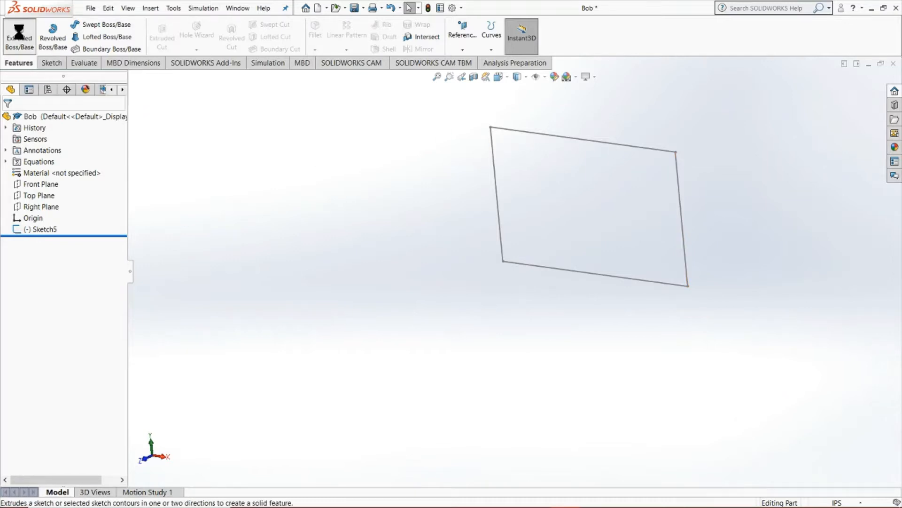
- Start an Extruded Boss/Base on the rectangle sketch to preview a blind extrusion
click(18, 35)
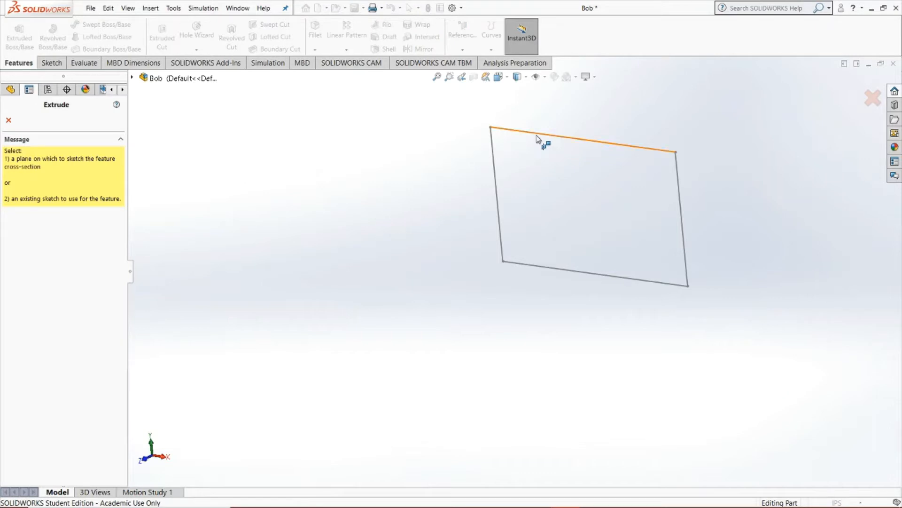
click(8, 120)
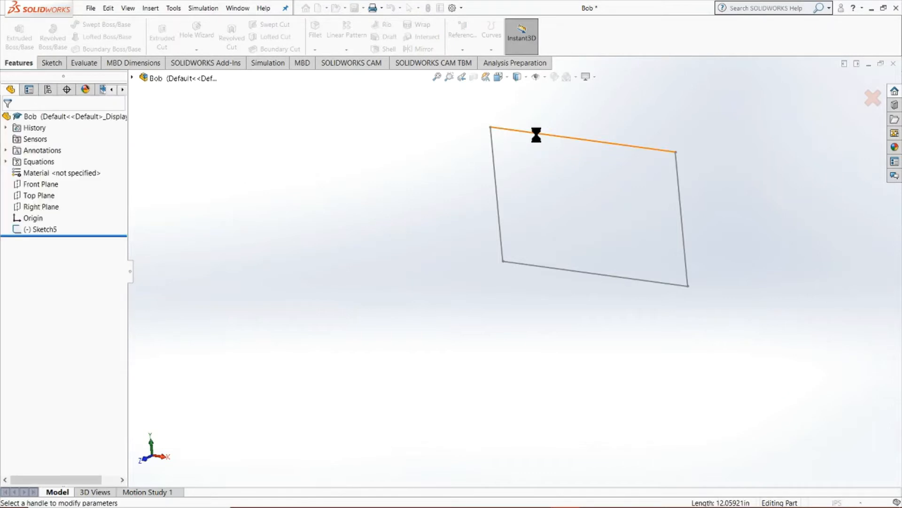
click(19, 38)
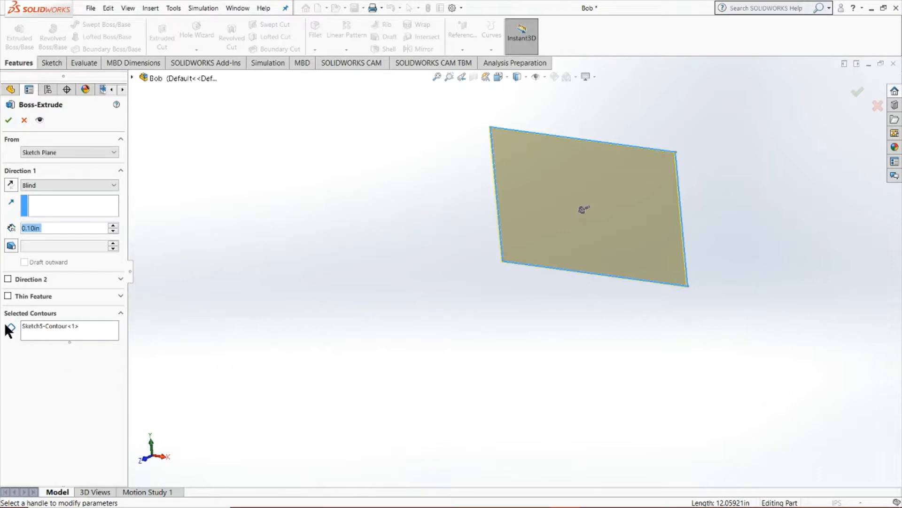
mouse_move(9, 330)
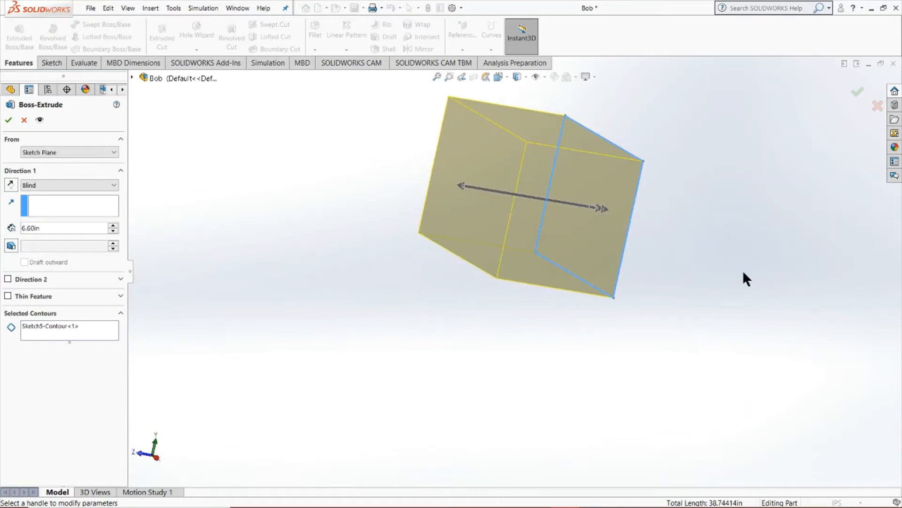
mouse_move(68, 185)
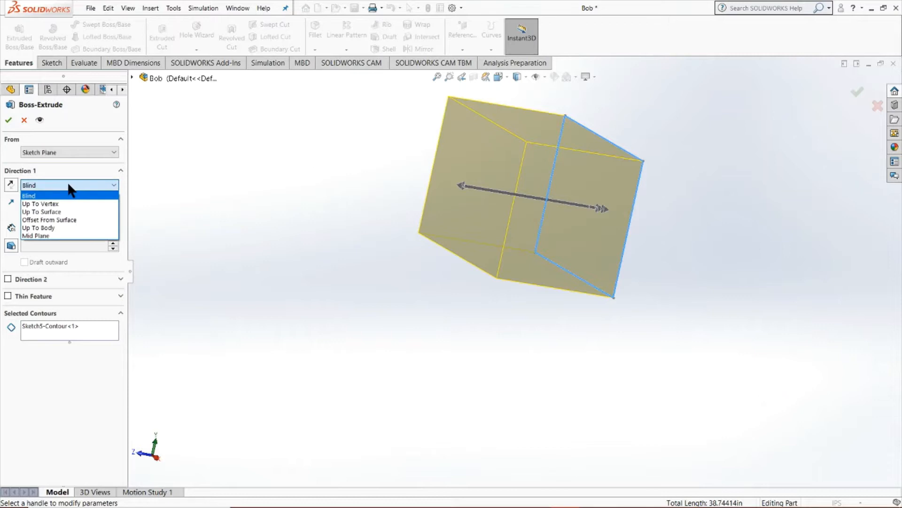
mouse_move(49, 219)
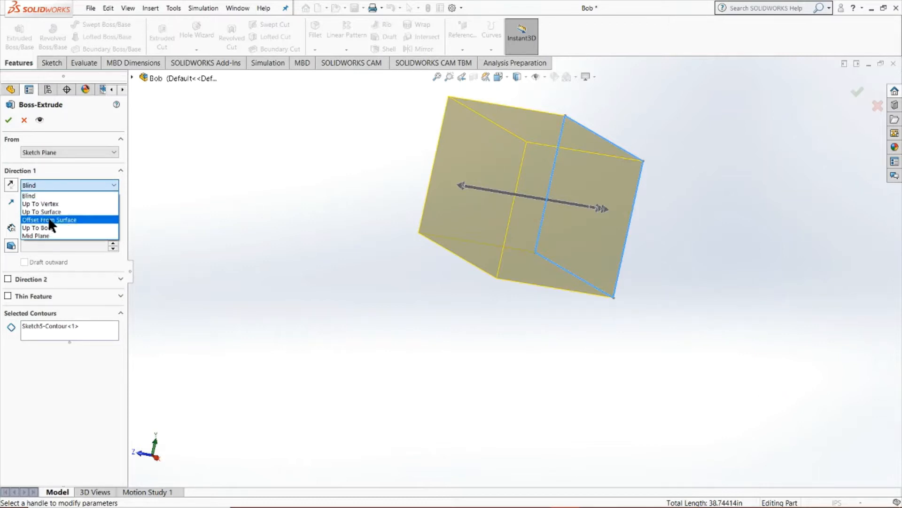
mouse_move(52, 198)
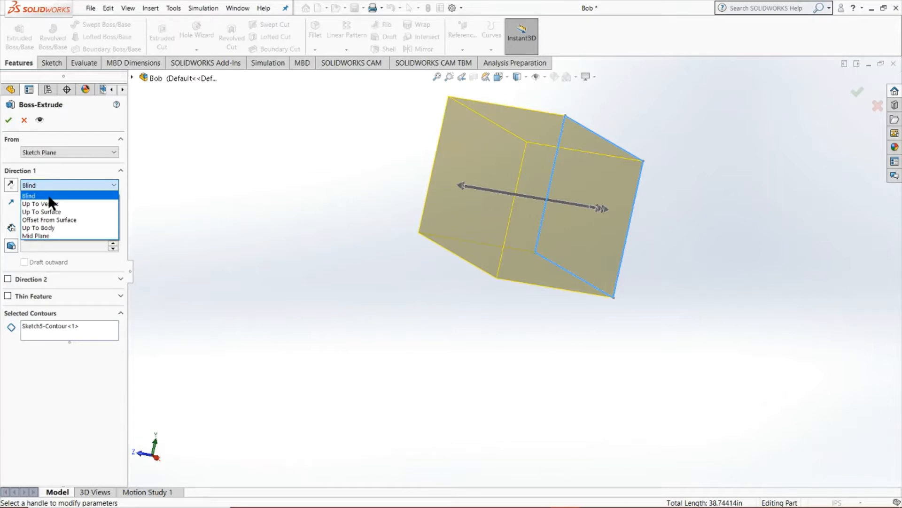
mouse_move(65, 220)
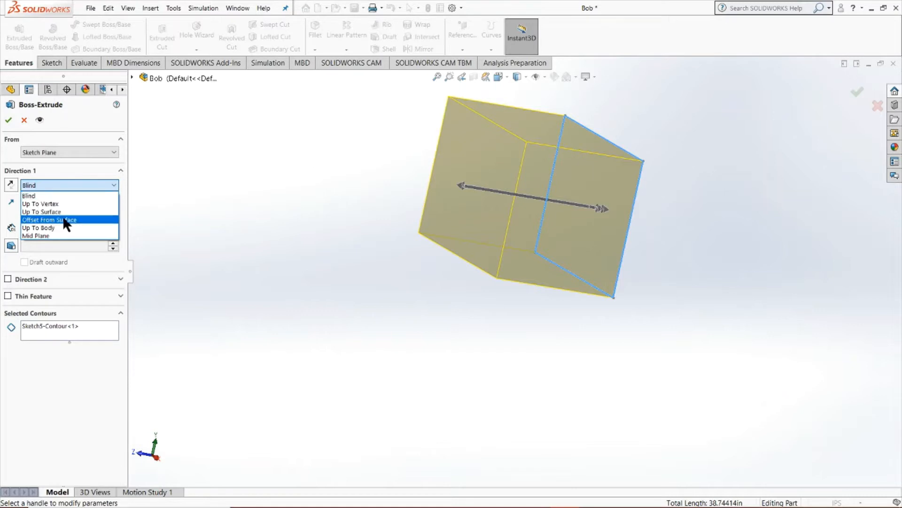
mouse_move(57, 211)
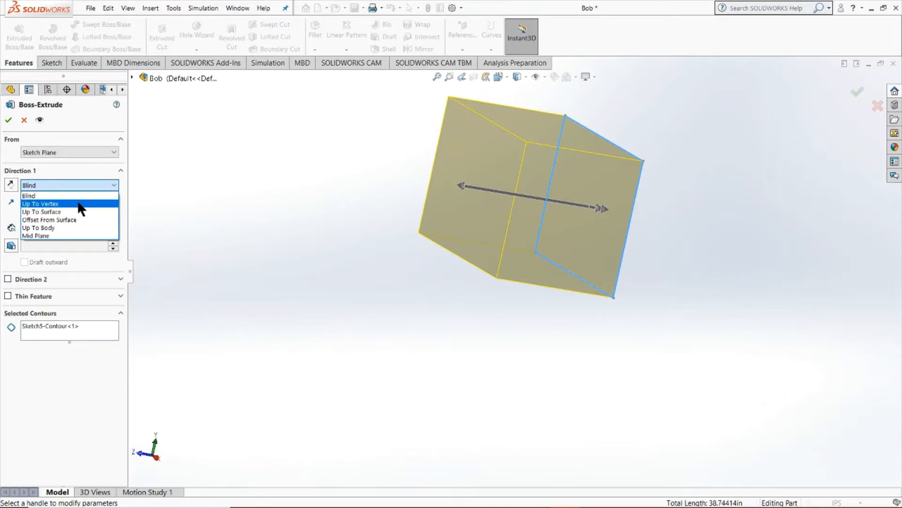
mouse_move(41, 211)
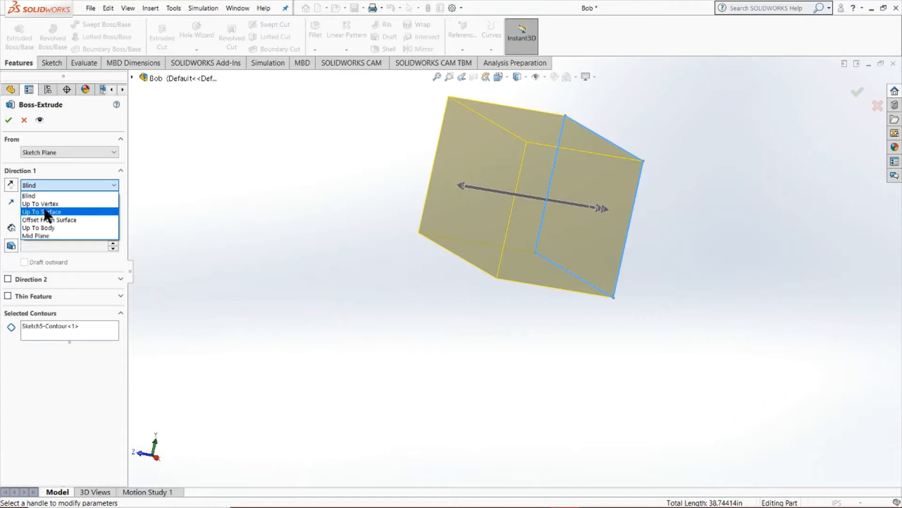
mouse_move(68, 220)
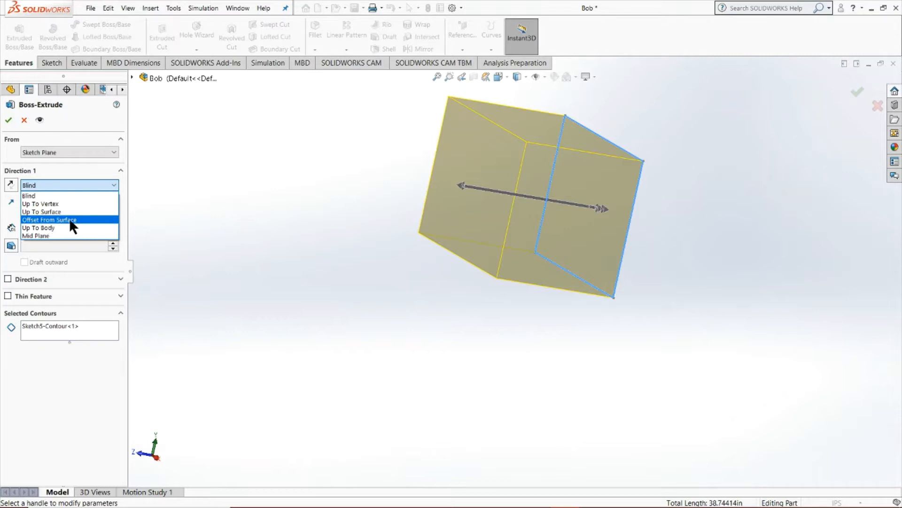
mouse_move(40, 212)
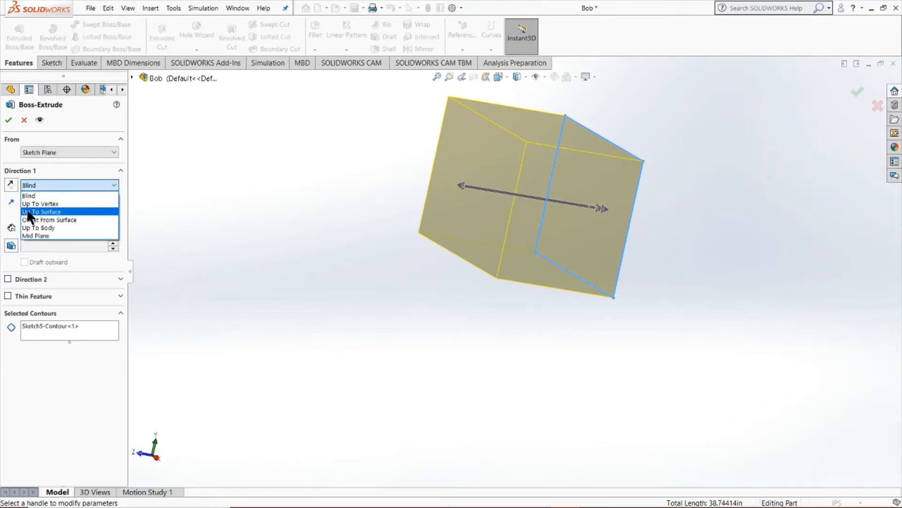
mouse_move(54, 228)
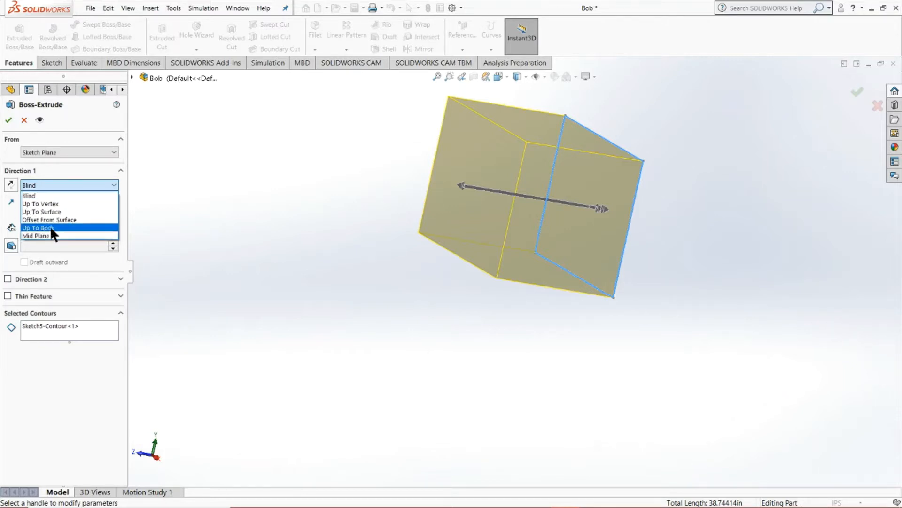
mouse_move(54, 212)
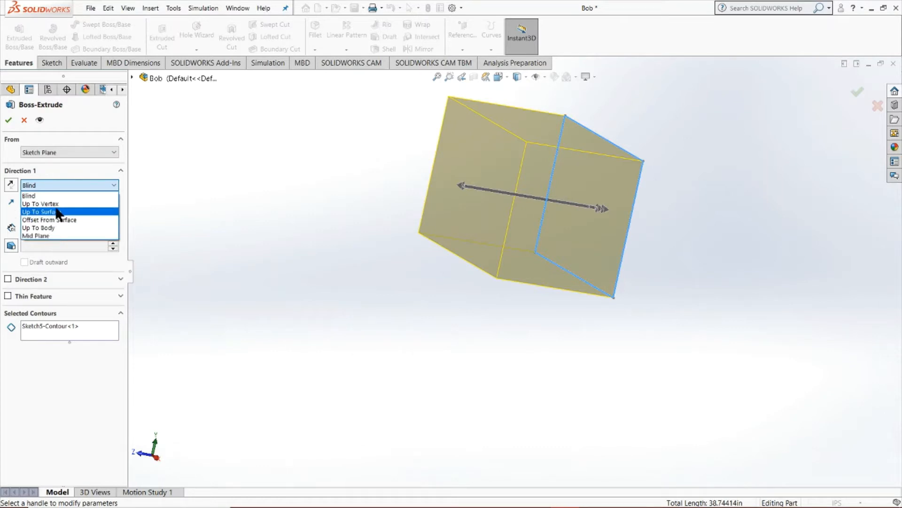
mouse_move(65, 195)
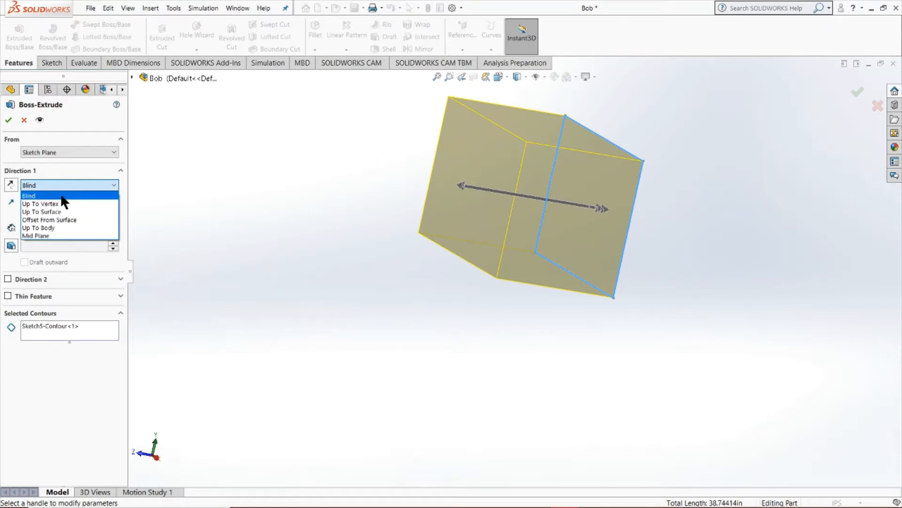
mouse_move(40, 211)
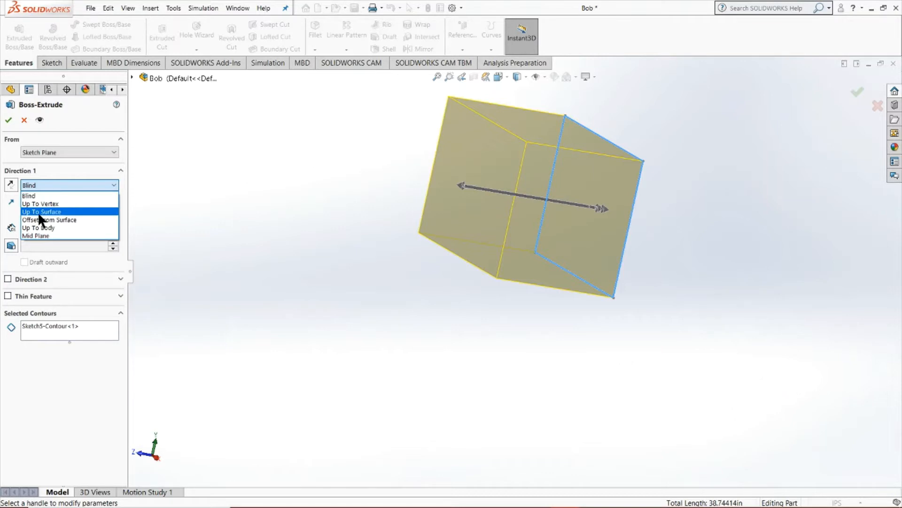
click(28, 195)
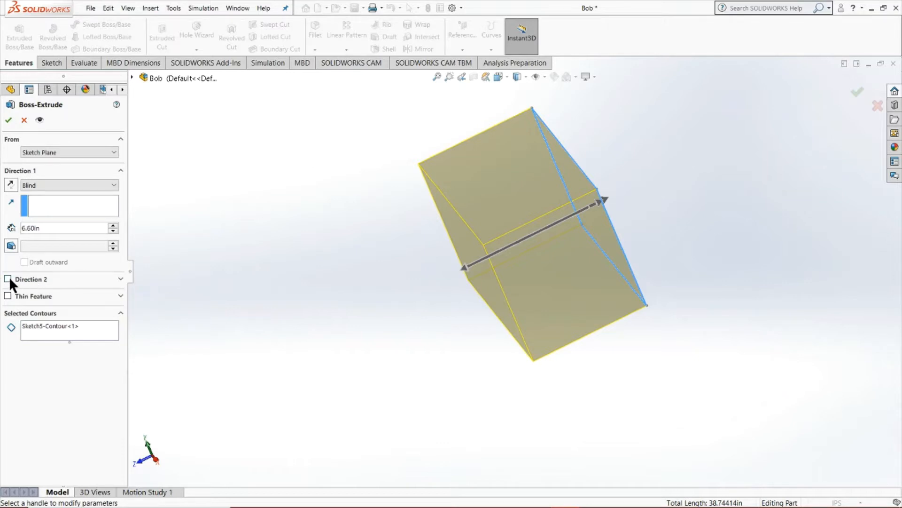
- Enable Direction 2 of the boss-extrude with a 0.50in blind depth
click(9, 279)
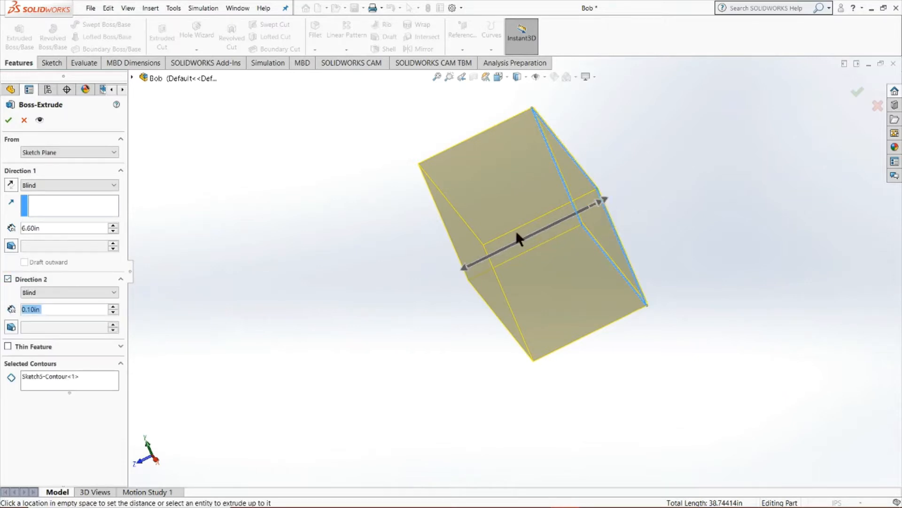
mouse_move(51, 312)
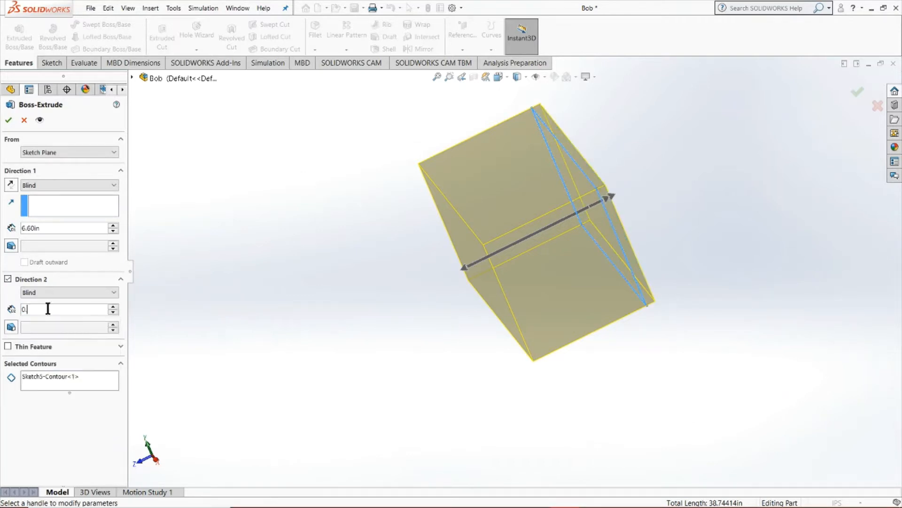
text(0.50in)
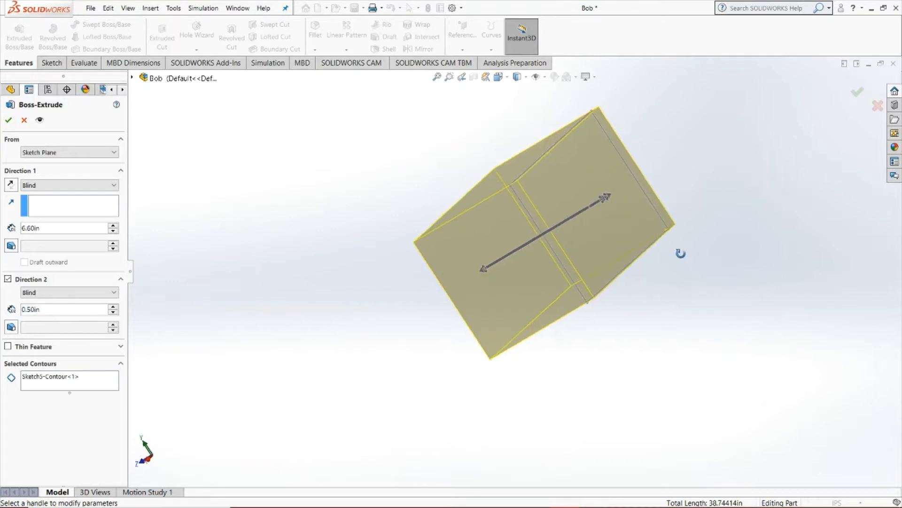
scroll(up, 3)
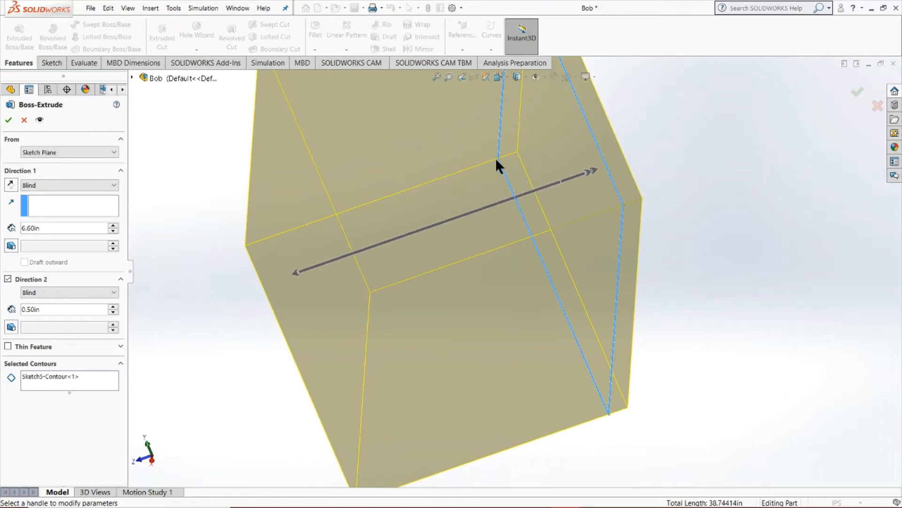
mouse_move(369, 201)
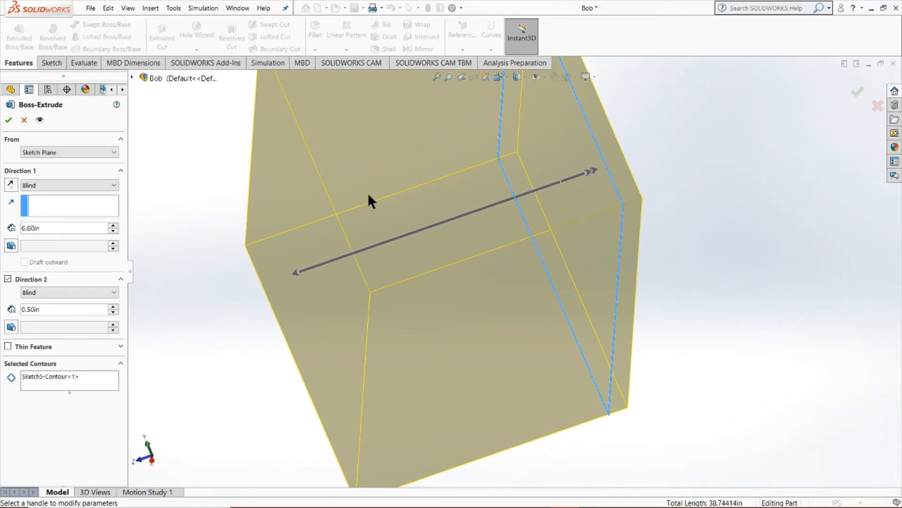
mouse_move(506, 170)
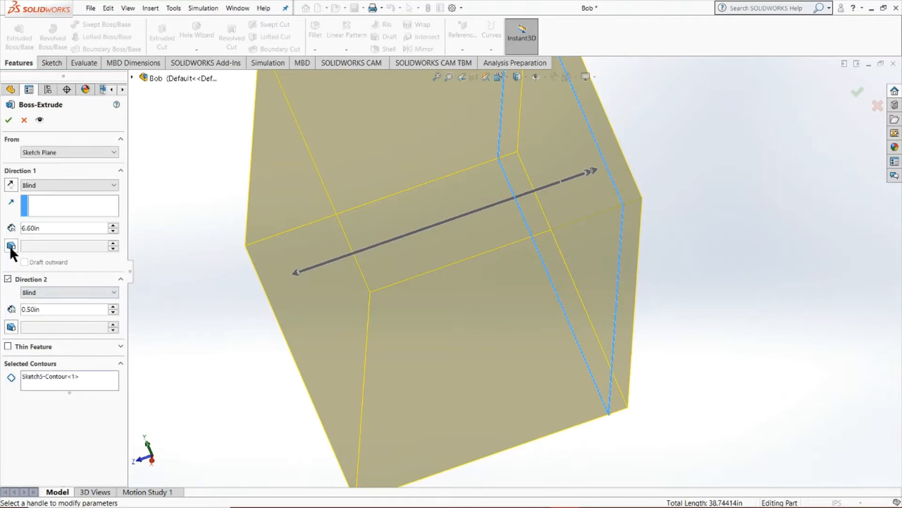
mouse_move(10, 246)
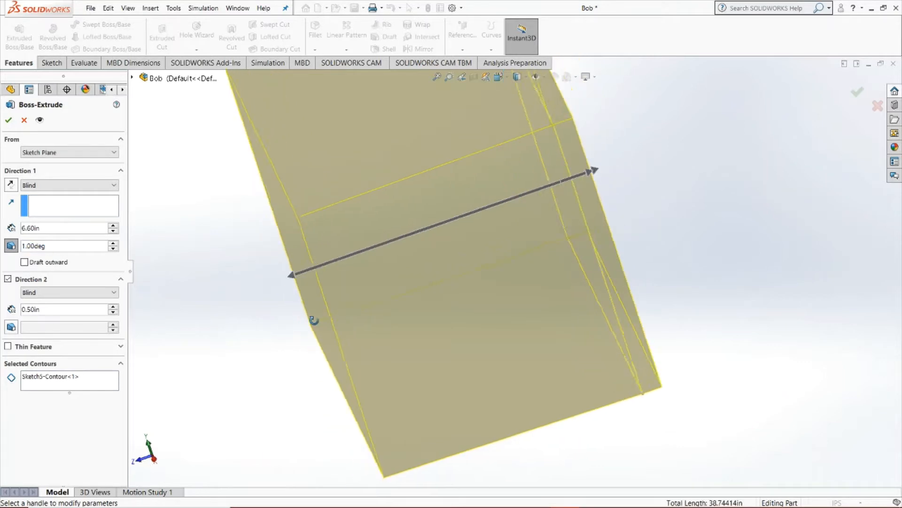
- Step the extrusion draft angle up several times, then cancel the Boss-Extrude
click(114, 243)
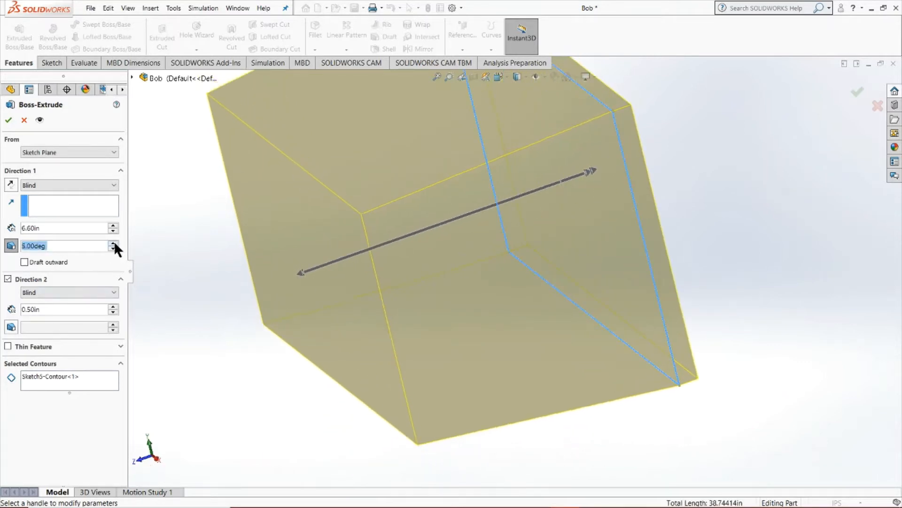
click(113, 242)
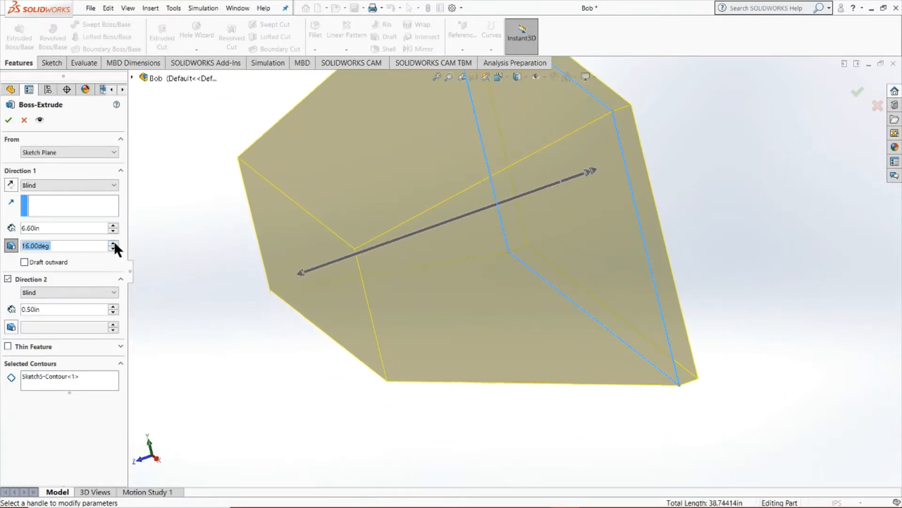
click(114, 243)
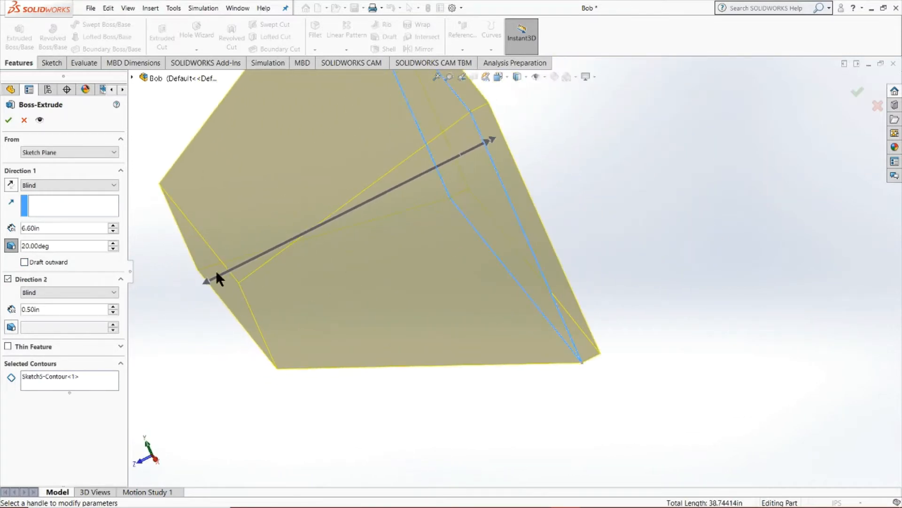
click(114, 248)
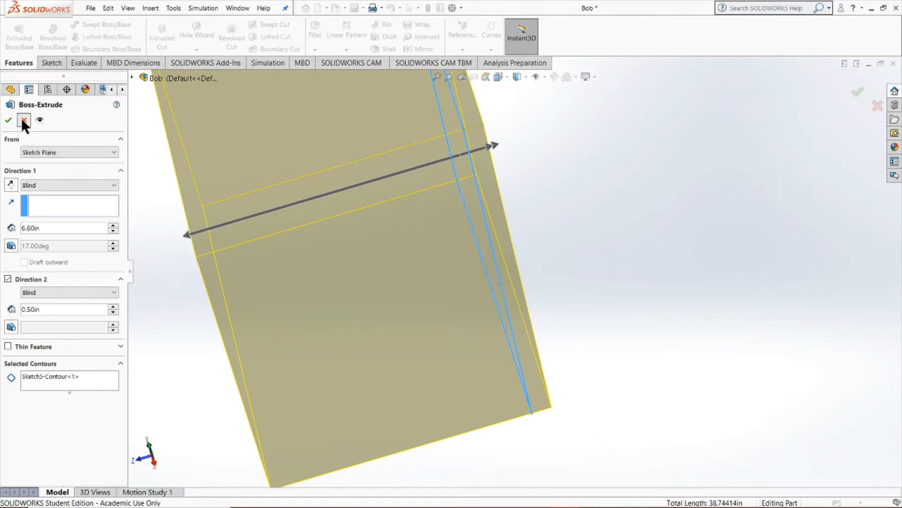
click(24, 119)
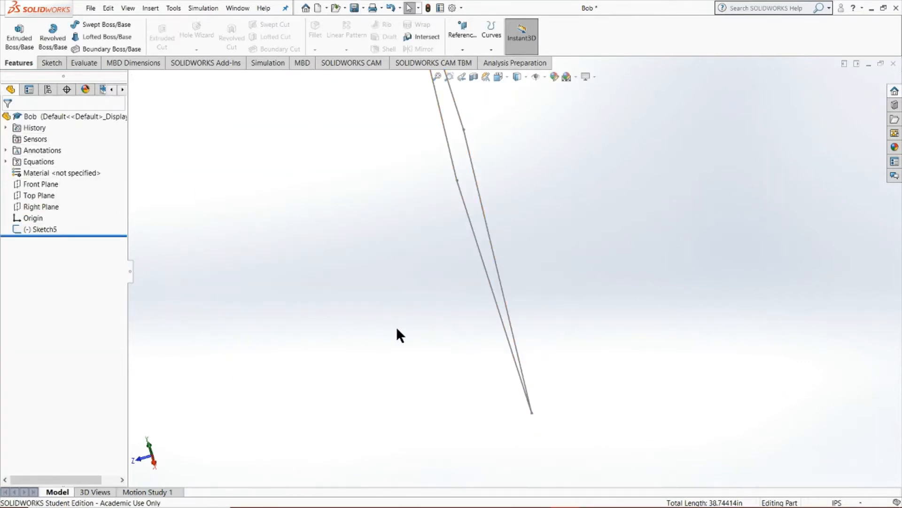
mouse_move(53, 36)
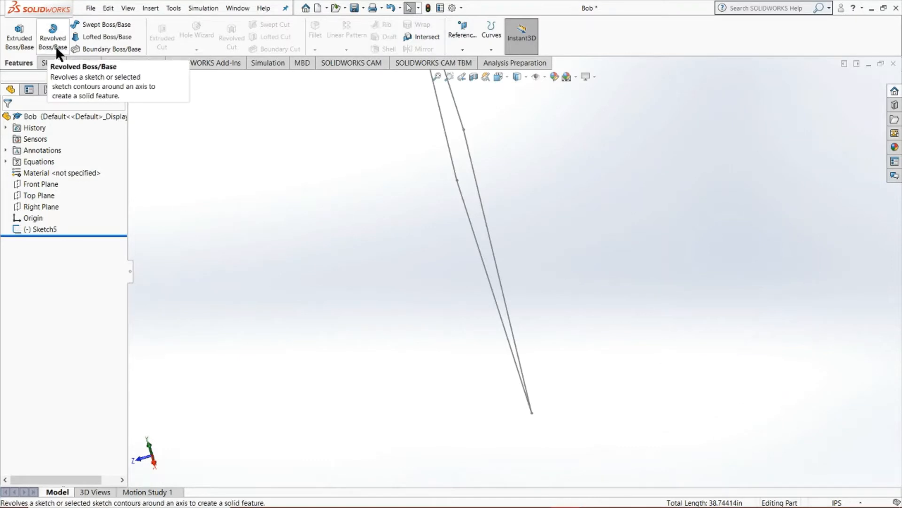
- Start a Revolved Boss/Base on Sketch5 about one of its edges at 90°
click(52, 37)
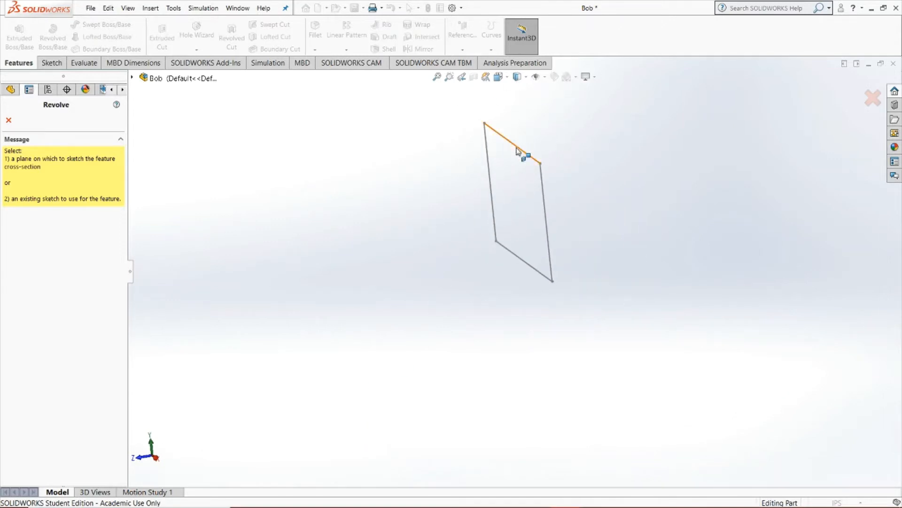
click(512, 138)
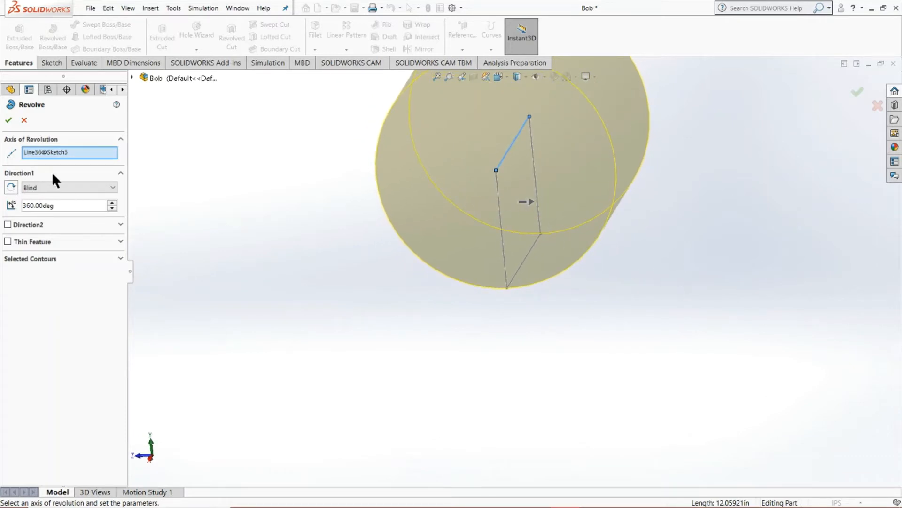
mouse_move(81, 213)
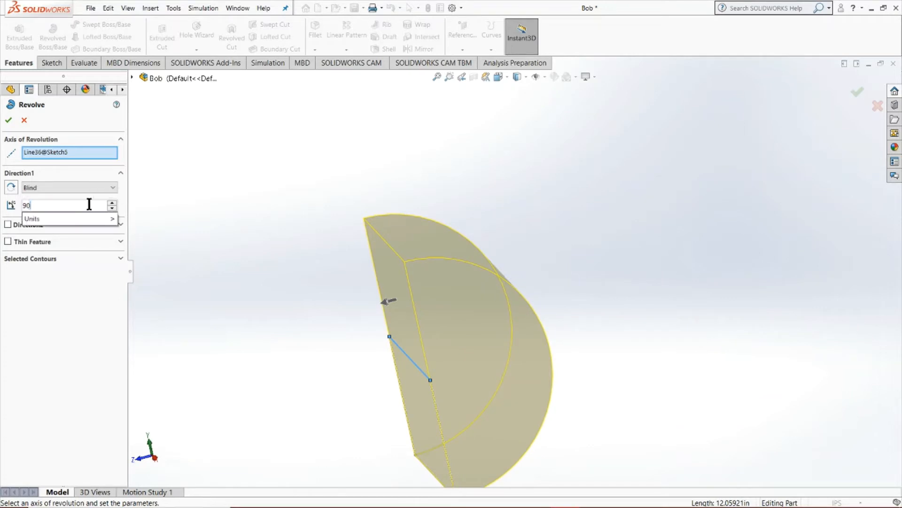
key(Return)
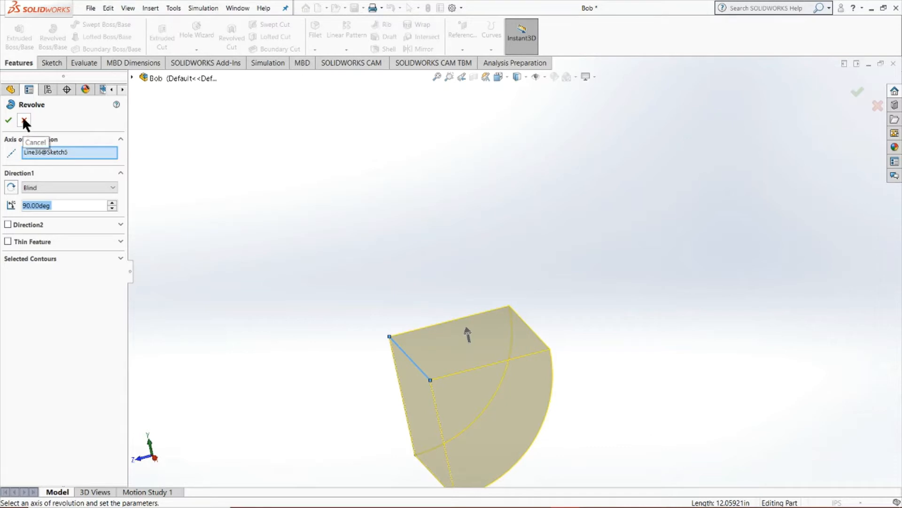
- Cancel the revolve and restart it with Line34 as the revolve axis
click(24, 119)
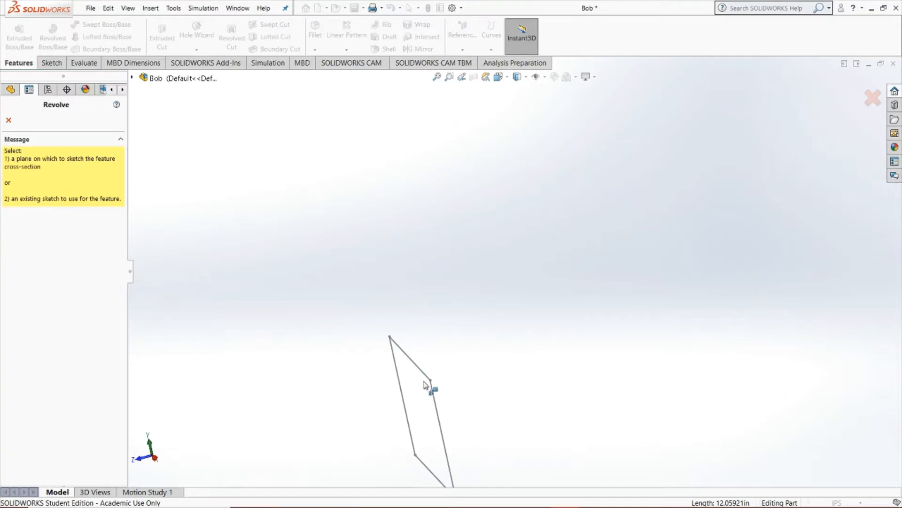
click(430, 379)
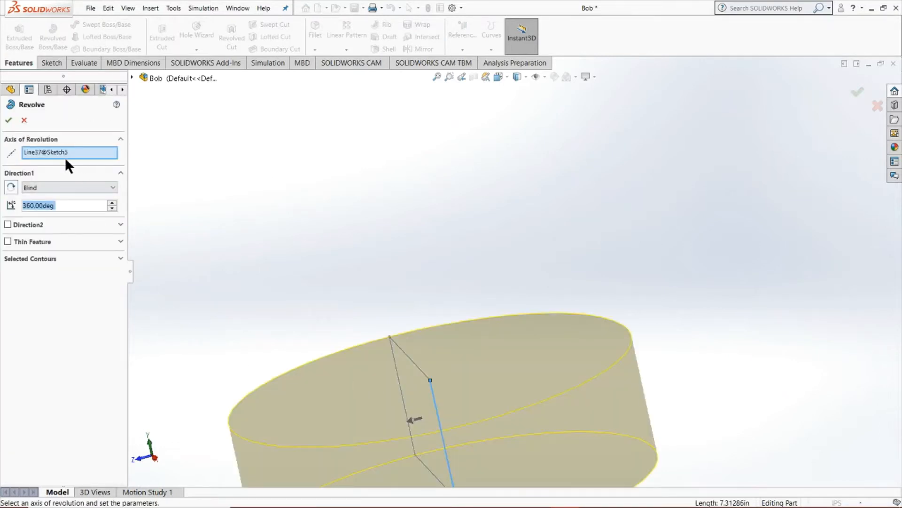
right_click(69, 153)
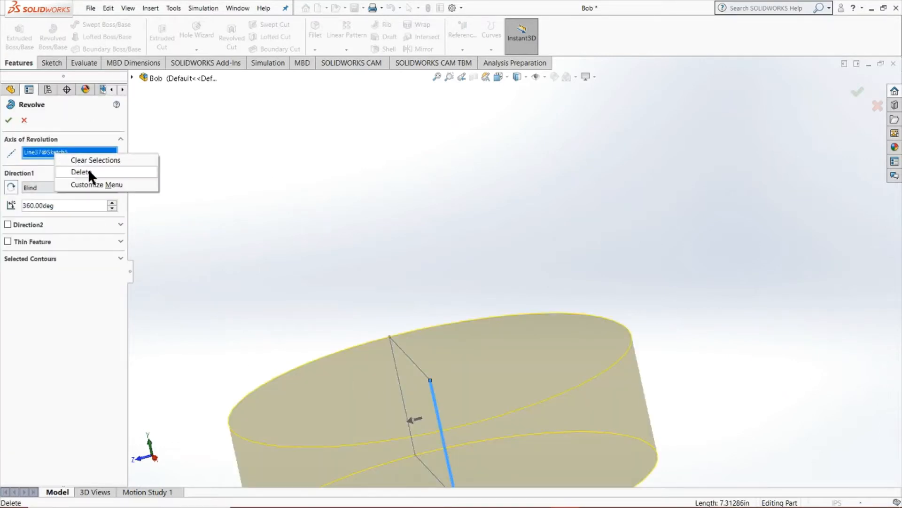
click(95, 160)
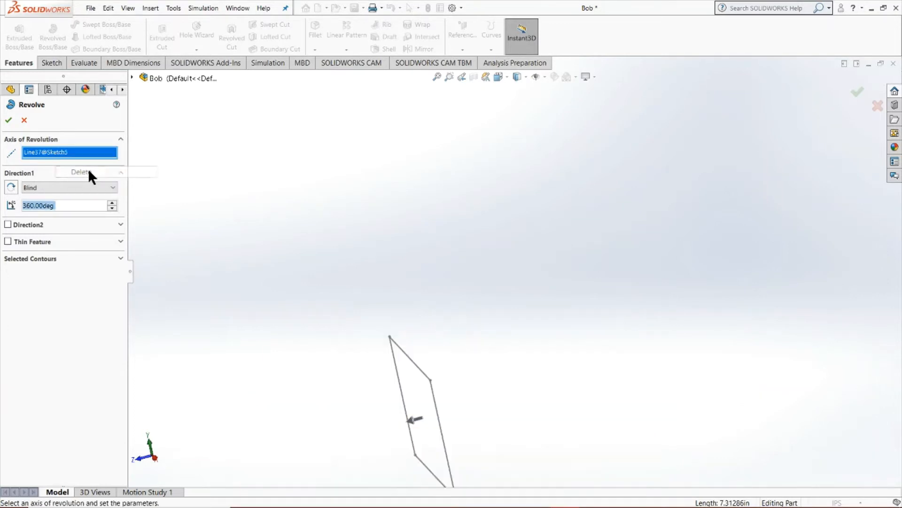
click(81, 172)
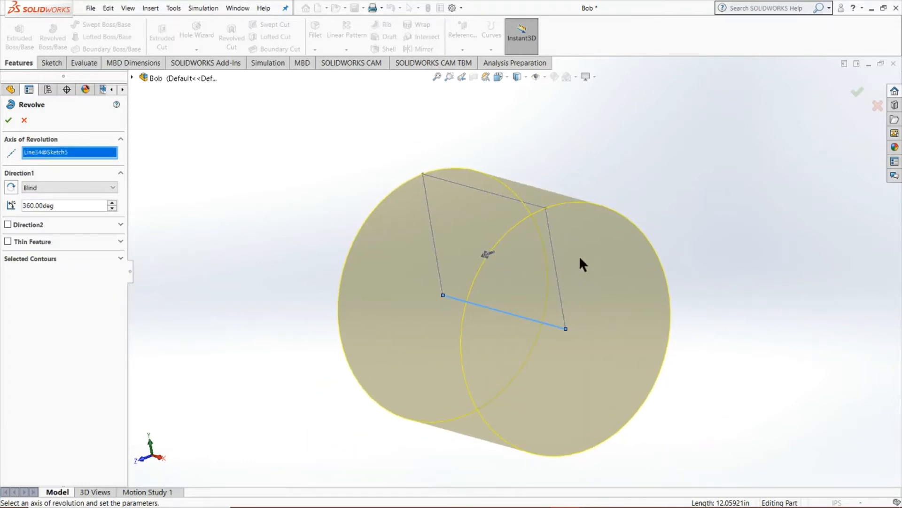
mouse_move(434, 268)
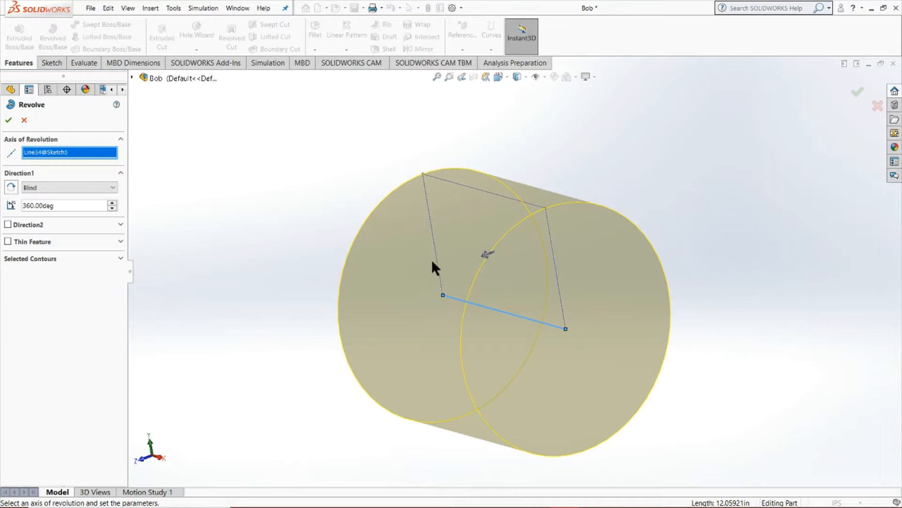
mouse_move(106, 232)
text(180)
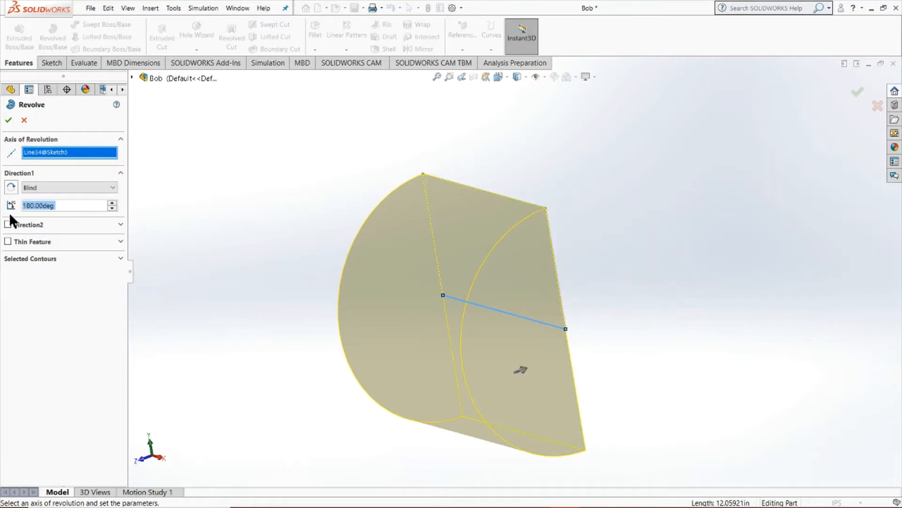
- Enable a second revolve direction at 25°, then cancel the Revolve feature
click(9, 224)
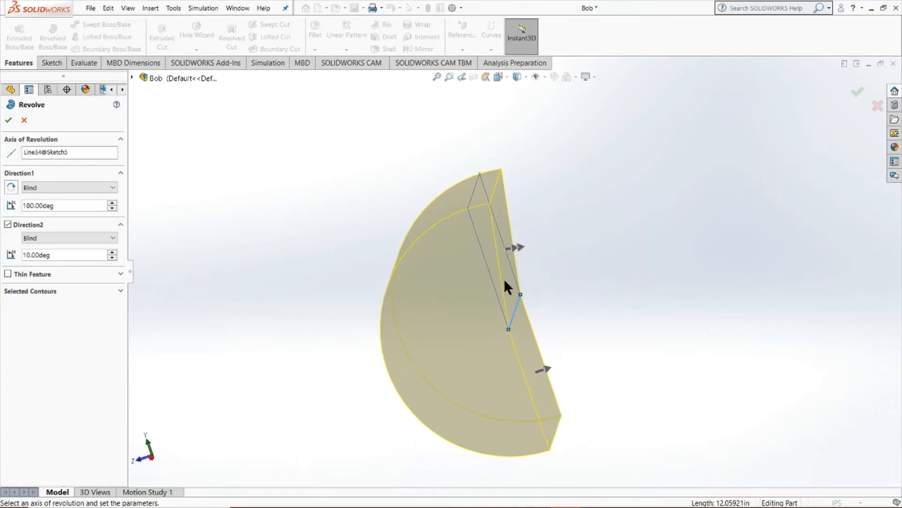
mouse_move(566, 181)
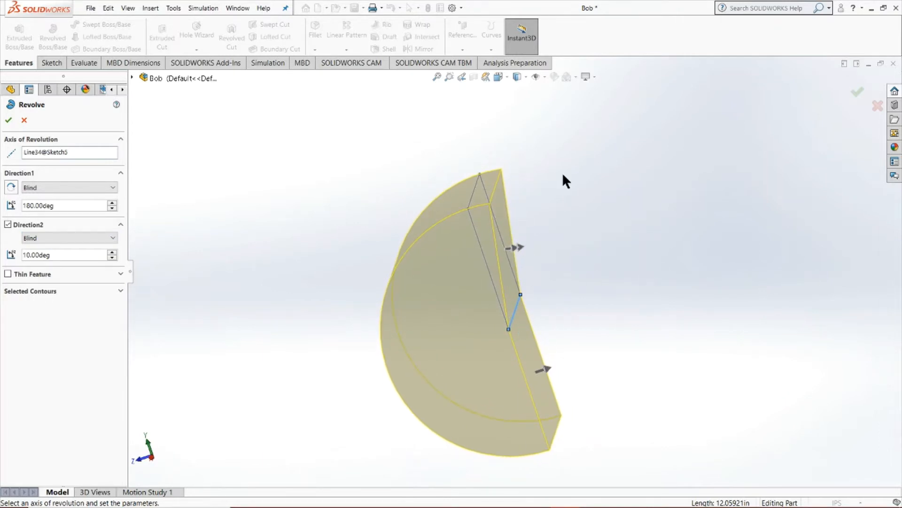
mouse_move(460, 175)
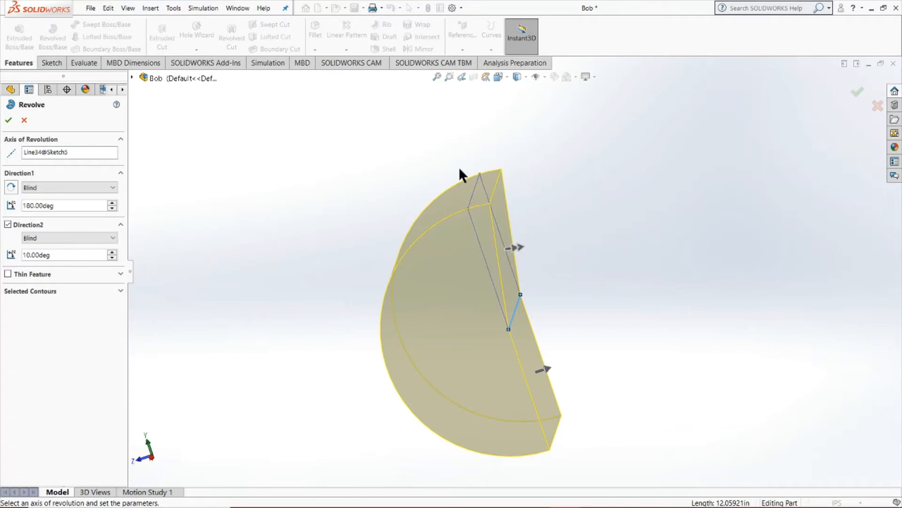
triple_click(63, 255)
text(25)
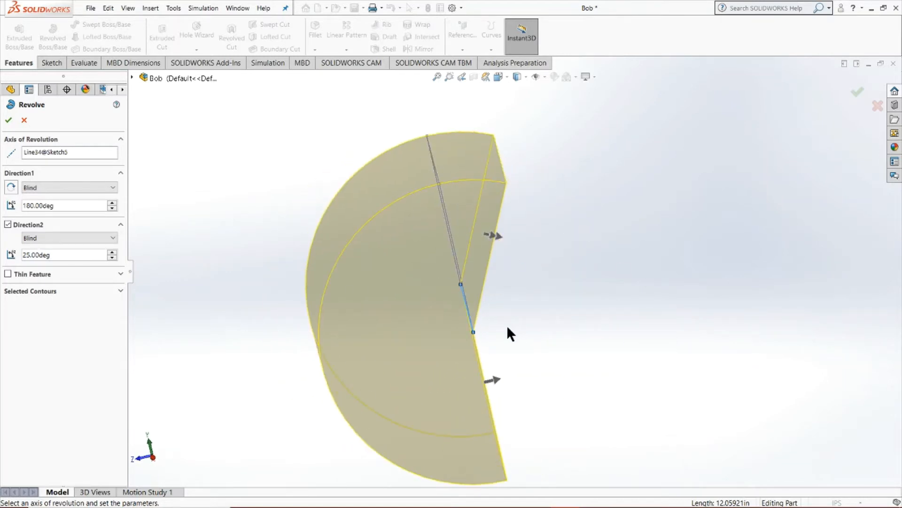
mouse_move(626, 452)
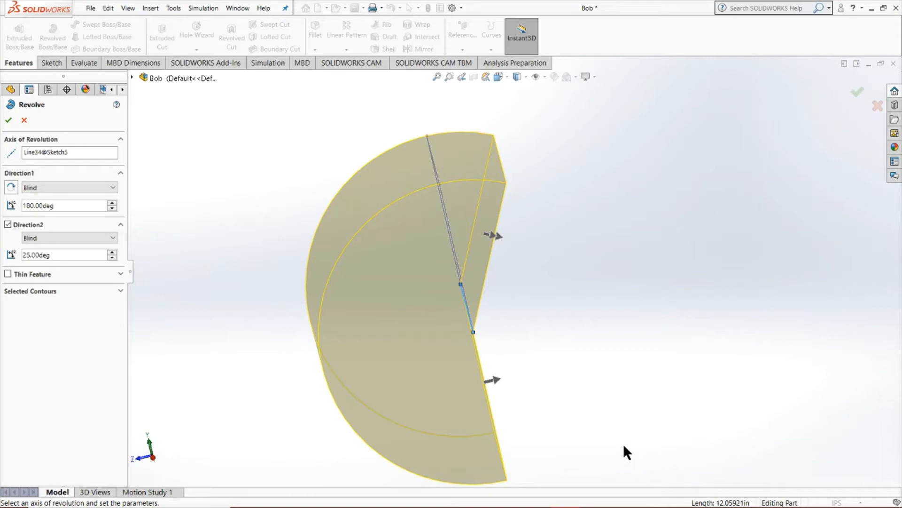
click(24, 120)
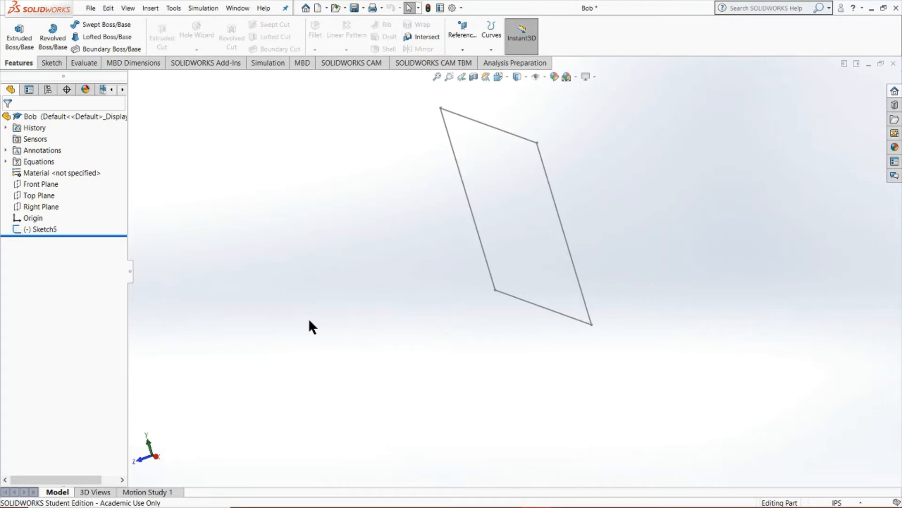
mouse_move(109, 27)
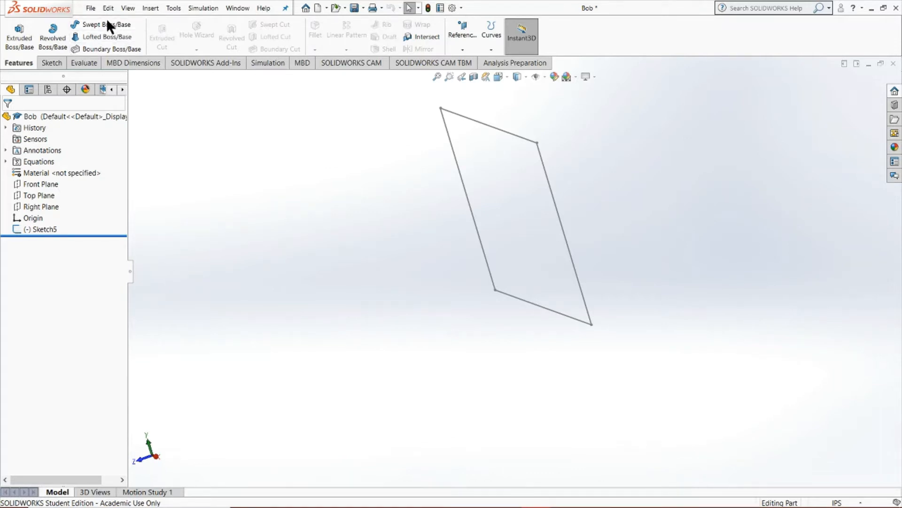
- Start a Swept Boss/Base and expand its Guide Curves options
click(105, 25)
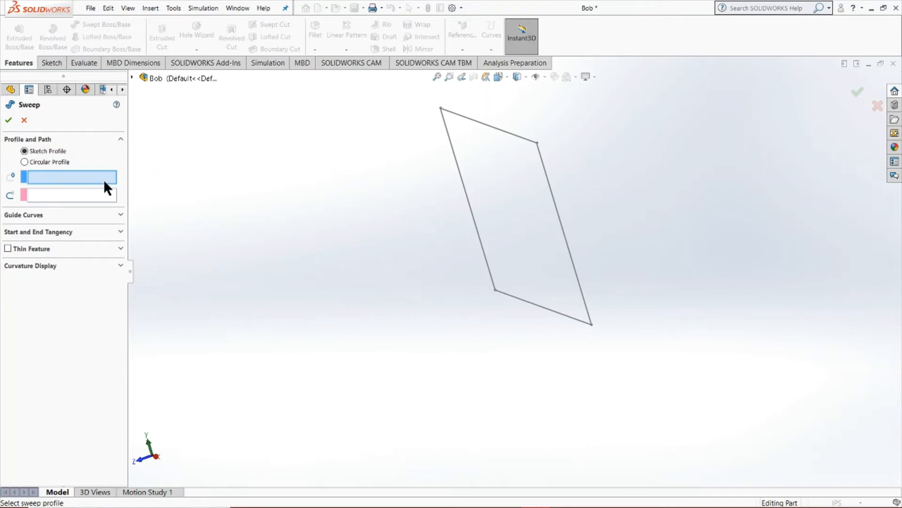
mouse_move(428, 230)
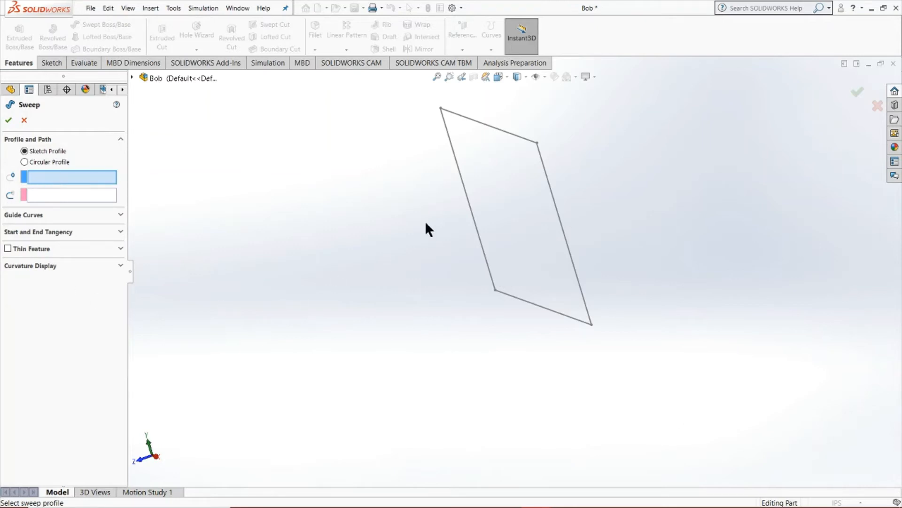
mouse_move(45, 217)
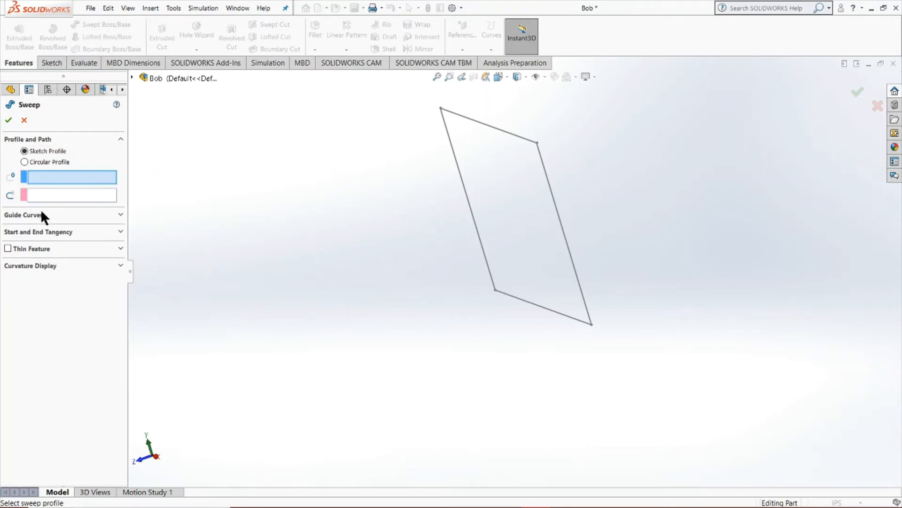
mouse_move(8, 181)
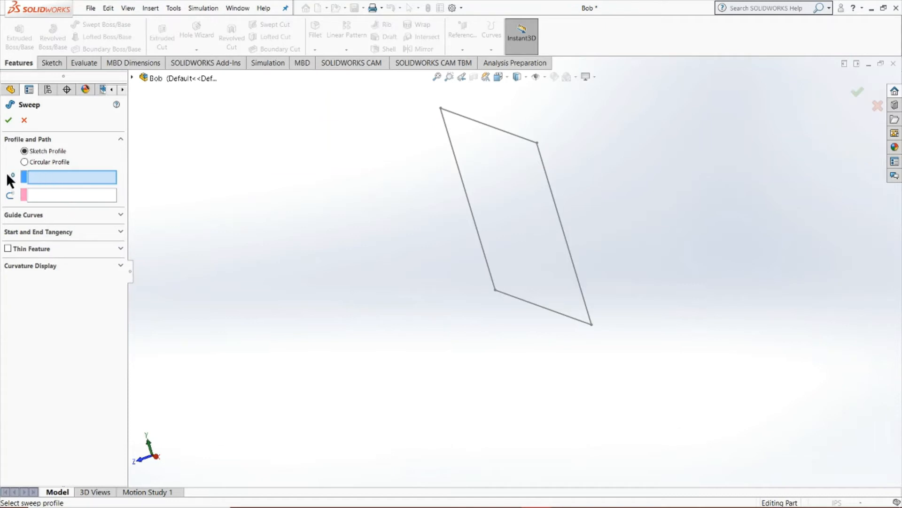
mouse_move(240, 241)
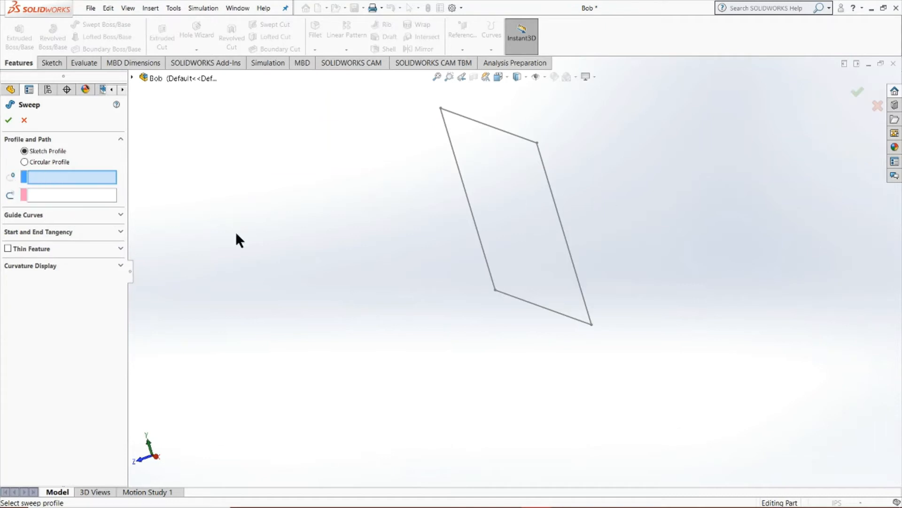
mouse_move(483, 124)
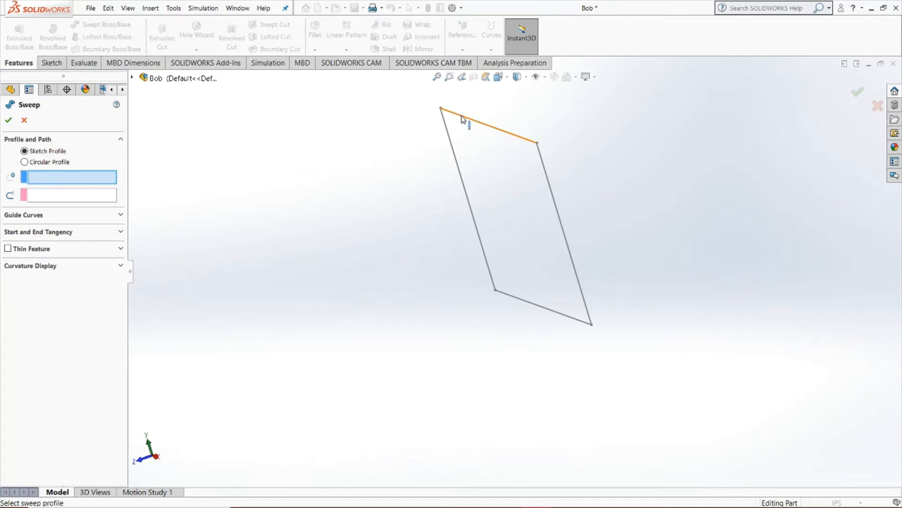
mouse_move(507, 136)
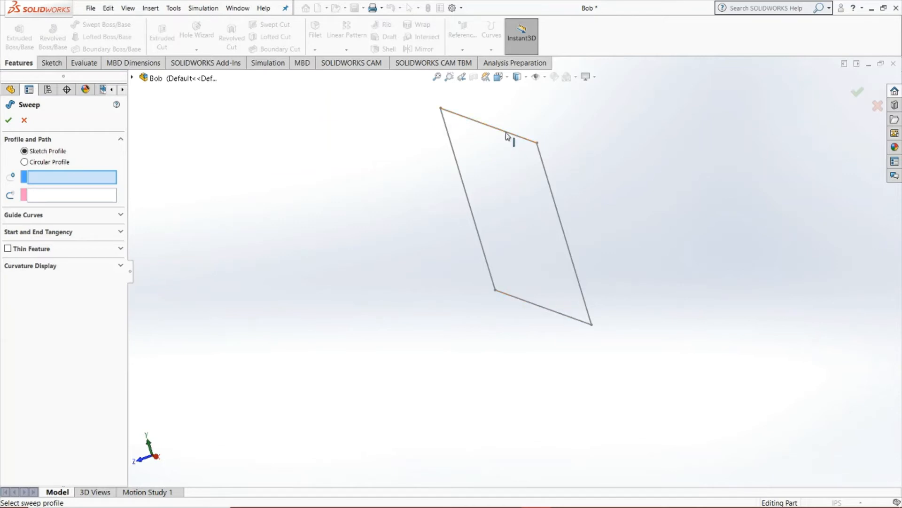
mouse_move(555, 169)
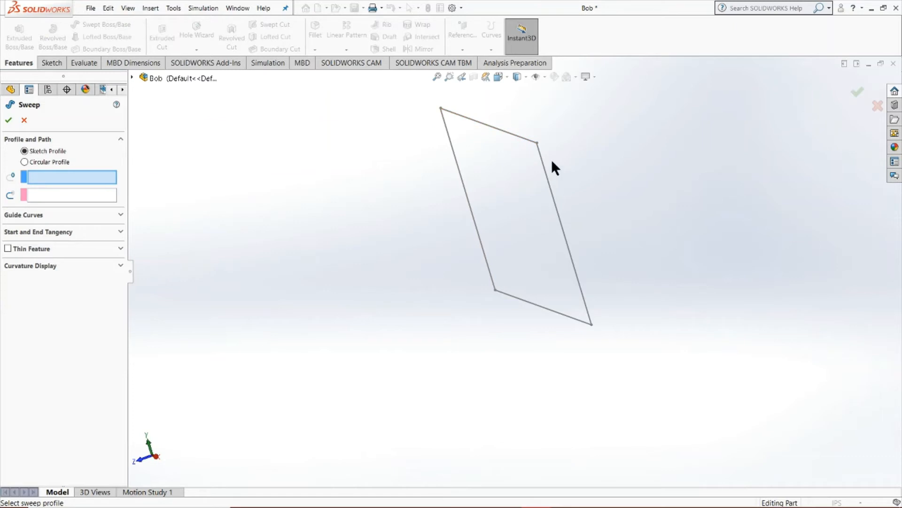
mouse_move(11, 201)
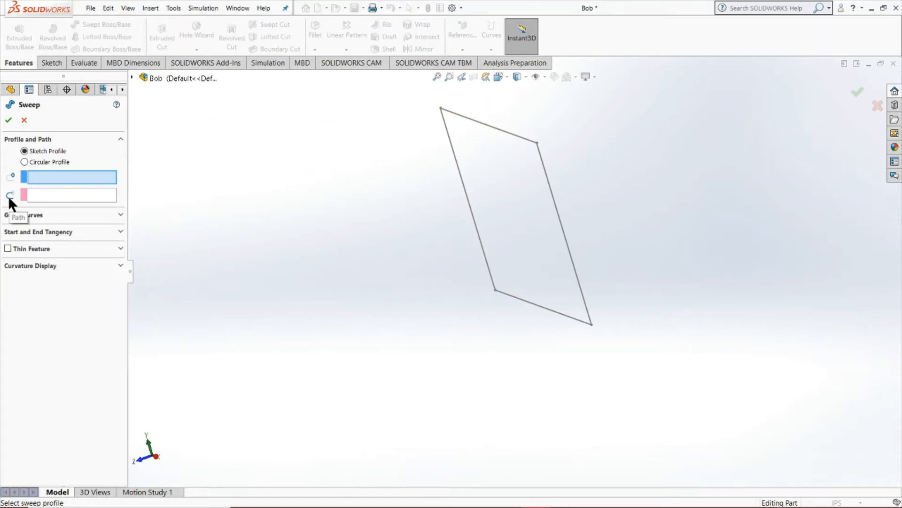
mouse_move(556, 179)
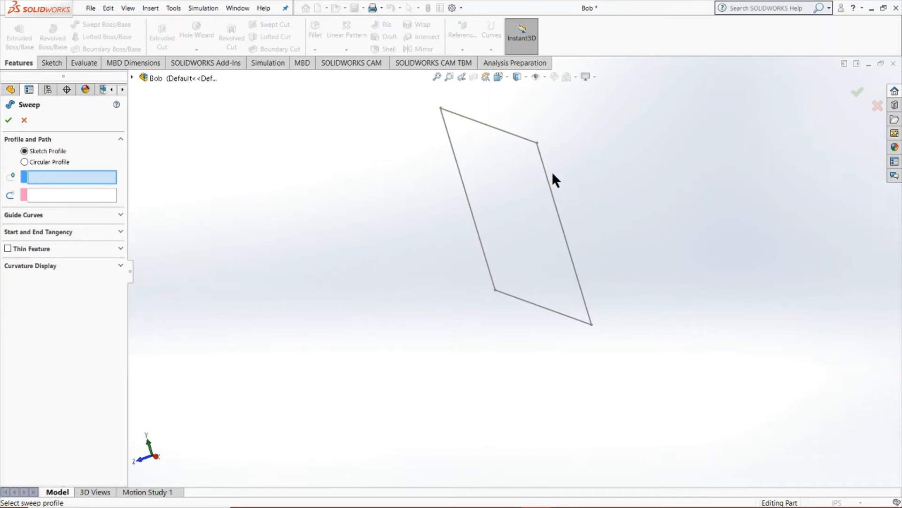
mouse_move(606, 284)
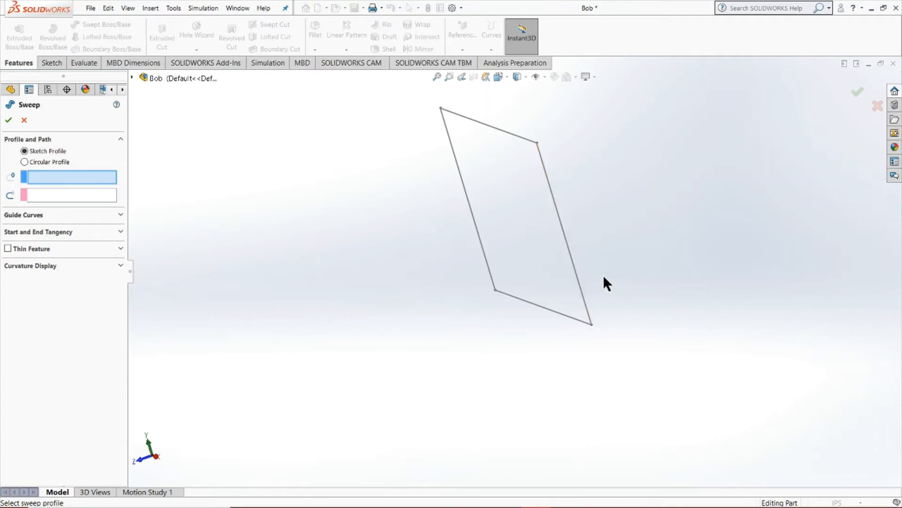
mouse_move(69, 306)
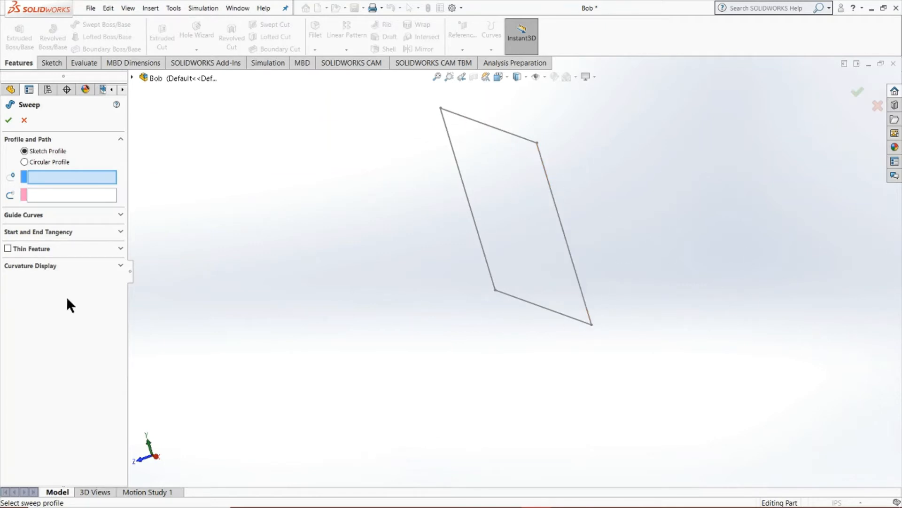
mouse_move(555, 225)
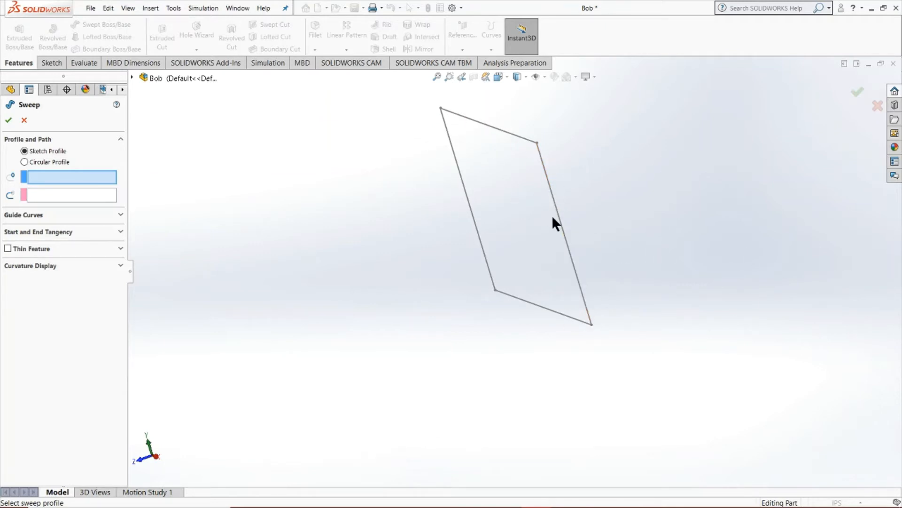
mouse_move(464, 301)
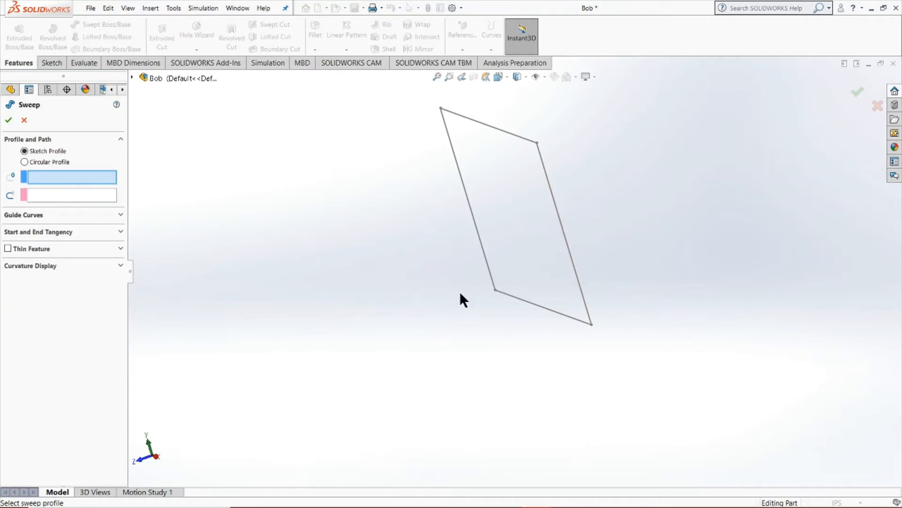
mouse_move(550, 189)
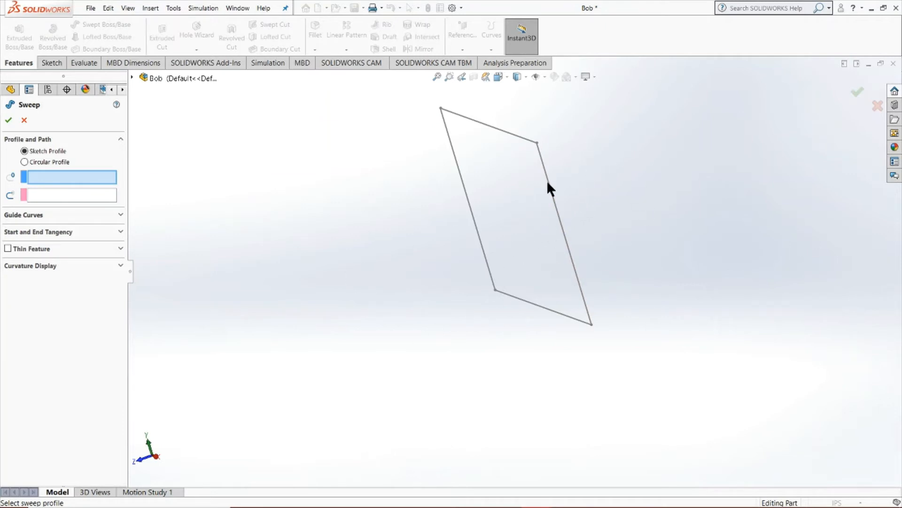
mouse_move(5, 113)
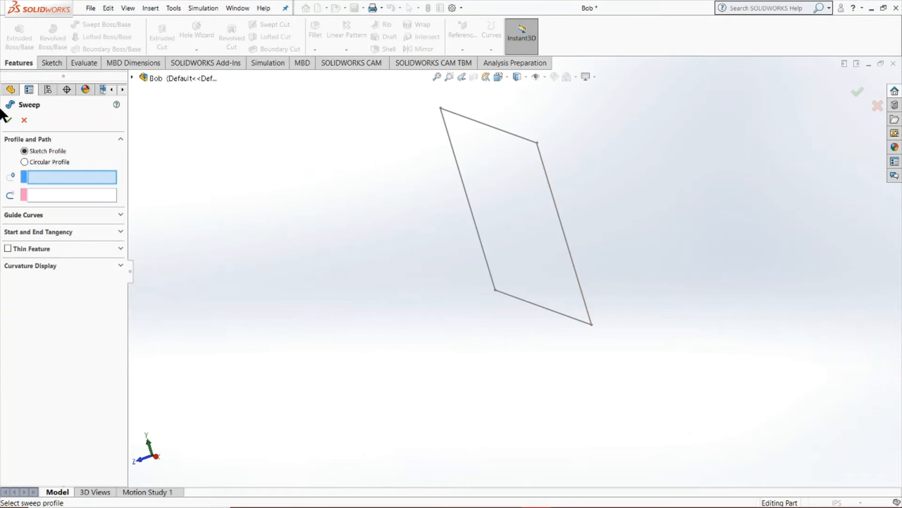
mouse_move(8, 114)
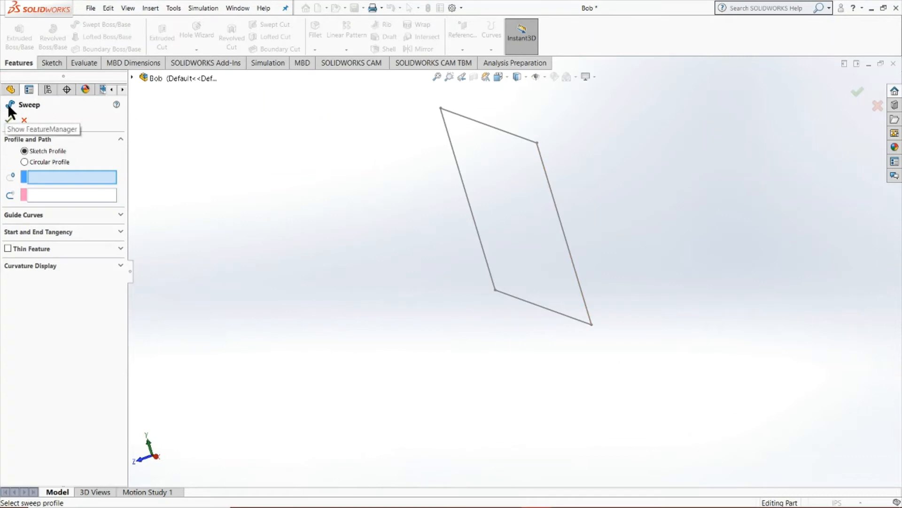
mouse_move(9, 114)
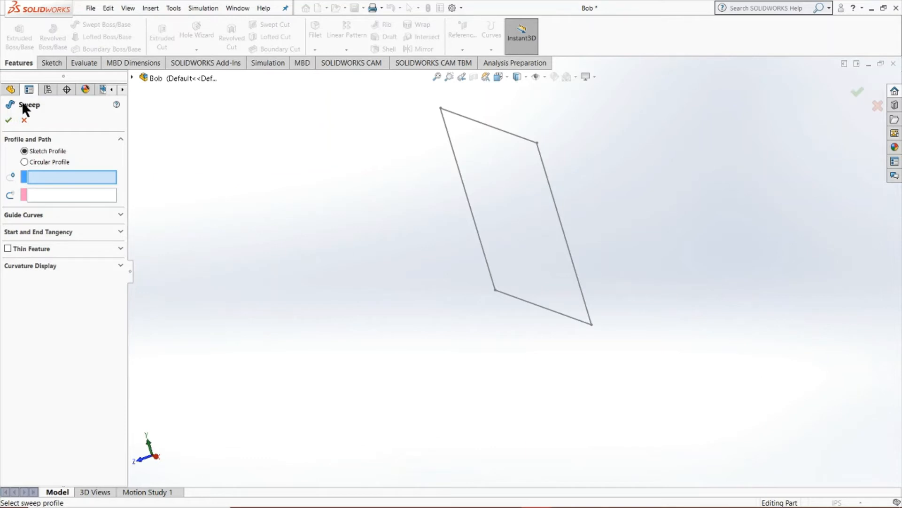
mouse_move(7, 112)
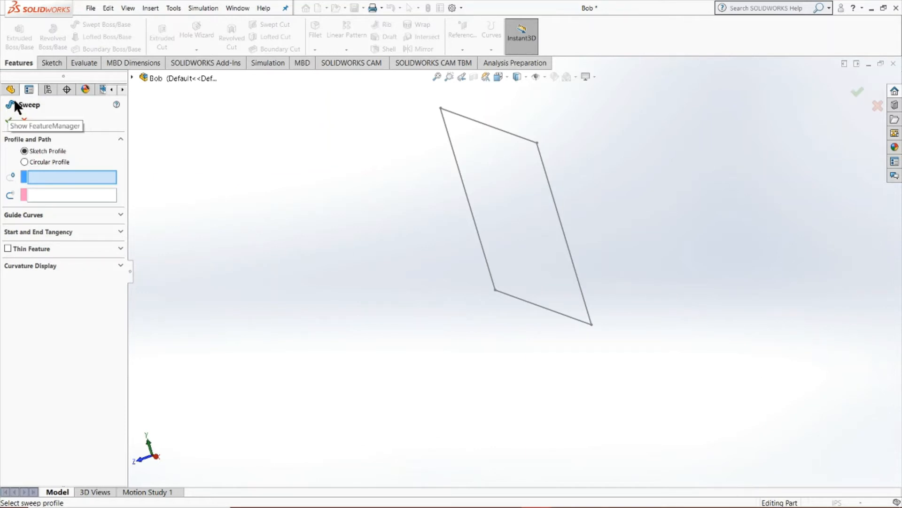
mouse_move(118, 217)
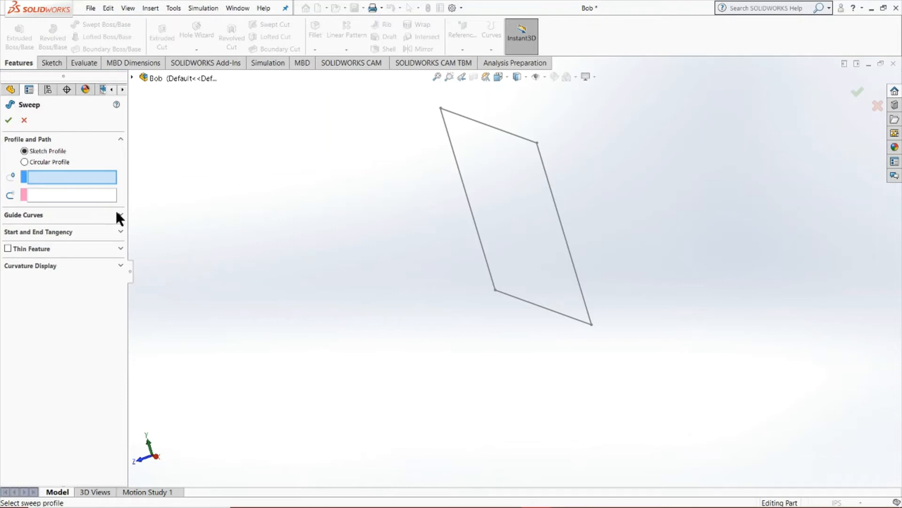
click(120, 214)
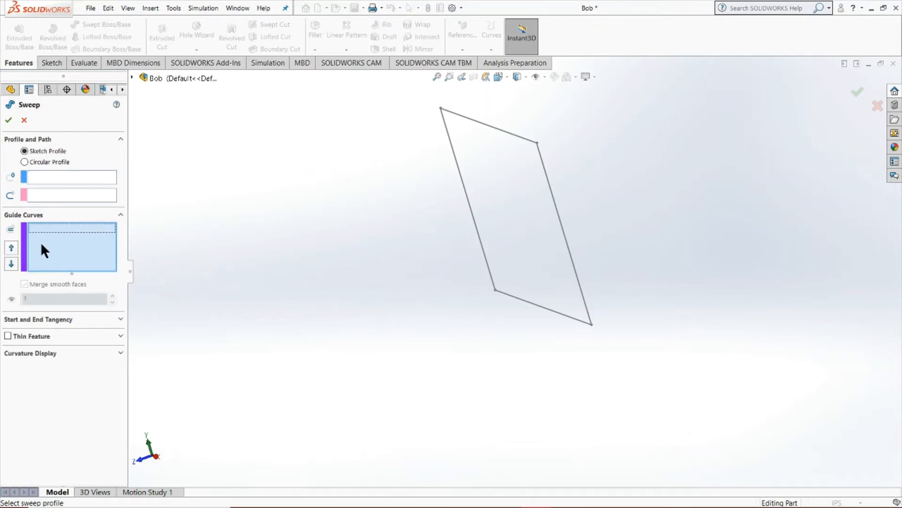
mouse_move(69, 247)
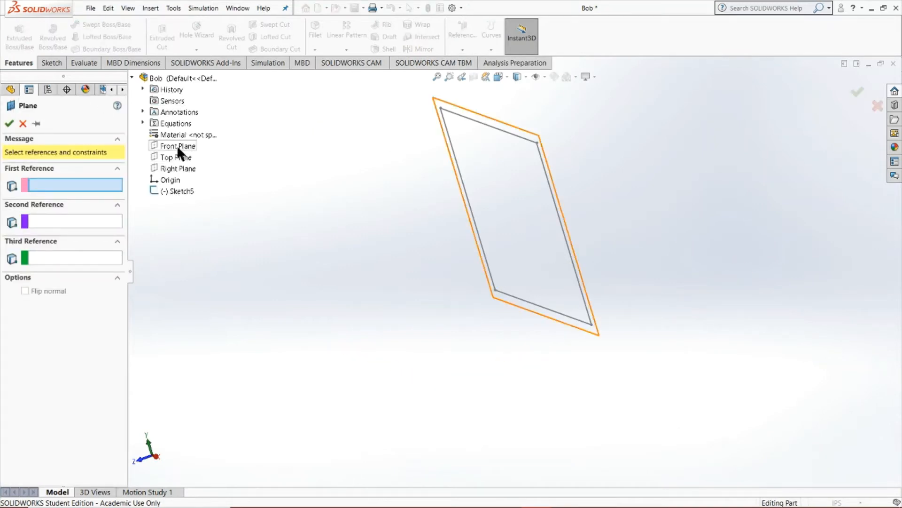
- Create Plane2 offset 5.00in from Front Plane and sketch a smaller corner rectangle on it
click(179, 145)
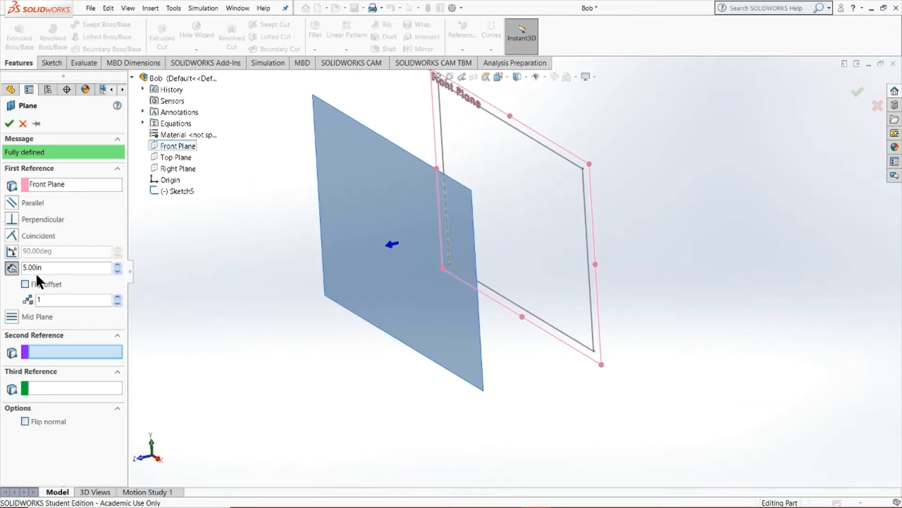
mouse_move(10, 123)
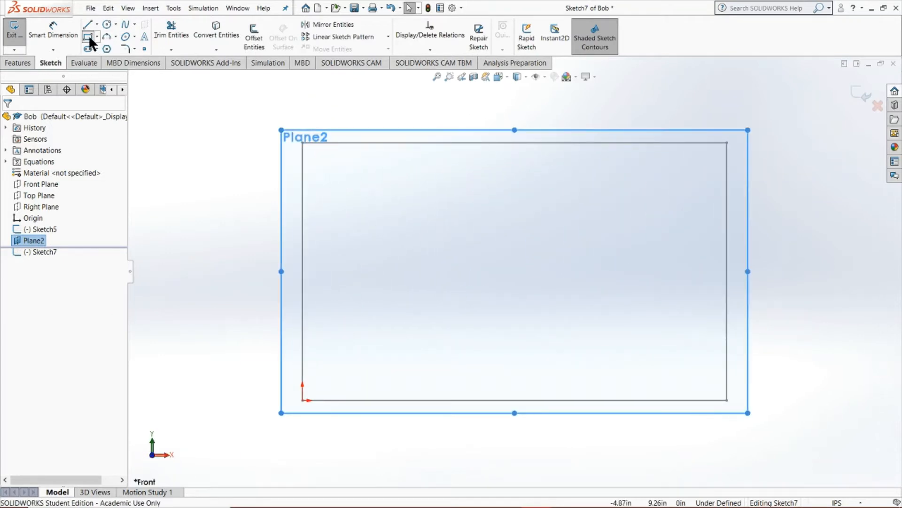
click(87, 36)
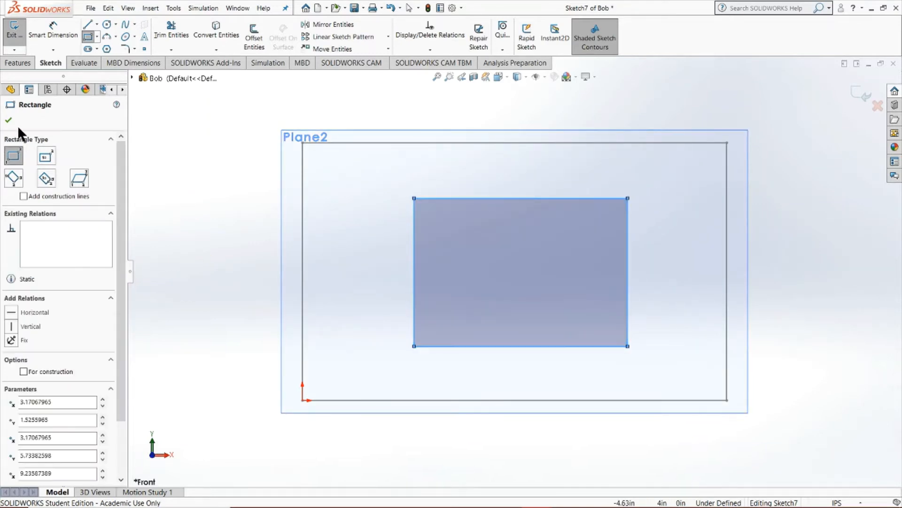
click(9, 121)
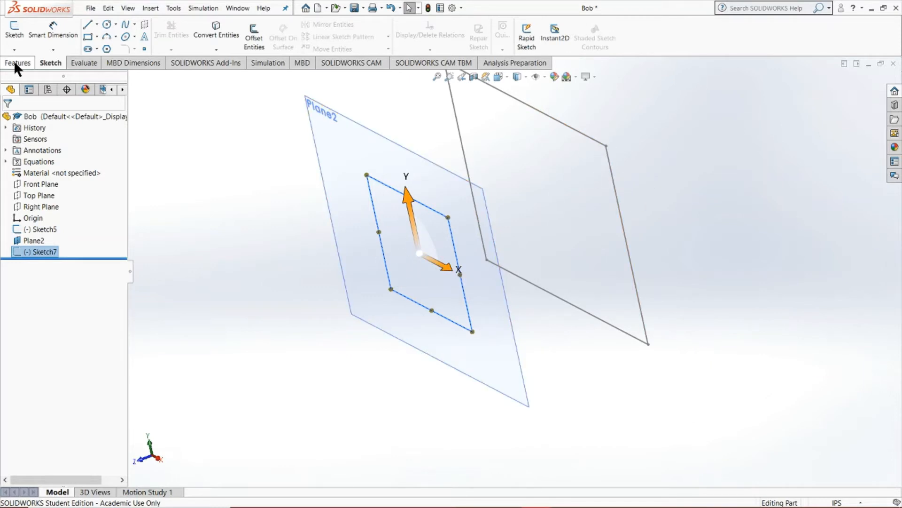
- Create Curve2 through reference points joining matching corners of the inner and outer rectangles
click(19, 63)
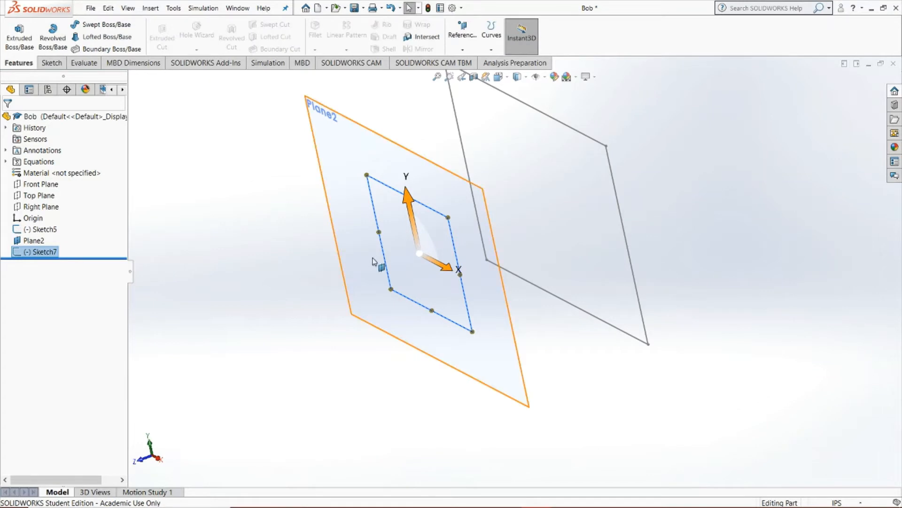
mouse_move(483, 317)
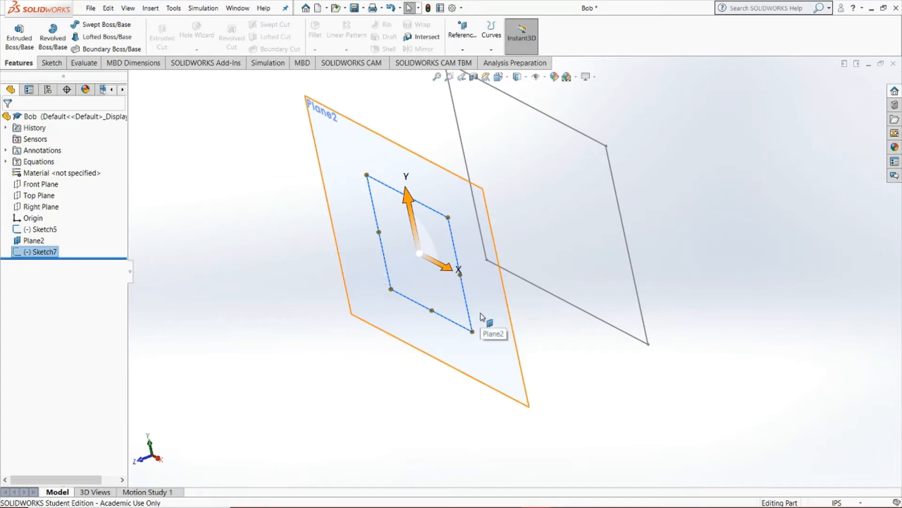
mouse_move(368, 200)
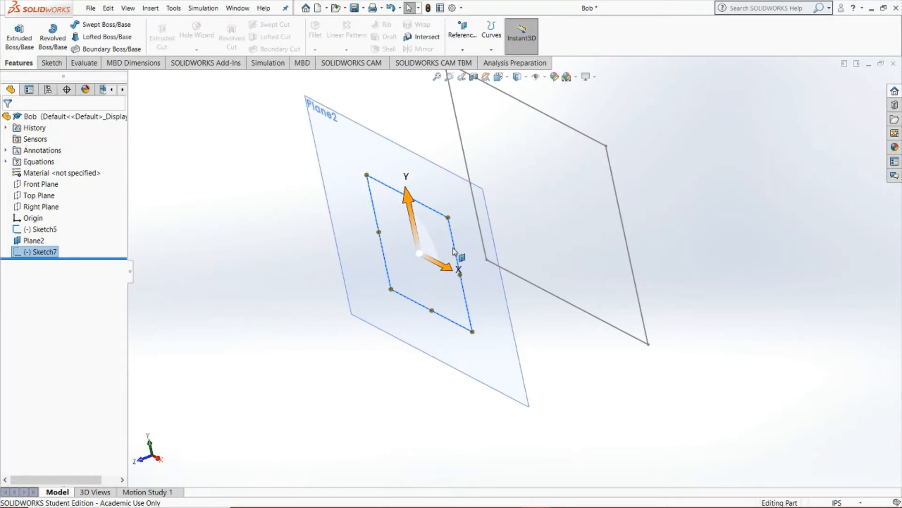
mouse_move(581, 176)
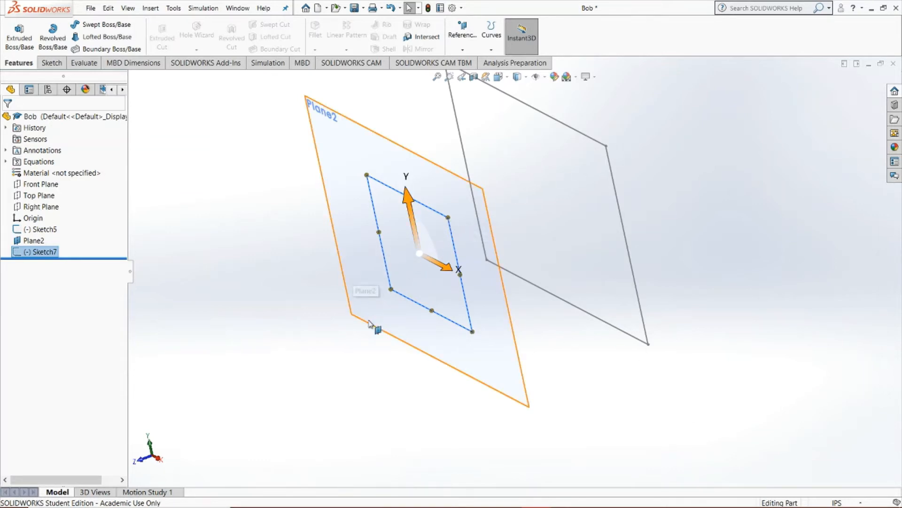
click(335, 306)
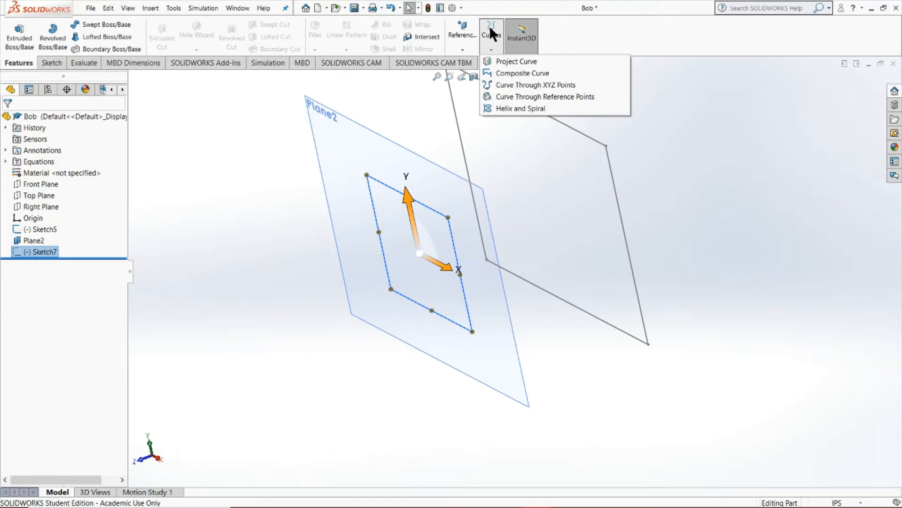
mouse_move(527, 73)
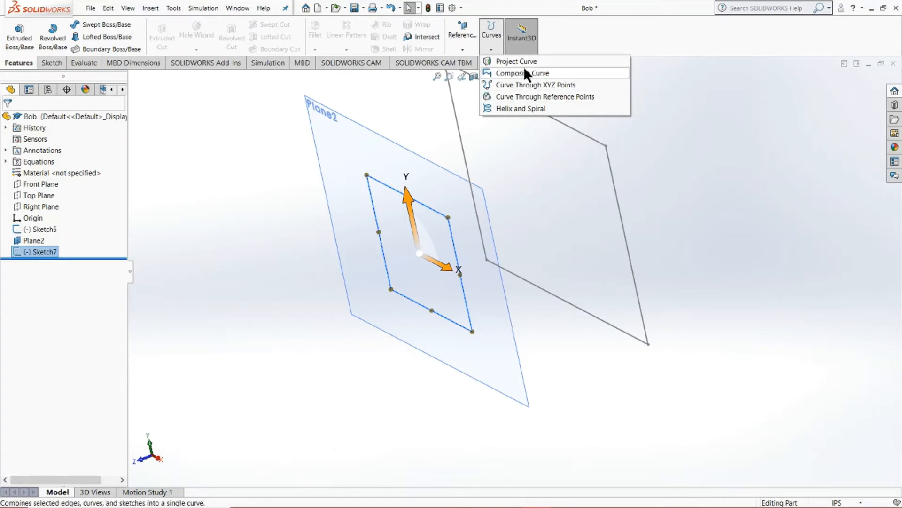
mouse_move(544, 96)
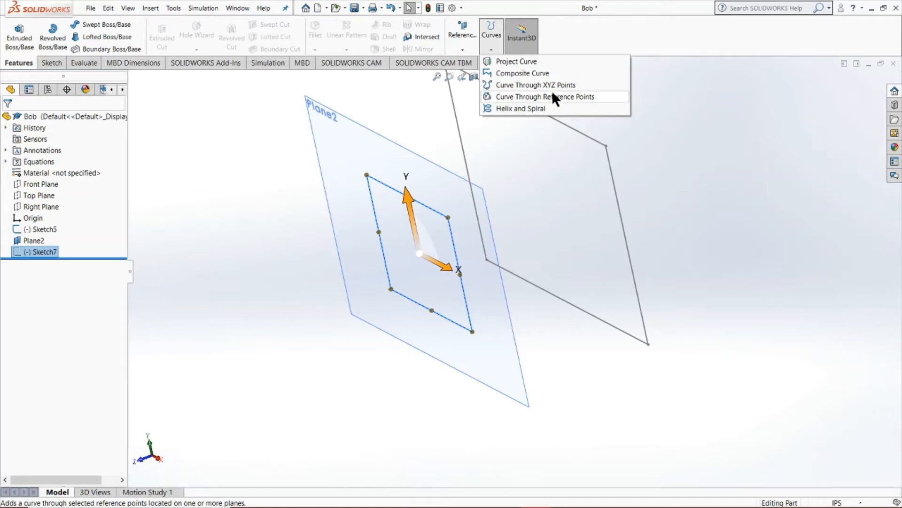
mouse_move(554, 98)
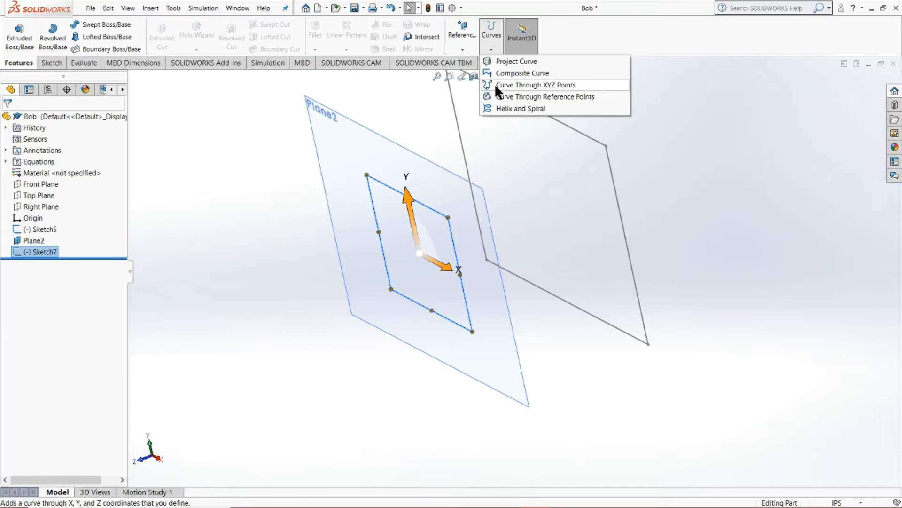
mouse_move(549, 92)
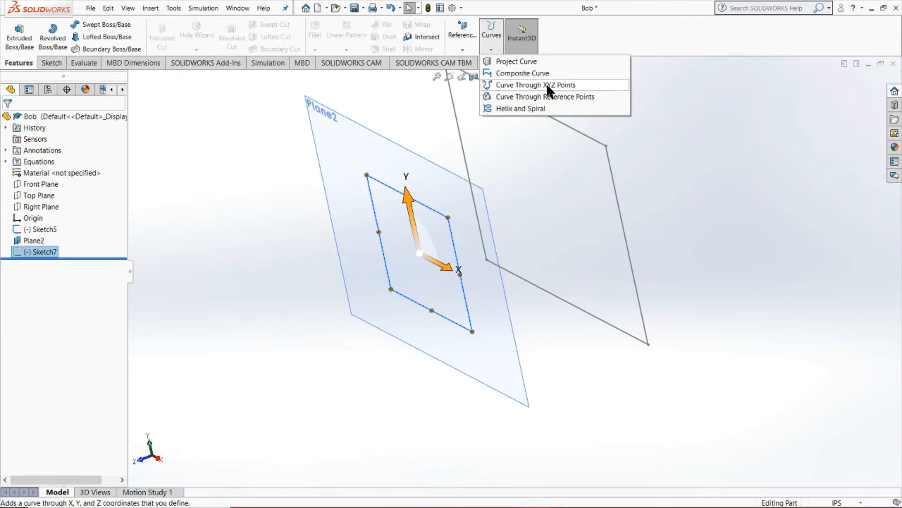
mouse_move(527, 95)
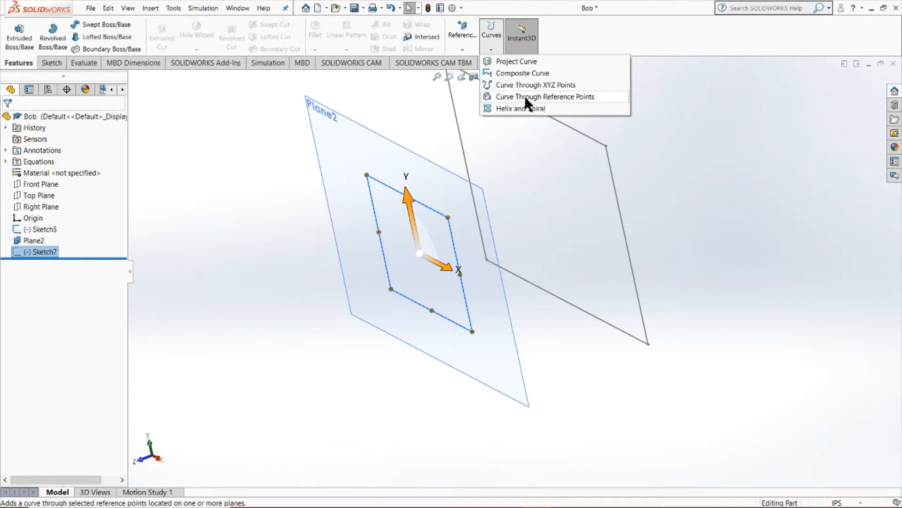
click(548, 96)
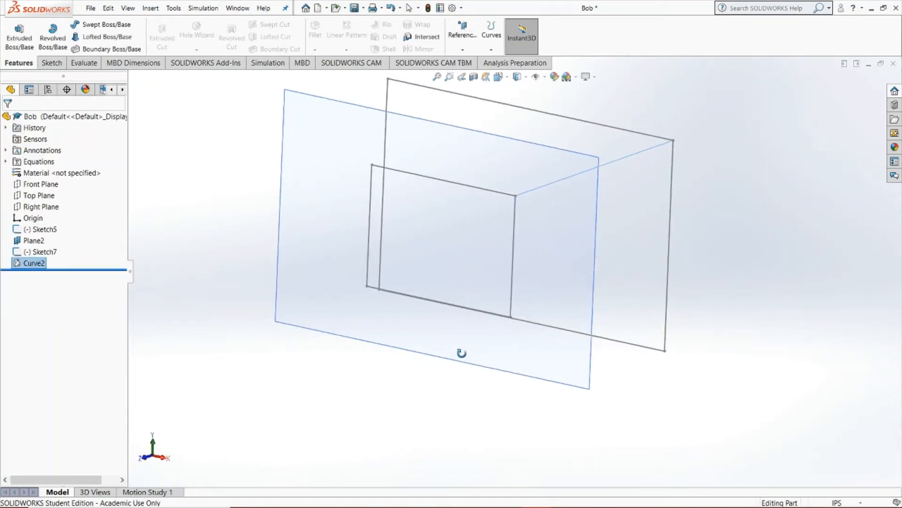
- Preview a Swept Boss of the outer rectangle Sketch5 along path Curve2, unconfirmed
click(104, 24)
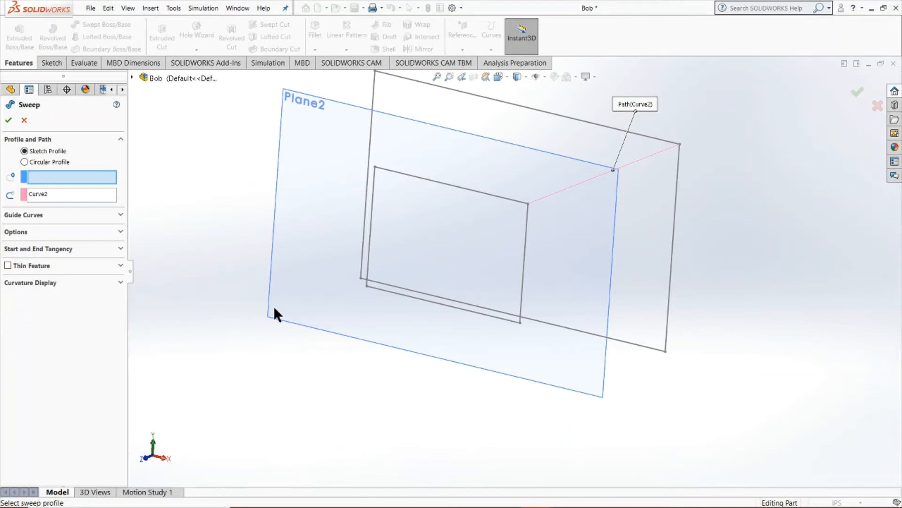
mouse_move(669, 271)
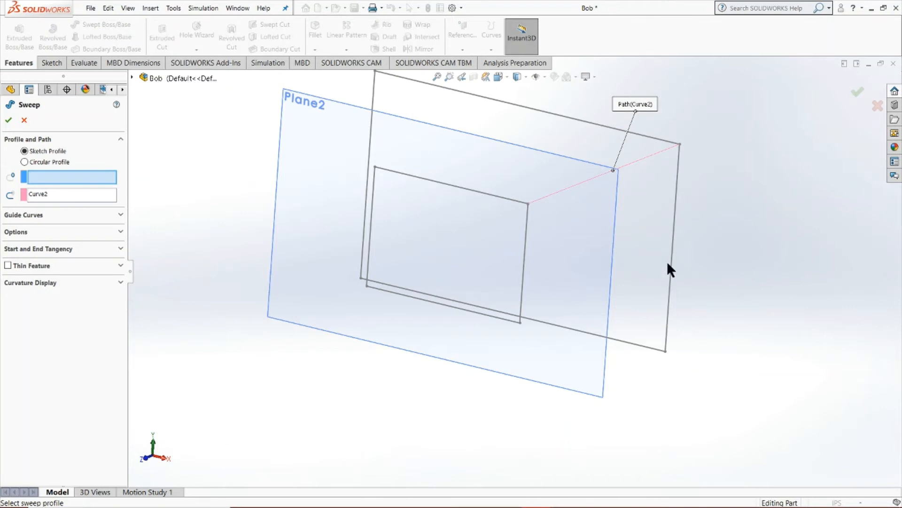
click(440, 231)
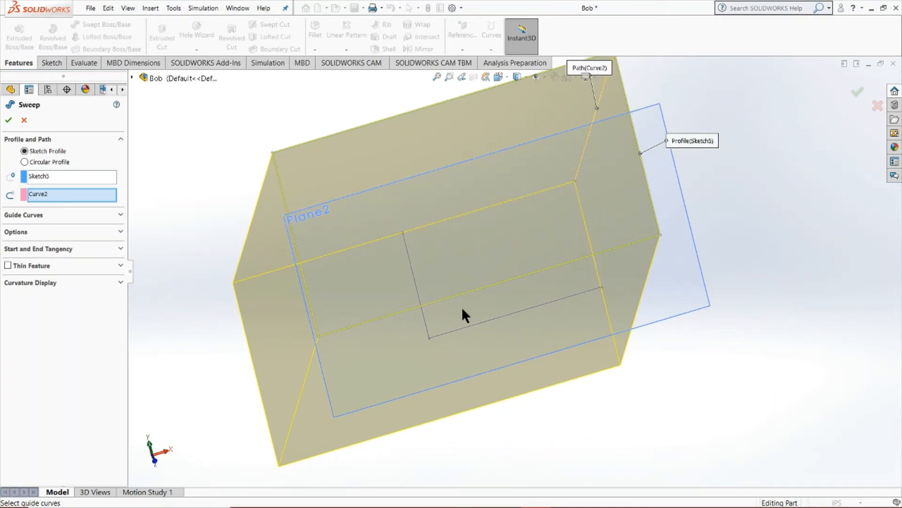
mouse_move(346, 289)
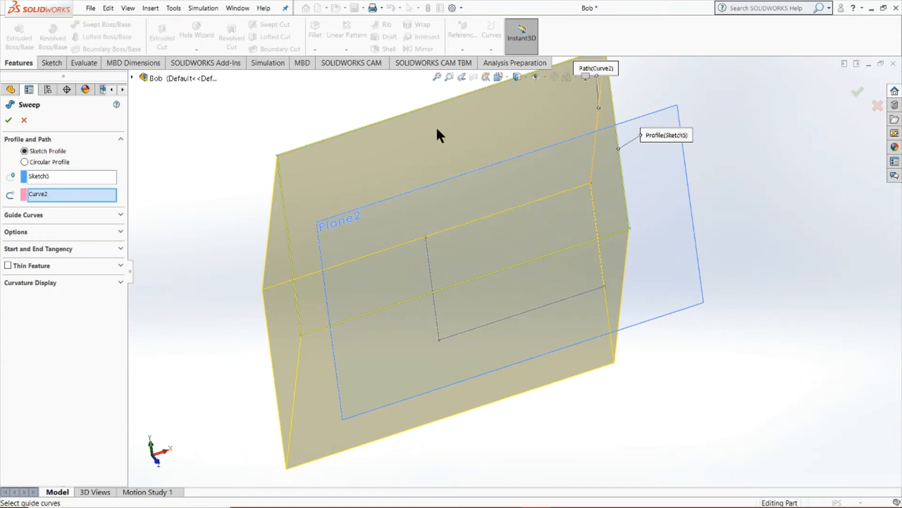
mouse_move(449, 368)
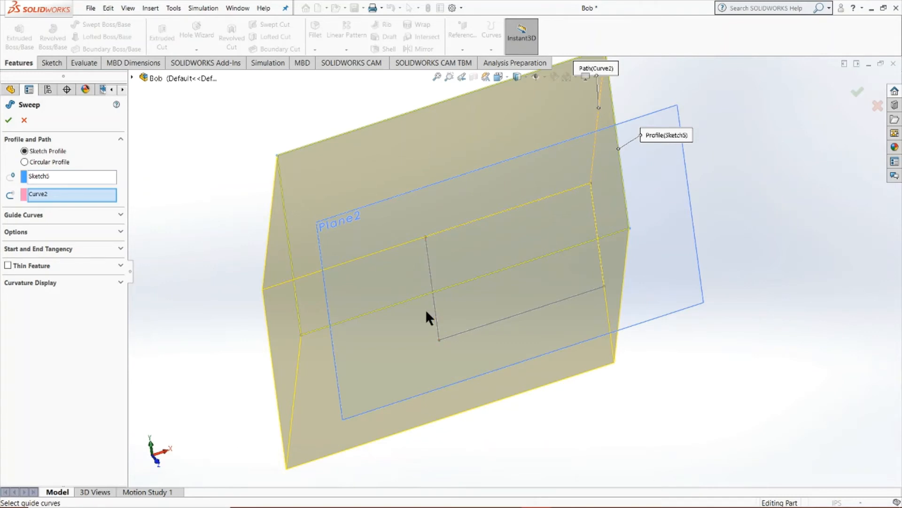
- Discard the sweep preview and create Curve3 through another pair of rectangle corners
click(25, 119)
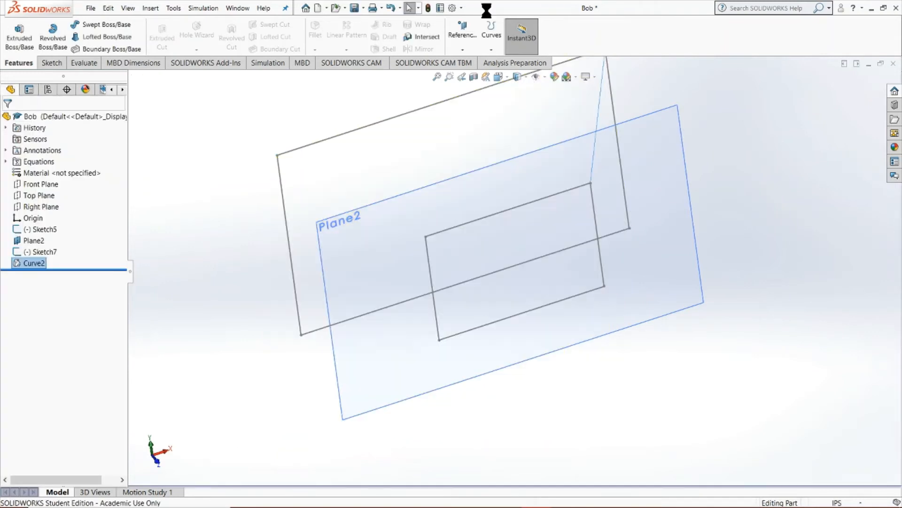
click(491, 32)
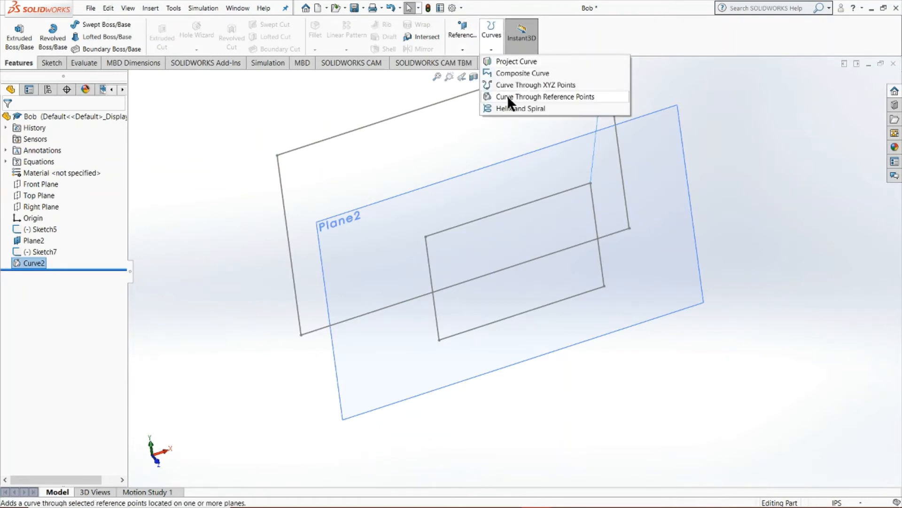
click(544, 96)
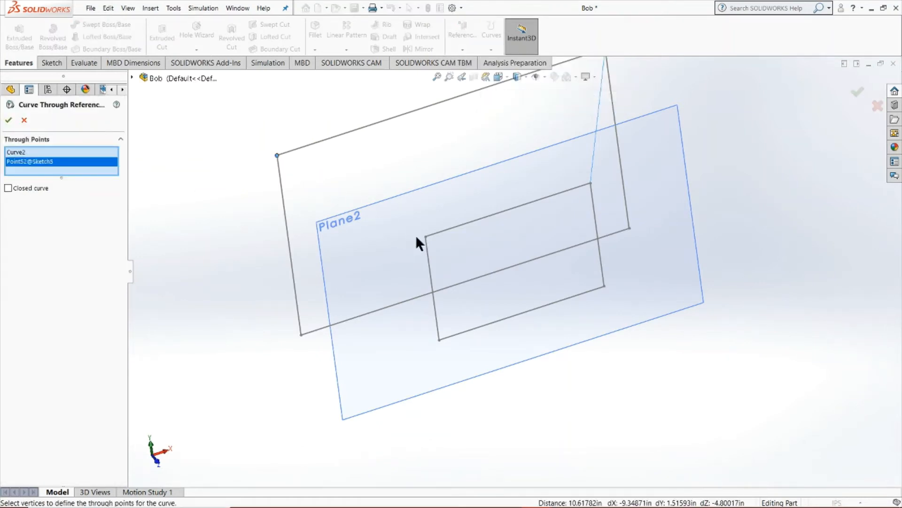
click(9, 121)
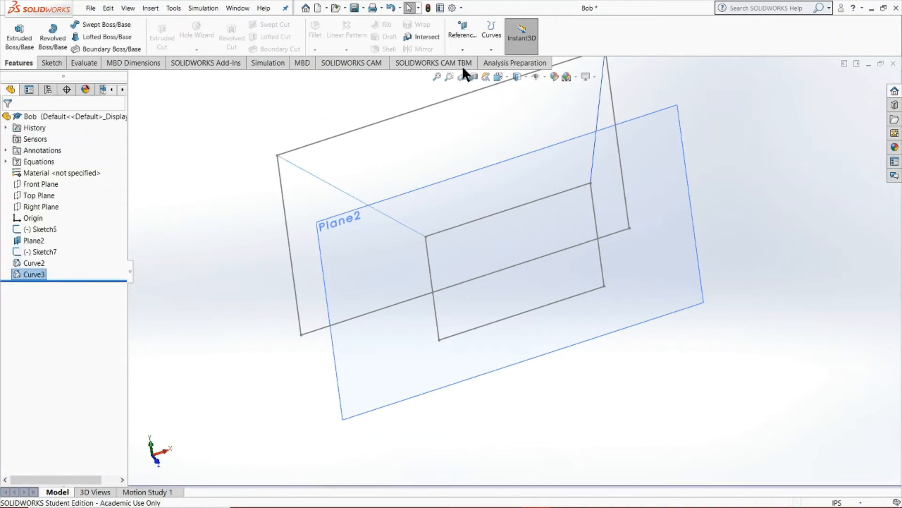
- Preview a sweep of the outer rectangle along Curve3 guided by Curve2, then discard it
click(103, 25)
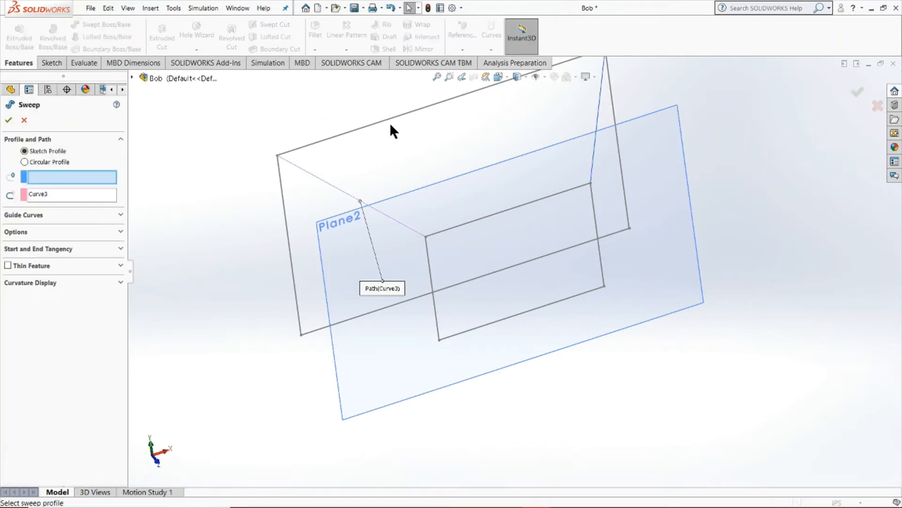
click(351, 130)
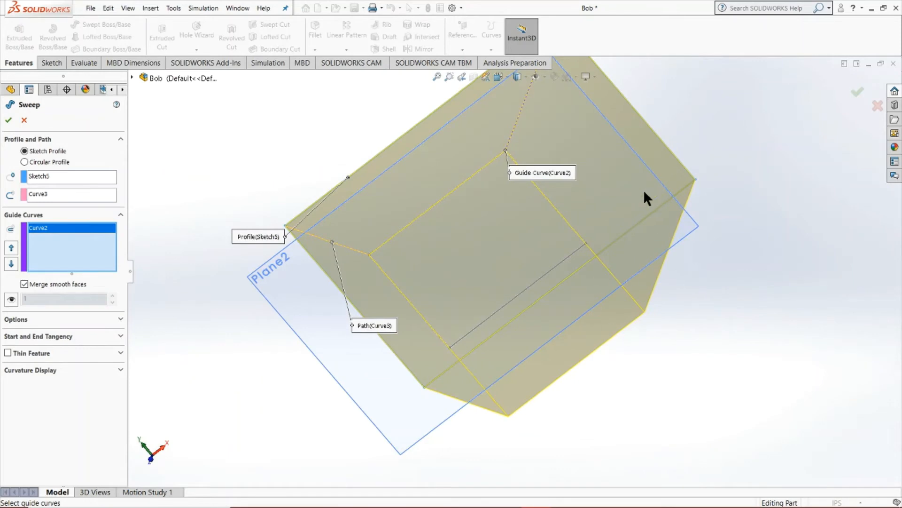
click(25, 120)
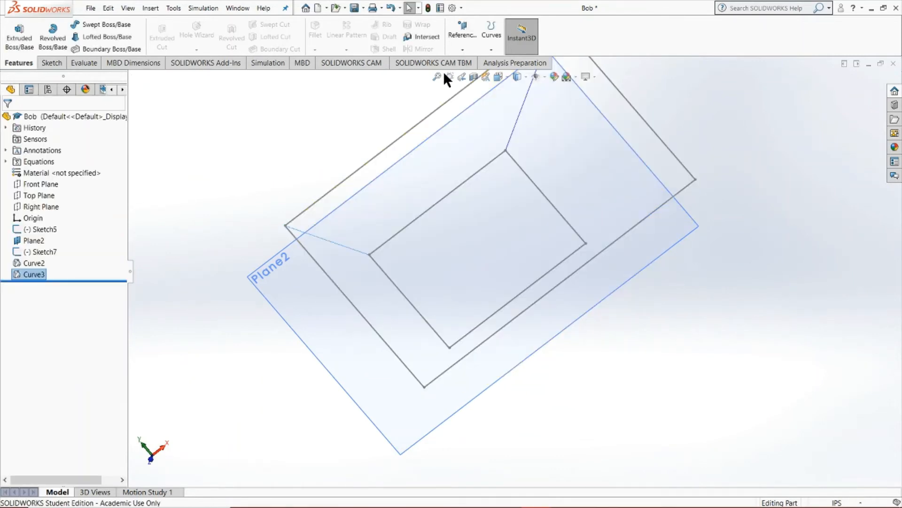
- Create Curve4, preview a sweep along it with Curve2 as guide curve, then abandon it
click(490, 30)
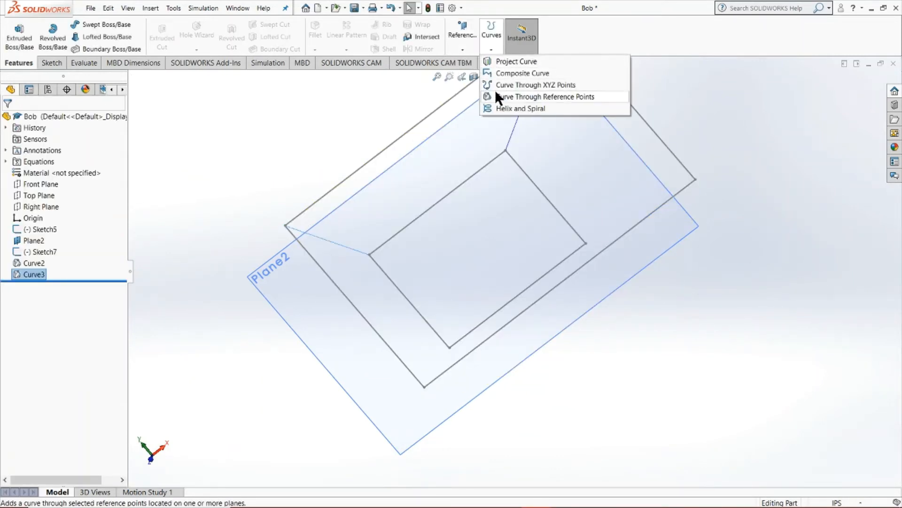
click(547, 96)
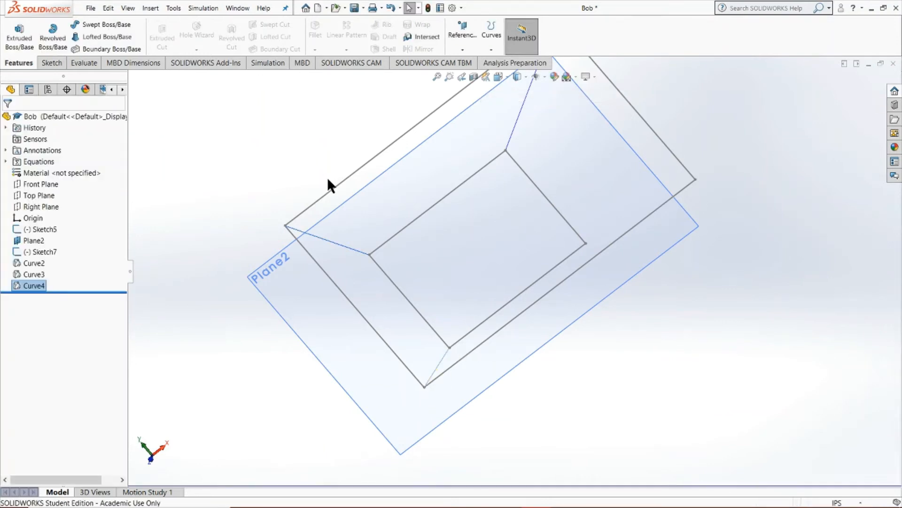
click(105, 24)
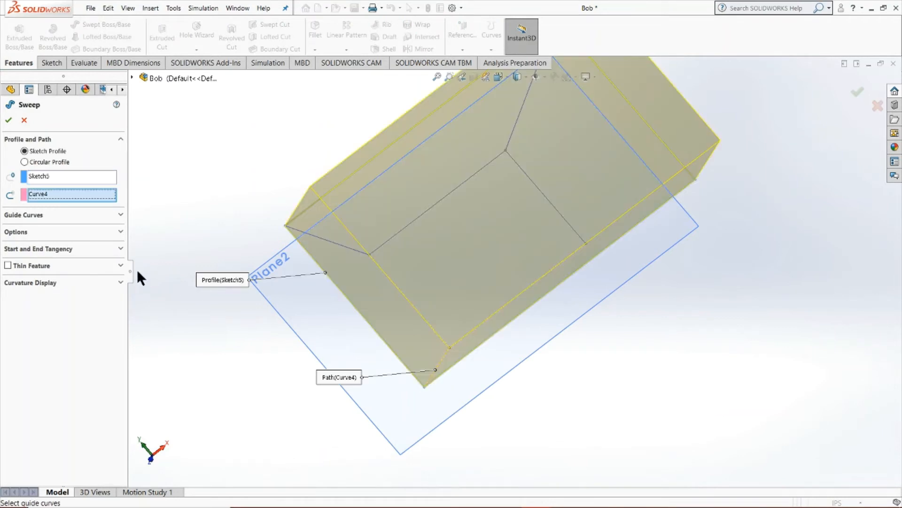
click(61, 214)
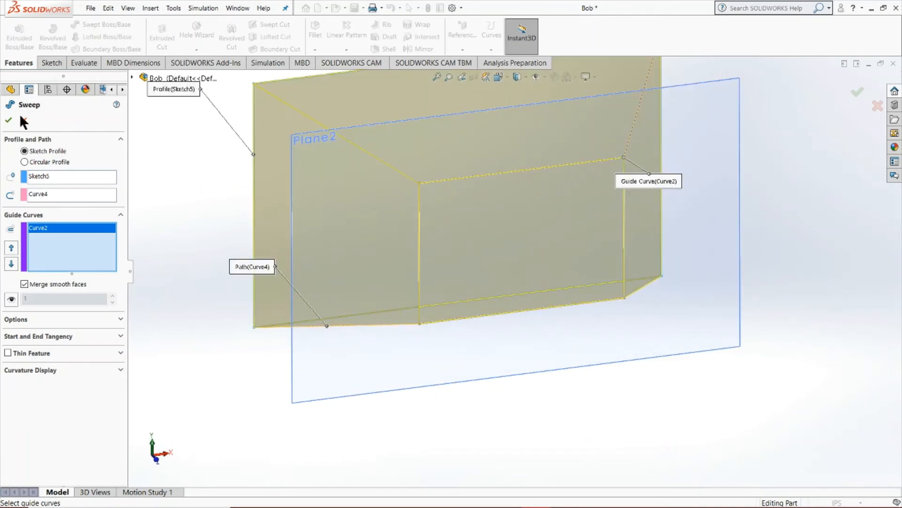
click(877, 107)
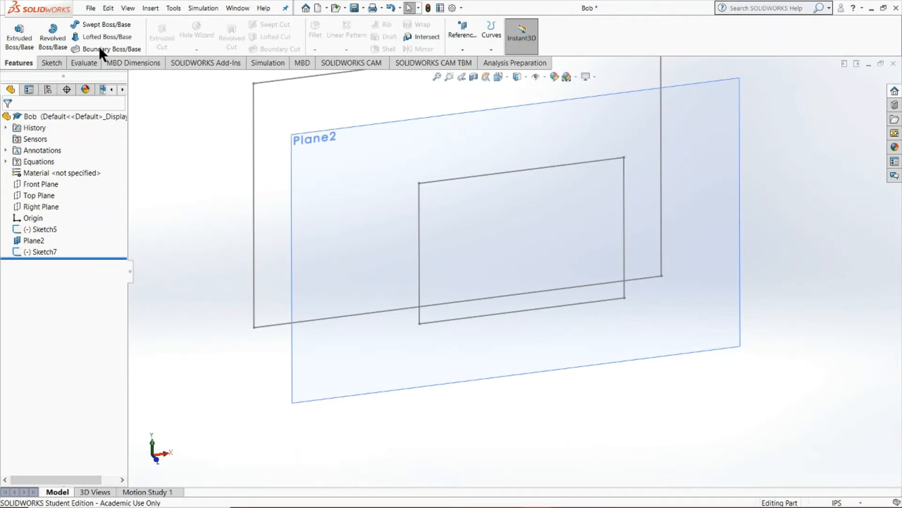
- Start a Lofted Boss and pick the first rectangle as a loft profile
click(106, 37)
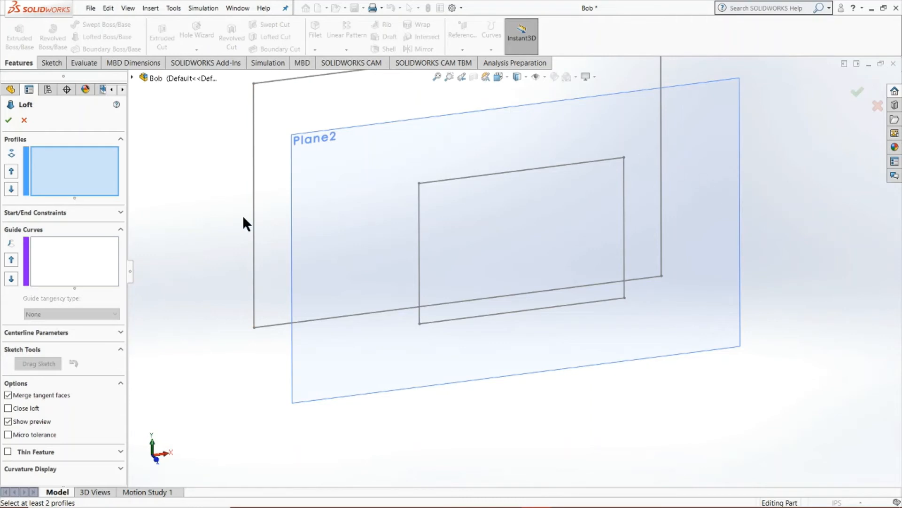
click(253, 327)
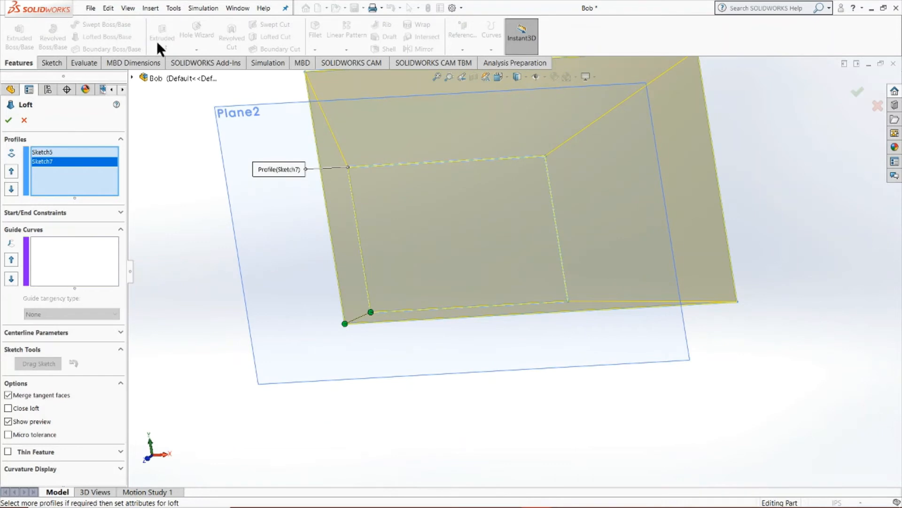
mouse_move(195, 337)
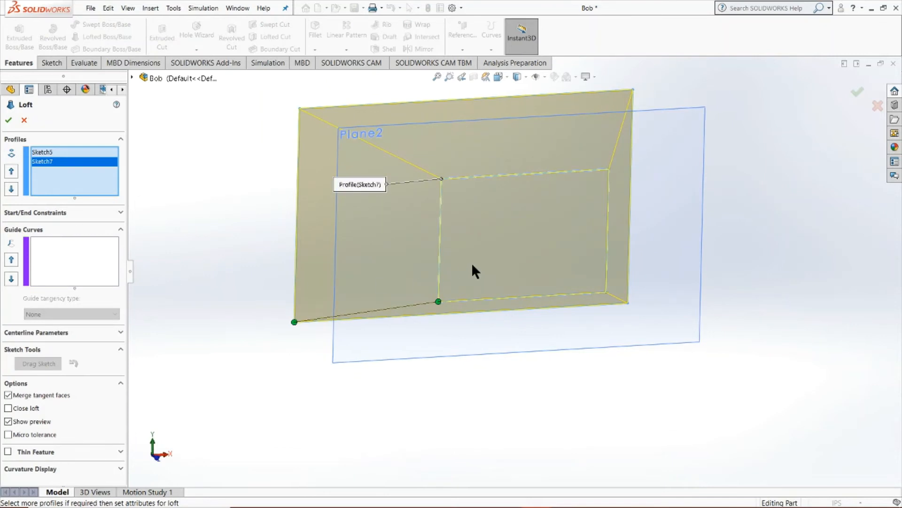
mouse_move(434, 314)
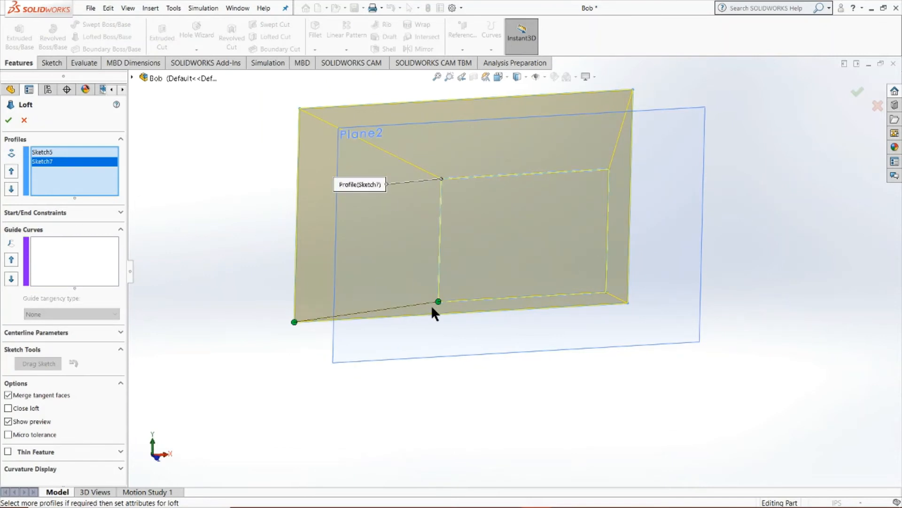
mouse_move(383, 315)
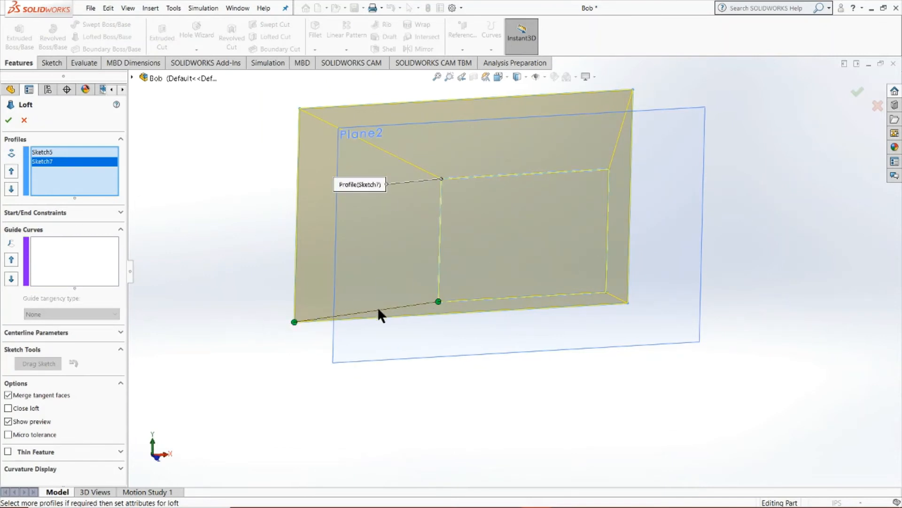
mouse_move(296, 339)
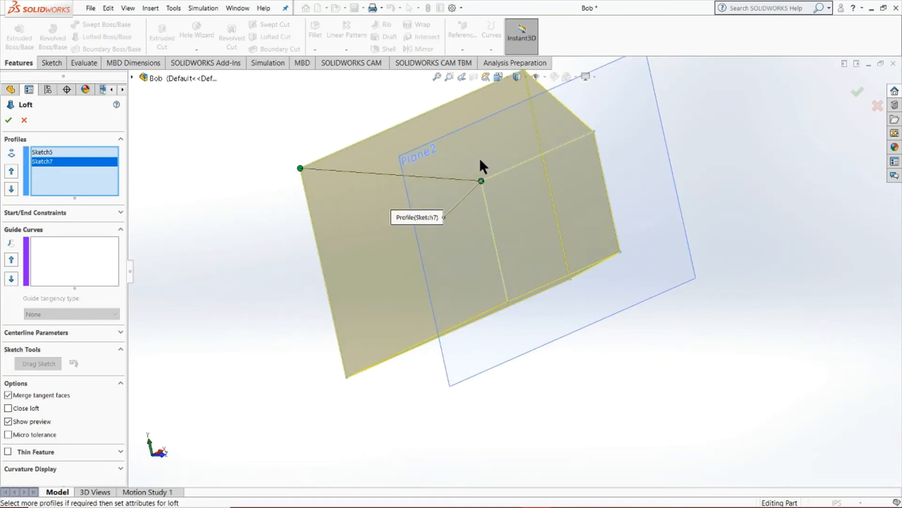
mouse_move(622, 233)
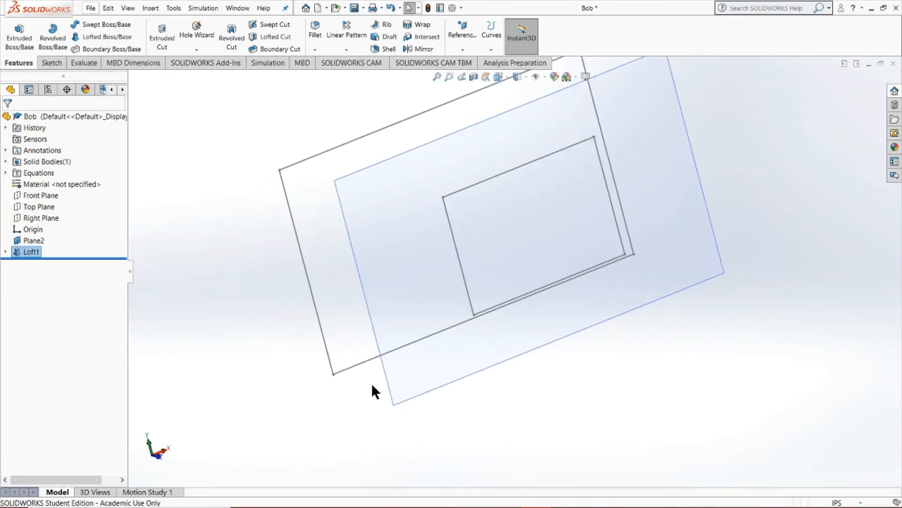
right_click(29, 252)
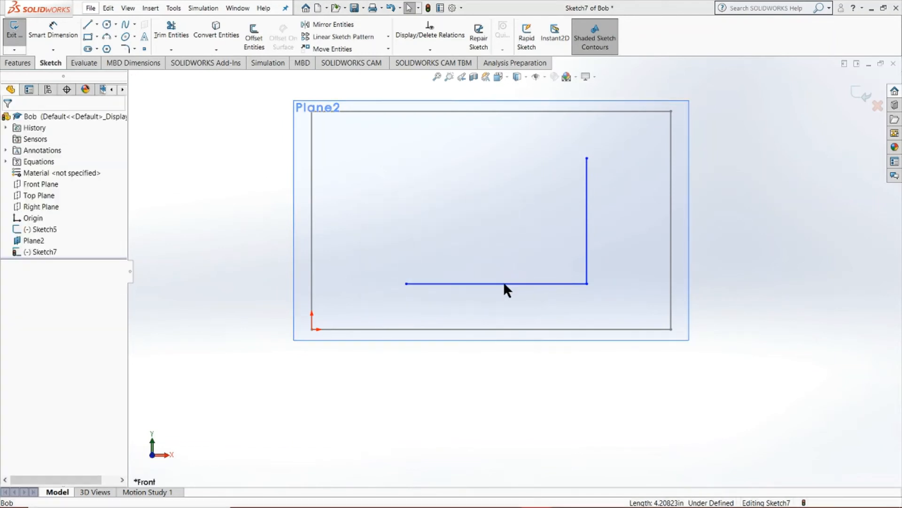
click(495, 283)
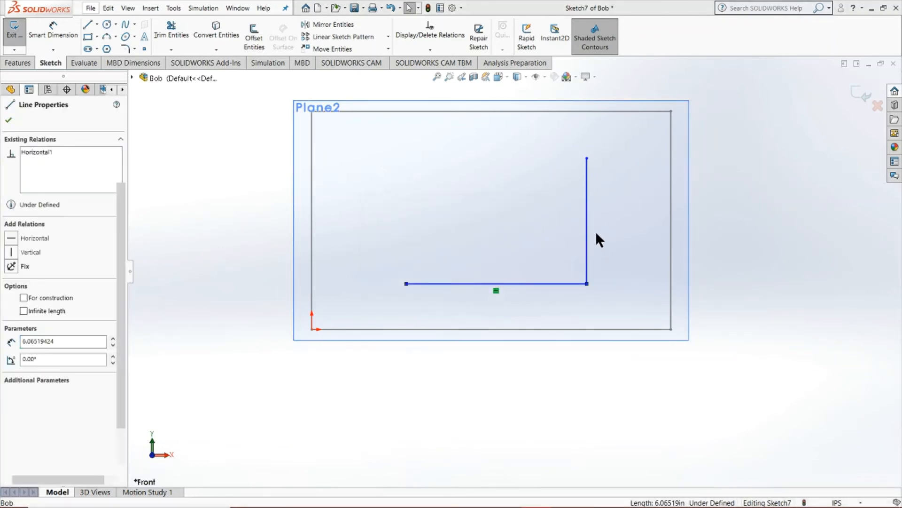
key(Delete)
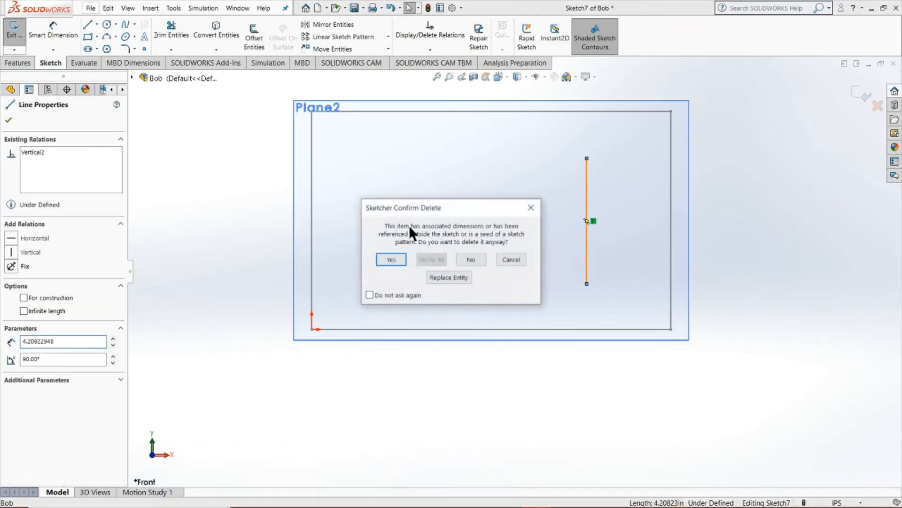
click(391, 260)
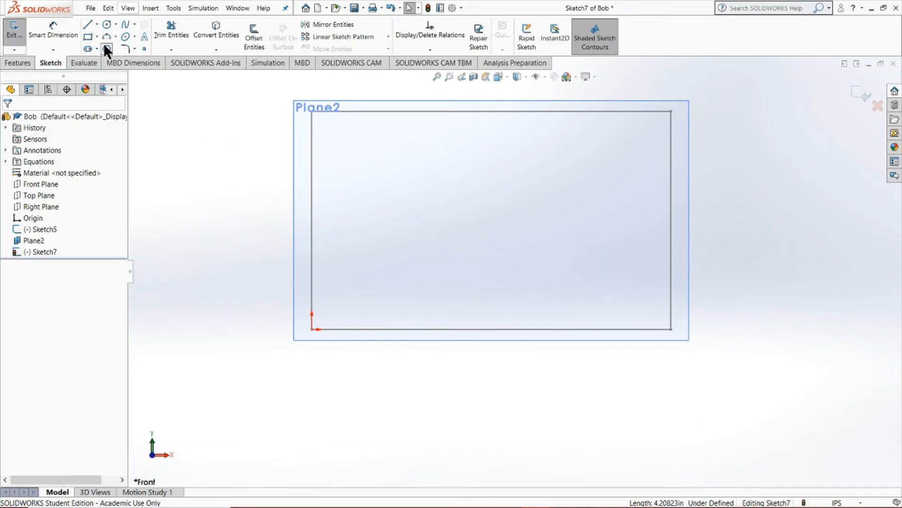
click(106, 49)
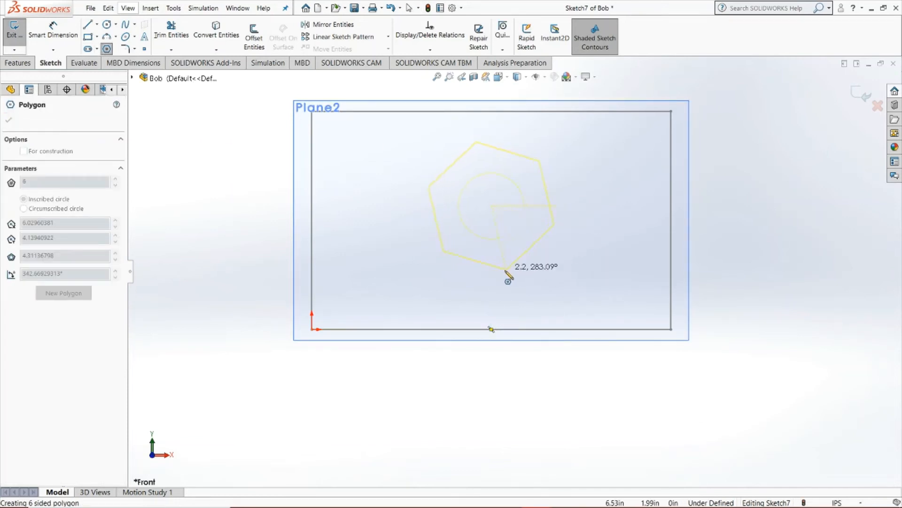
mouse_move(497, 286)
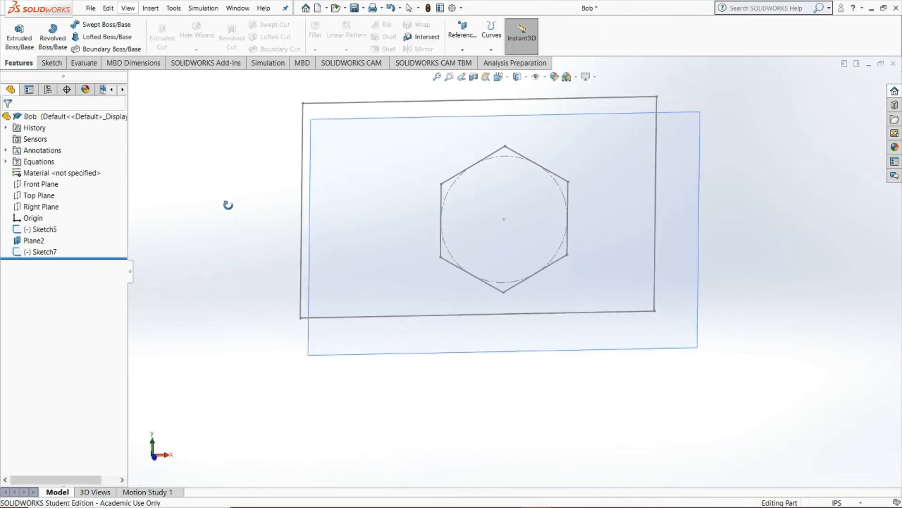
click(105, 36)
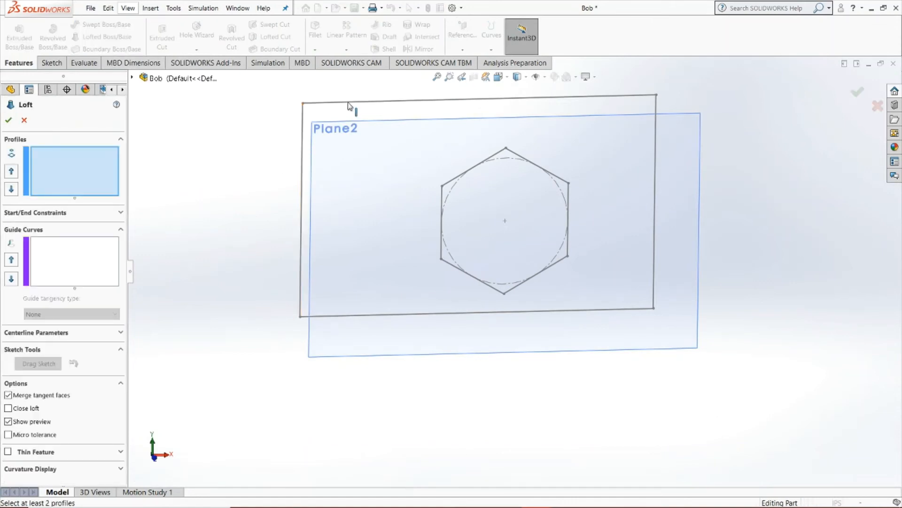
click(504, 155)
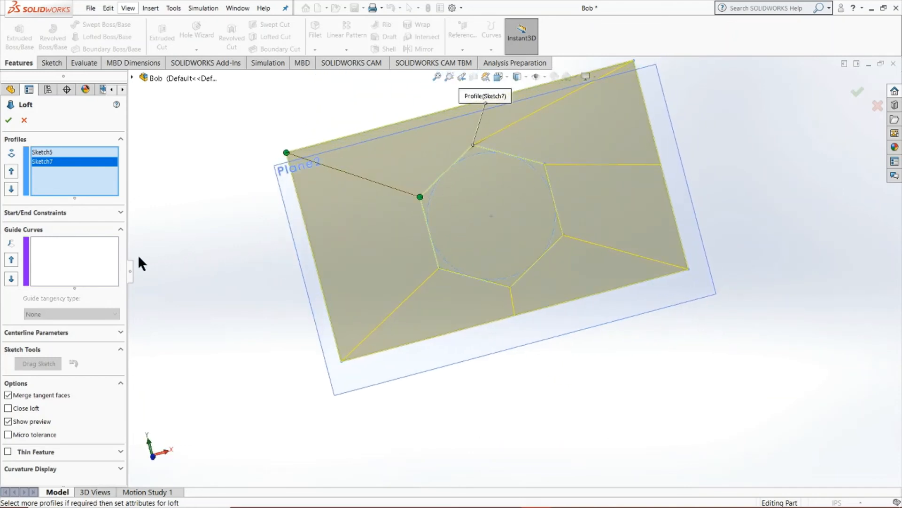
mouse_move(106, 270)
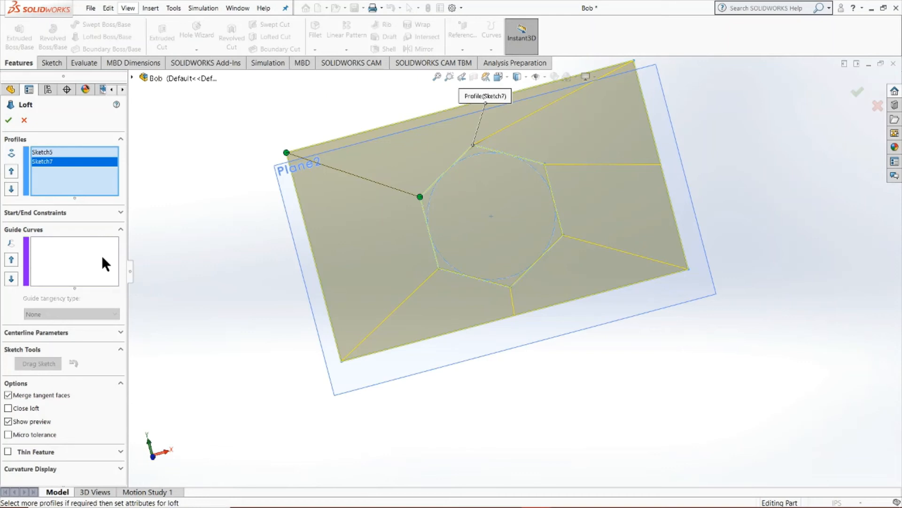
mouse_move(56, 250)
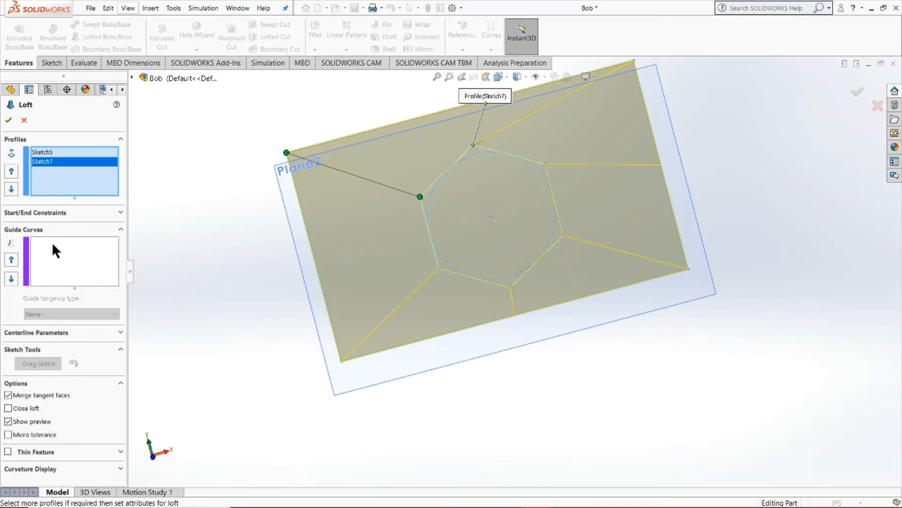
mouse_move(58, 253)
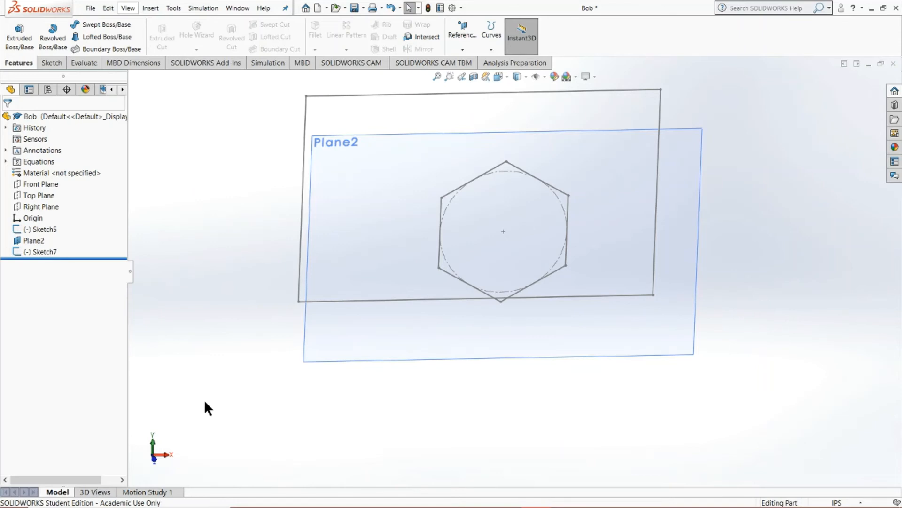
- Preview a Boundary Boss between the Sketch7 hexagon and Sketch5 rectangle and show the hexagon's tangency choices
click(112, 49)
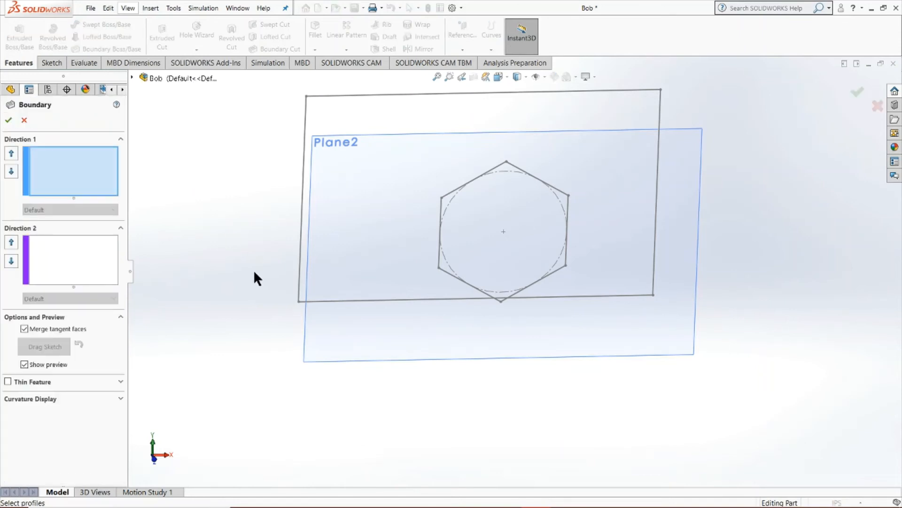
mouse_move(489, 176)
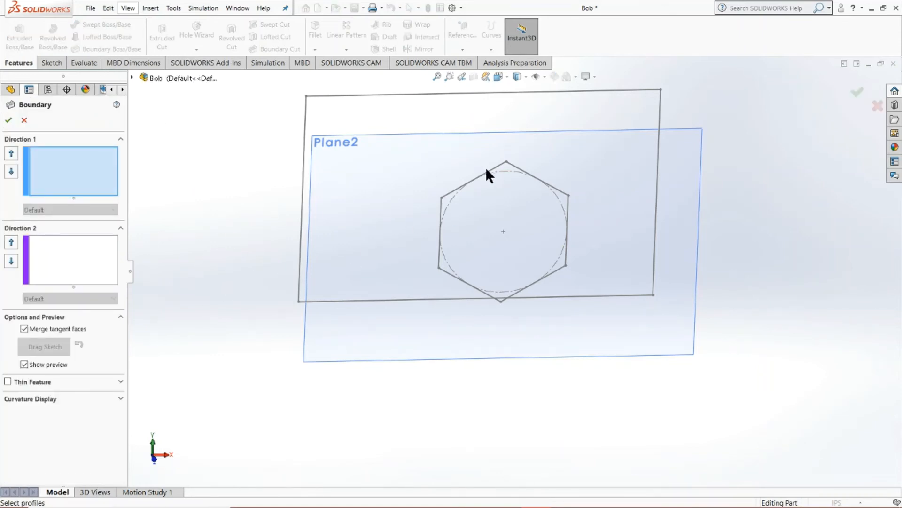
click(506, 164)
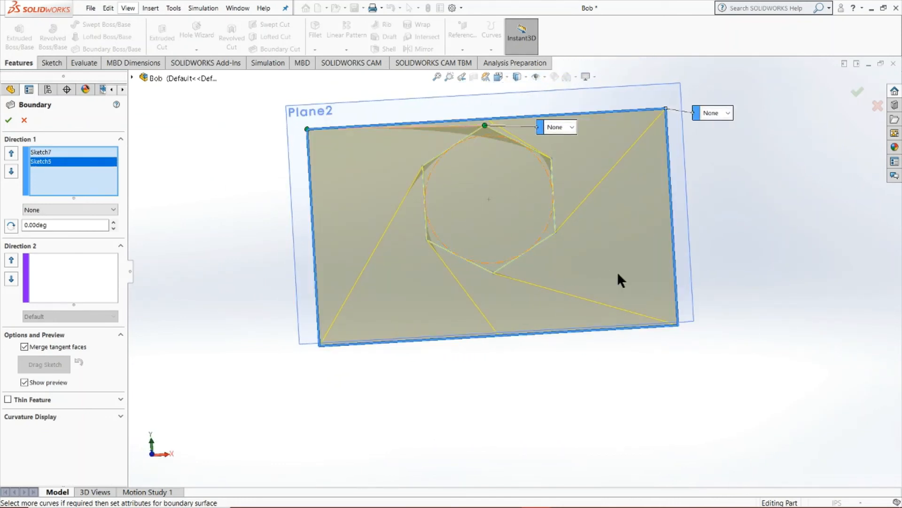
mouse_move(484, 141)
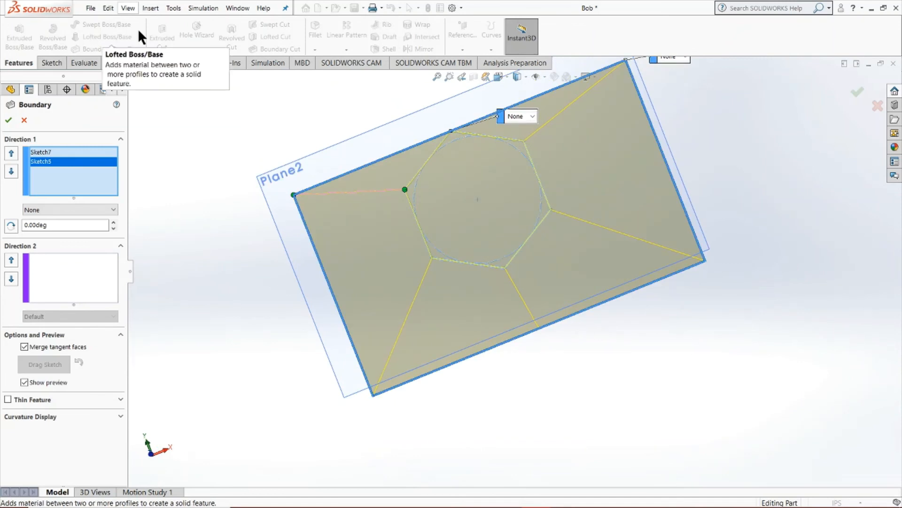
mouse_move(716, 304)
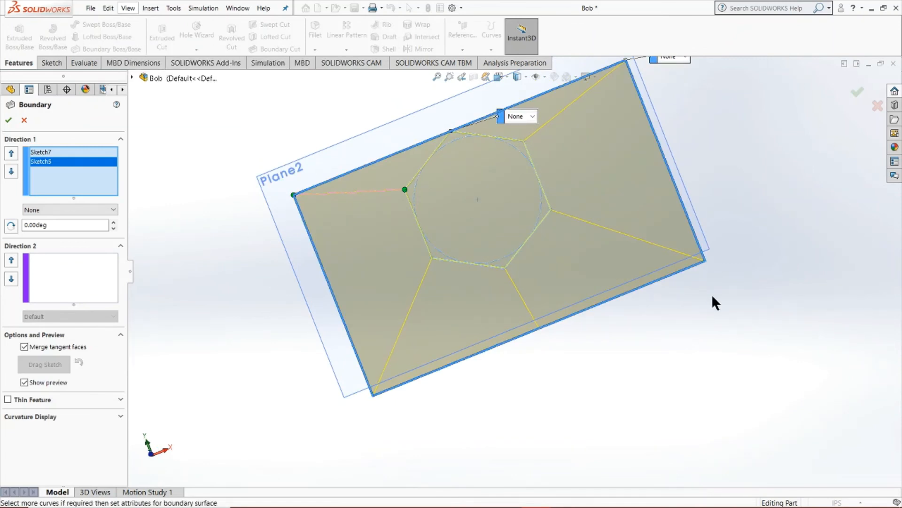
click(531, 116)
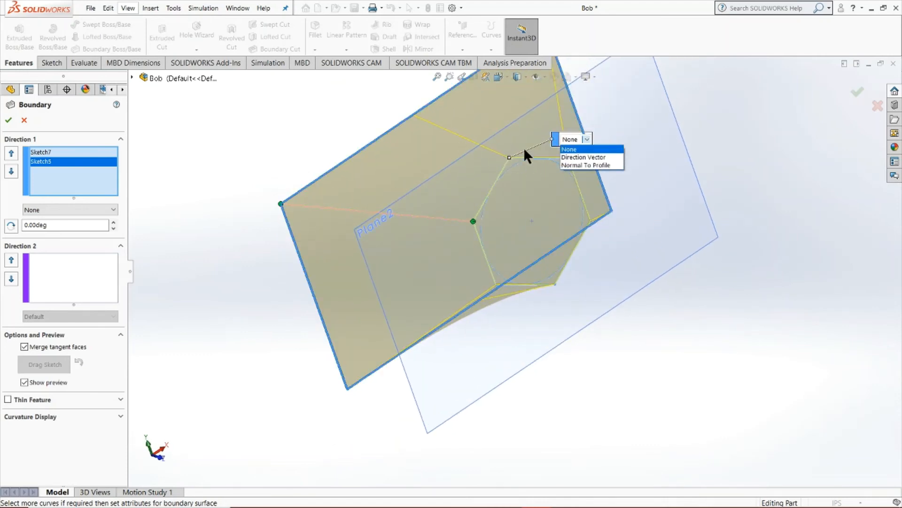
mouse_move(581, 165)
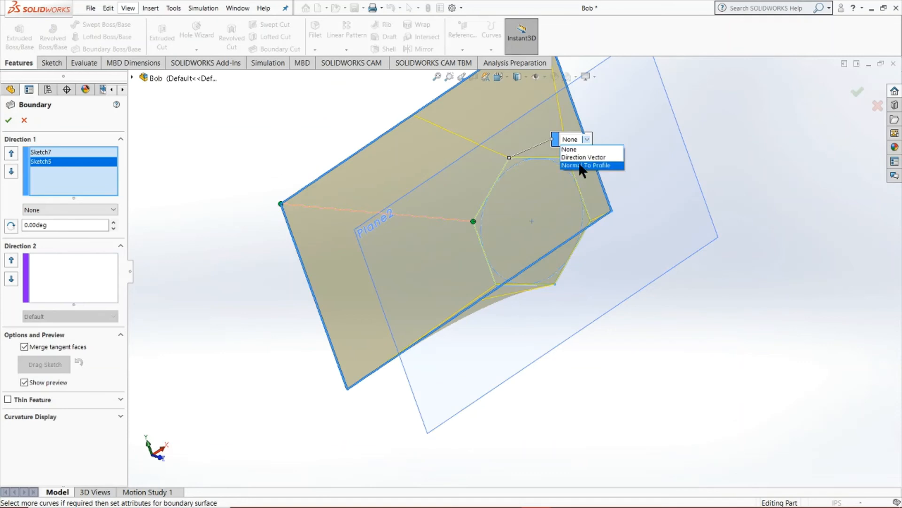
- Set the hexagon end to Normal To Profile and show tangency choices for the rectangle end
click(588, 166)
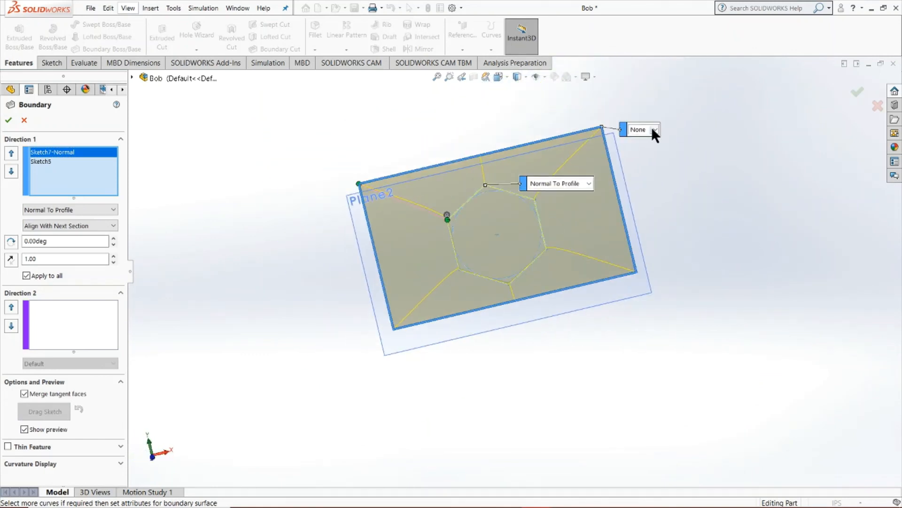
click(640, 129)
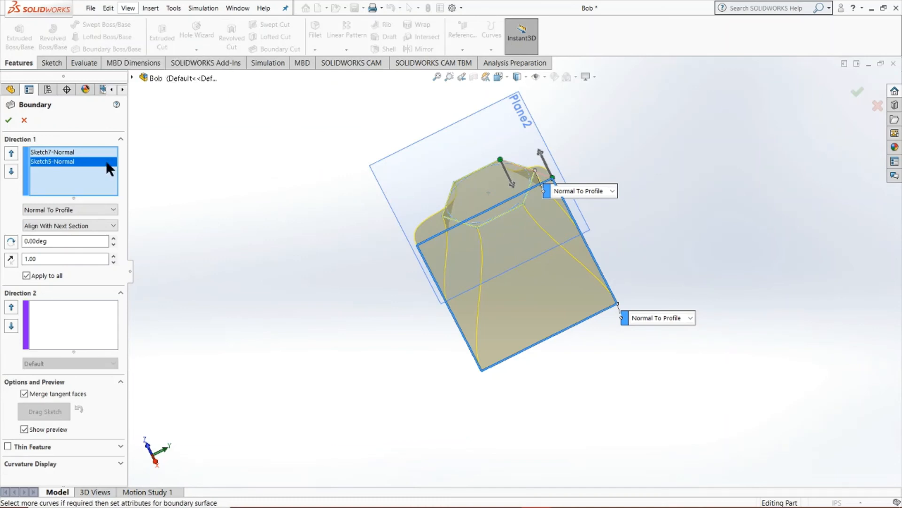
mouse_move(63, 233)
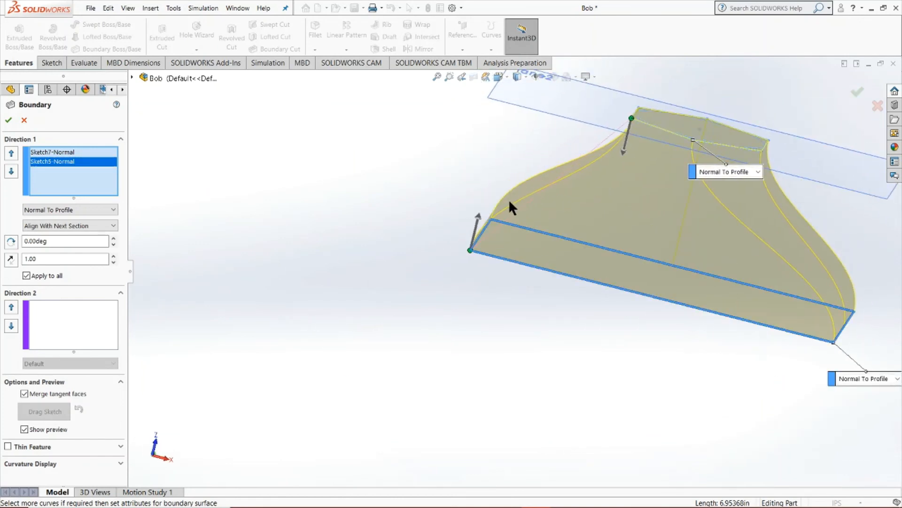
mouse_move(581, 190)
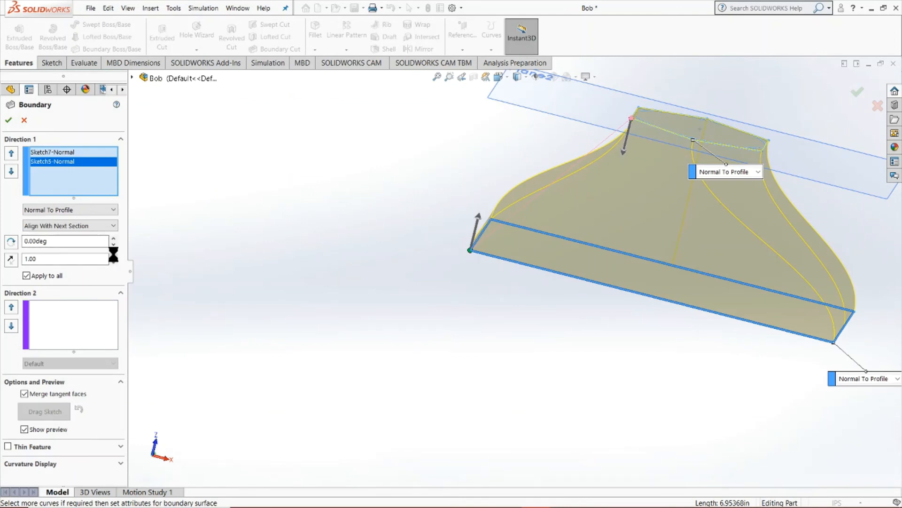
- Adjust the tangent length to 1.10 and activate the Direction 2 curve selection
click(113, 255)
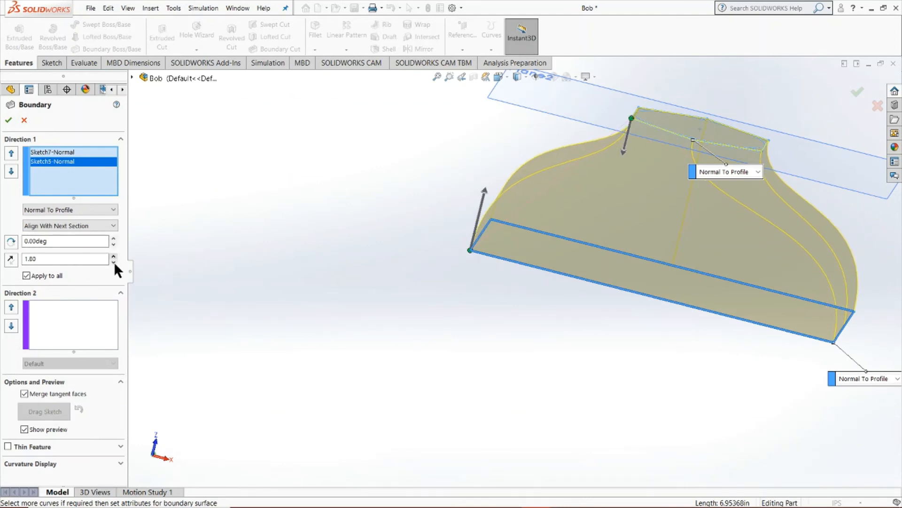
click(114, 261)
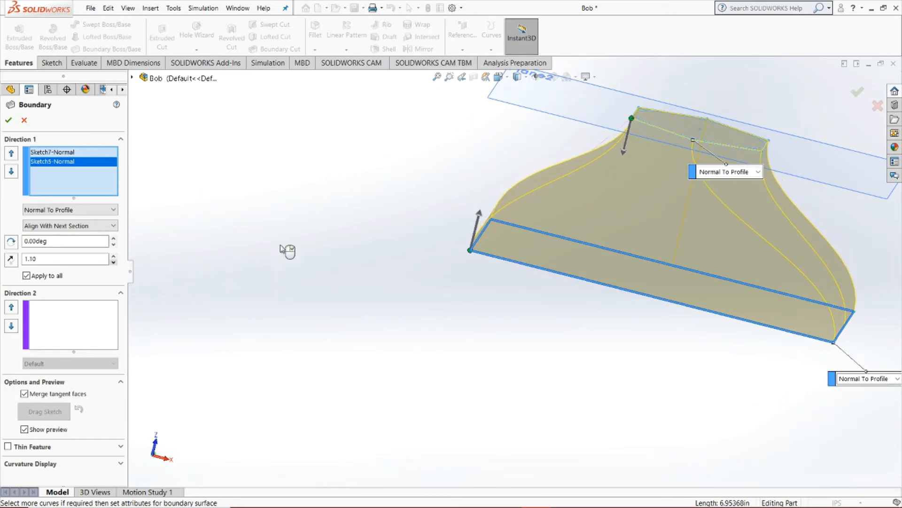
mouse_move(812, 296)
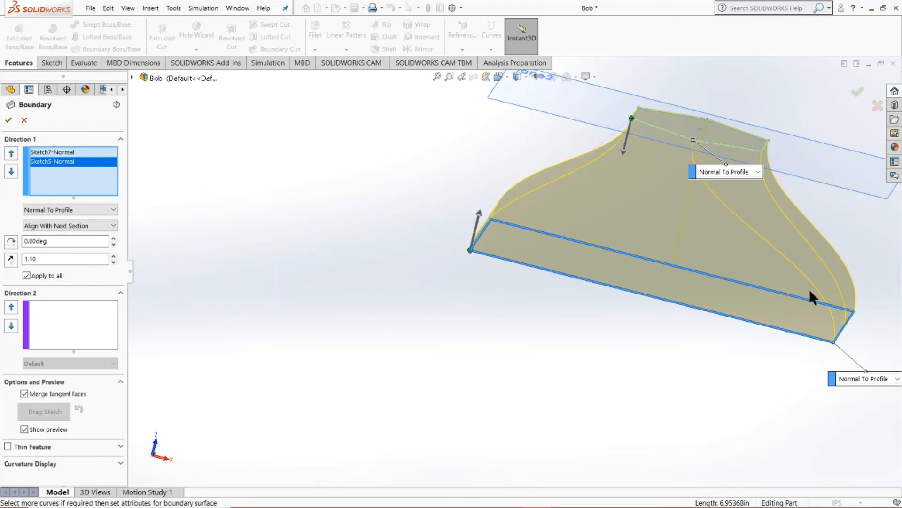
mouse_move(483, 216)
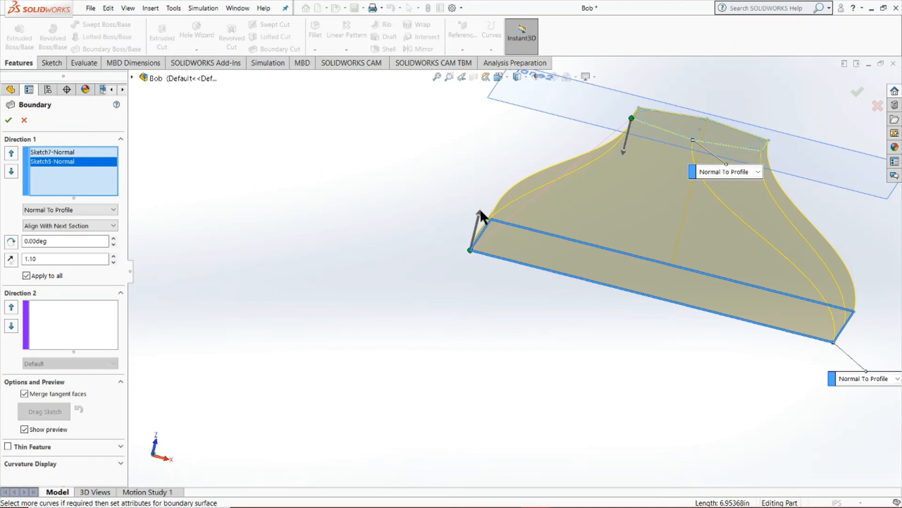
mouse_move(676, 304)
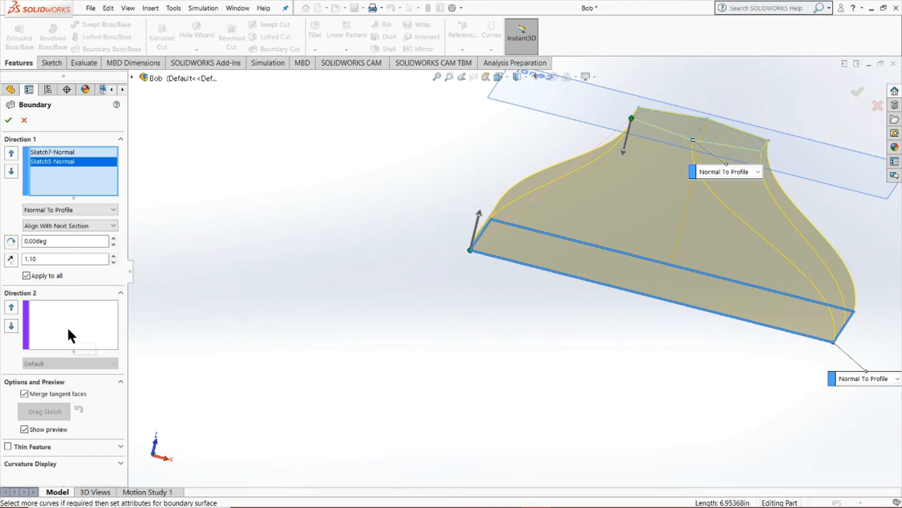
click(68, 325)
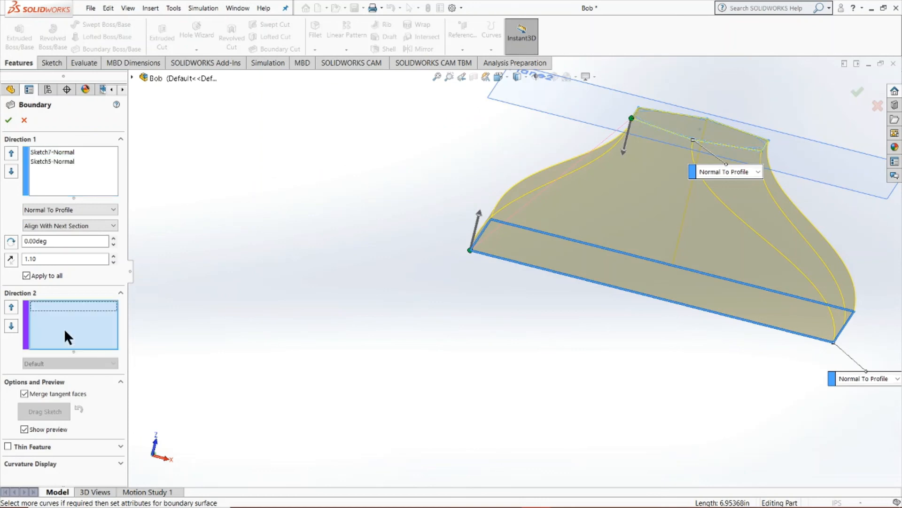
click(455, 355)
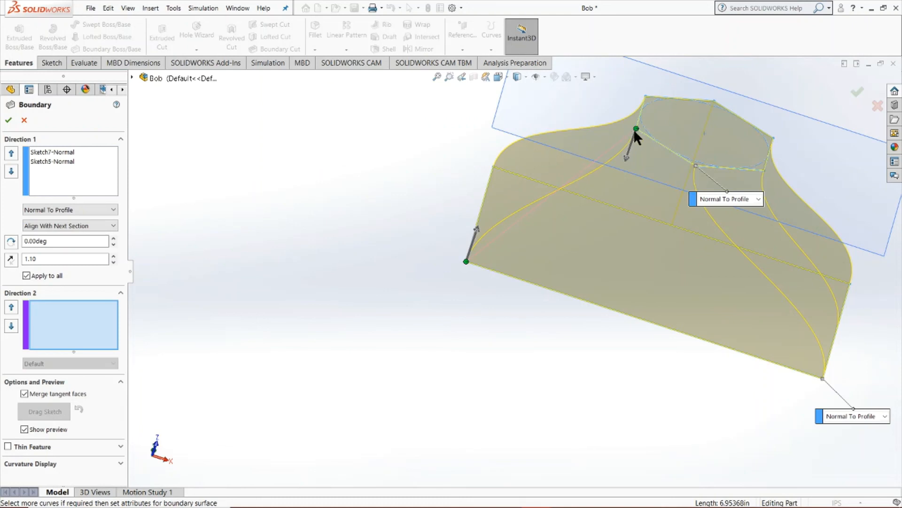
mouse_move(854, 212)
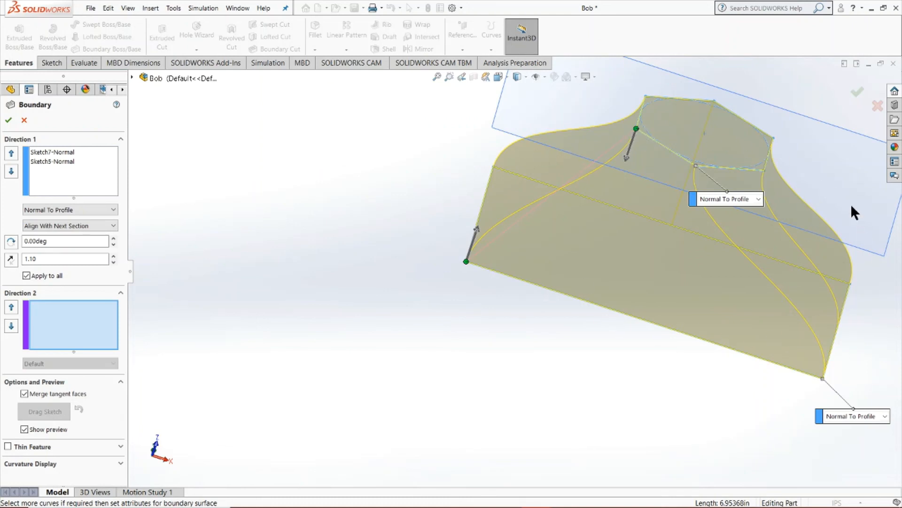
mouse_move(636, 127)
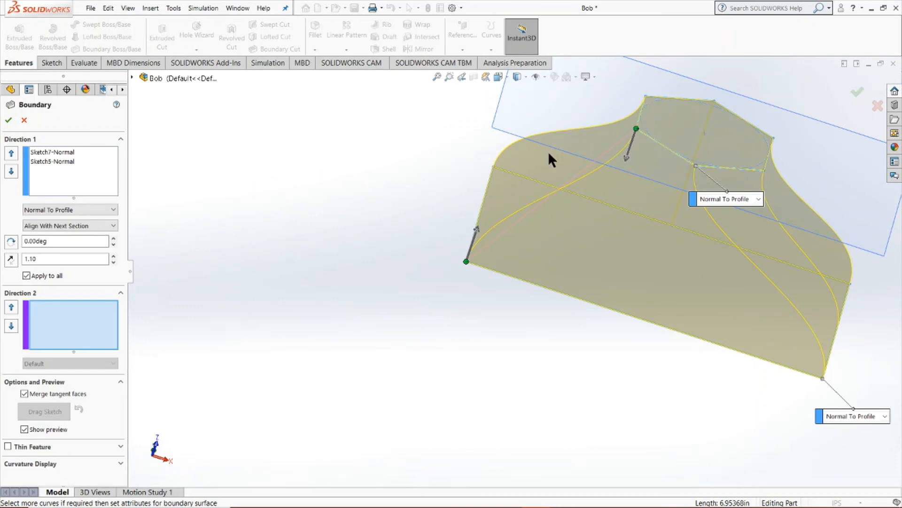
mouse_move(556, 176)
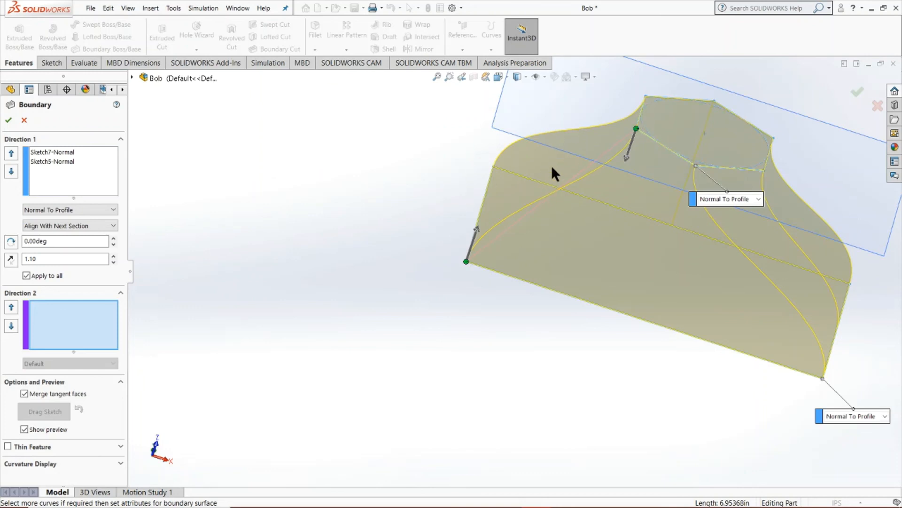
mouse_move(559, 207)
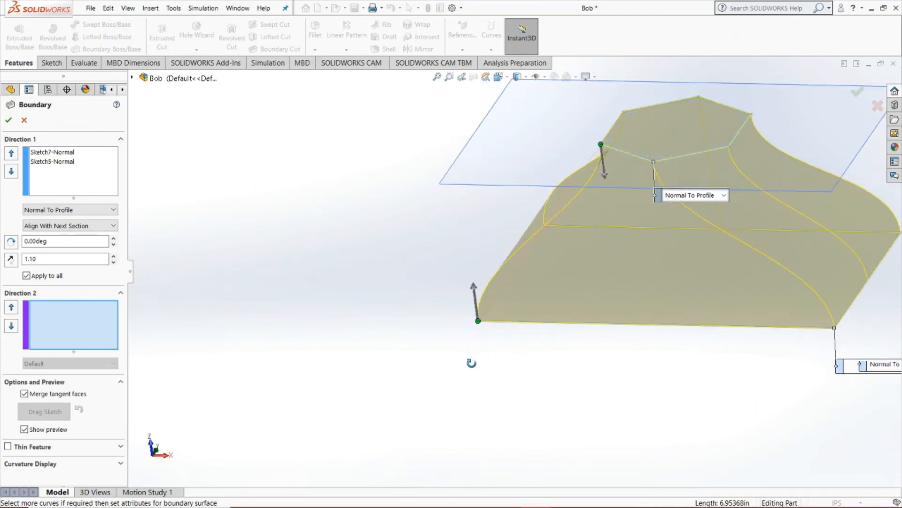
- Cancel the Boundary Boss so part Bob keeps only Sketch5, Plane2 and Sketch7
click(25, 119)
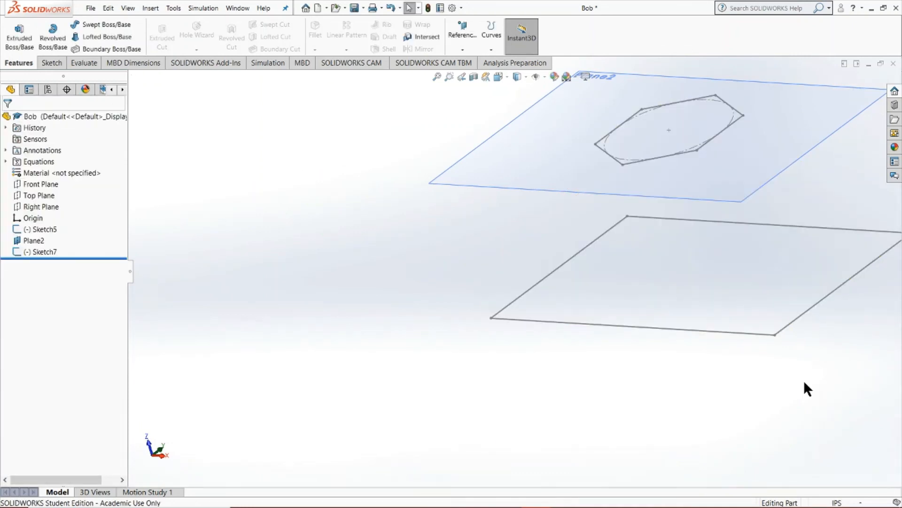
mouse_move(375, 382)
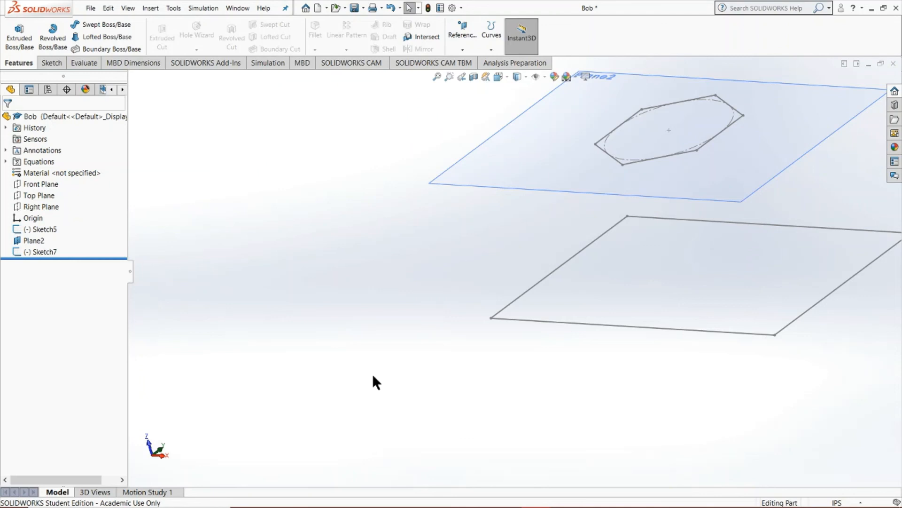
mouse_move(161, 35)
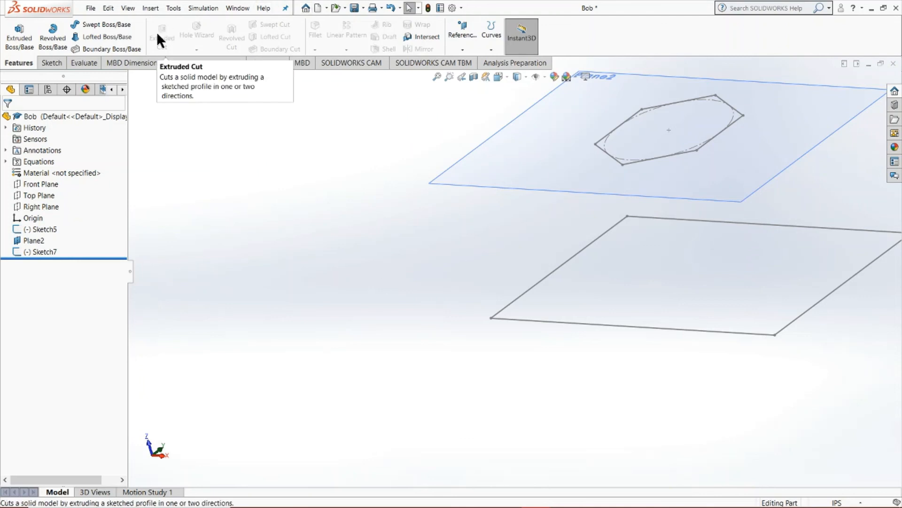